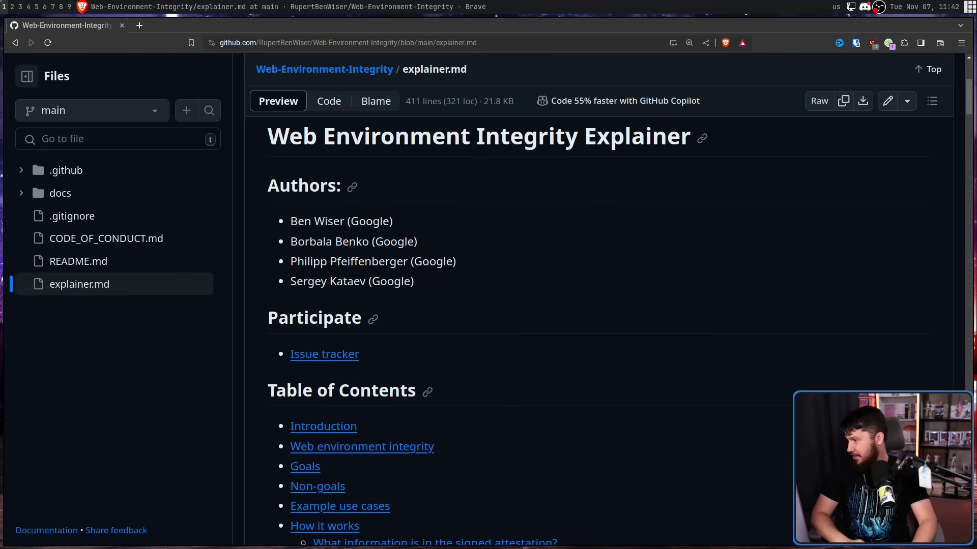
Go to the Web-Environment-Integrity repository's issue tracker from the explainer
click(323, 354)
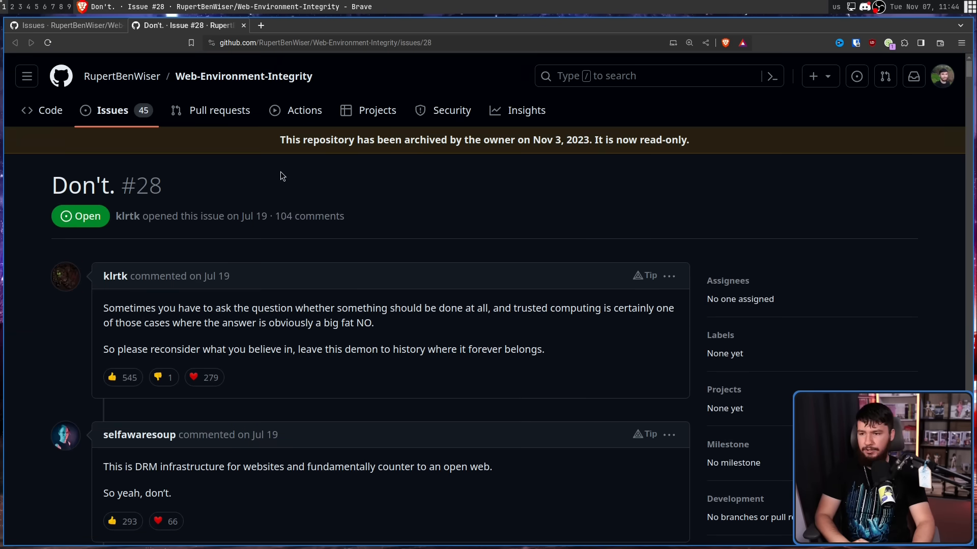
mouse_move(281, 168)
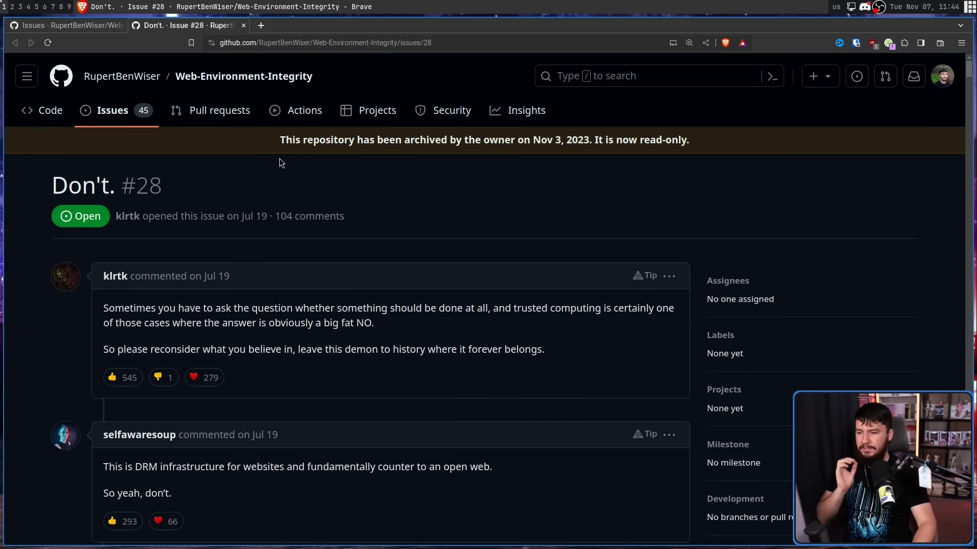
mouse_move(359, 221)
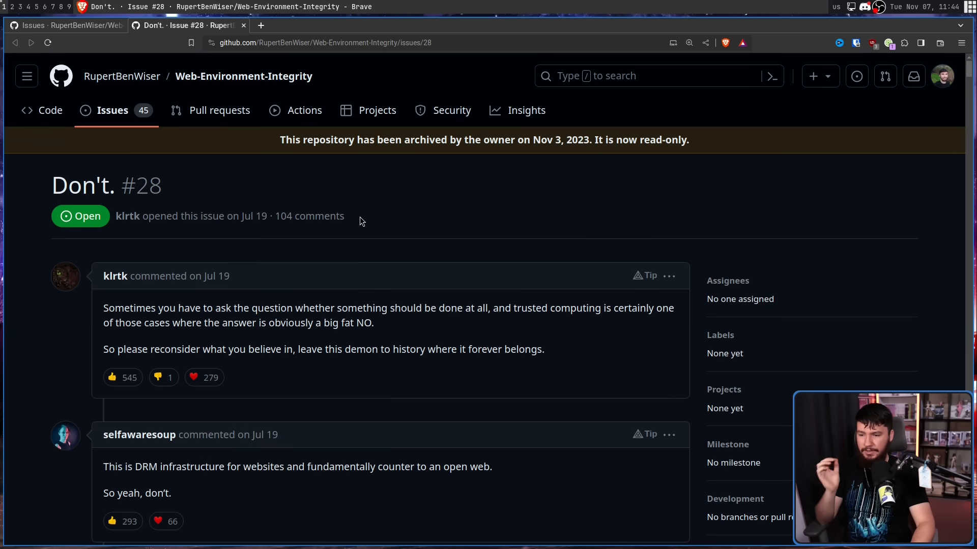
scroll(down, 3)
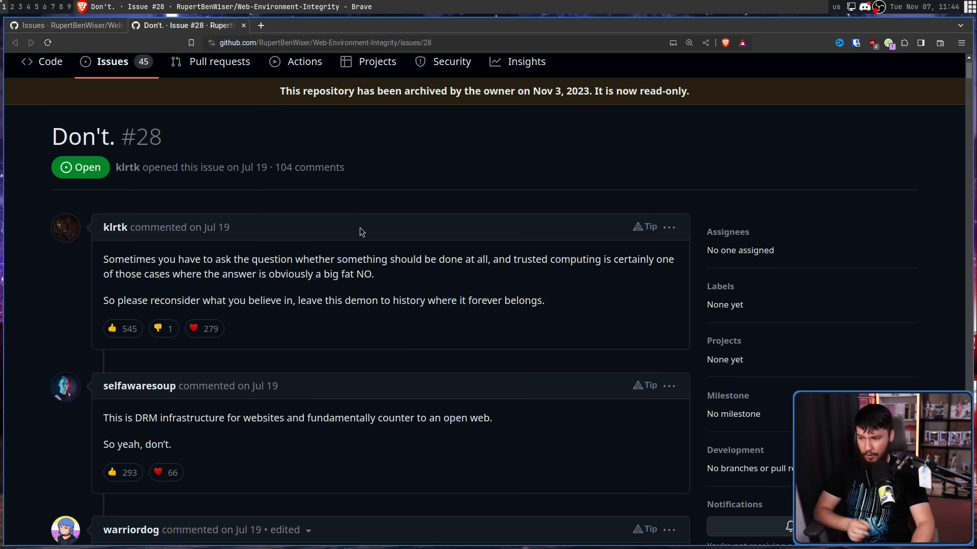
mouse_move(358, 225)
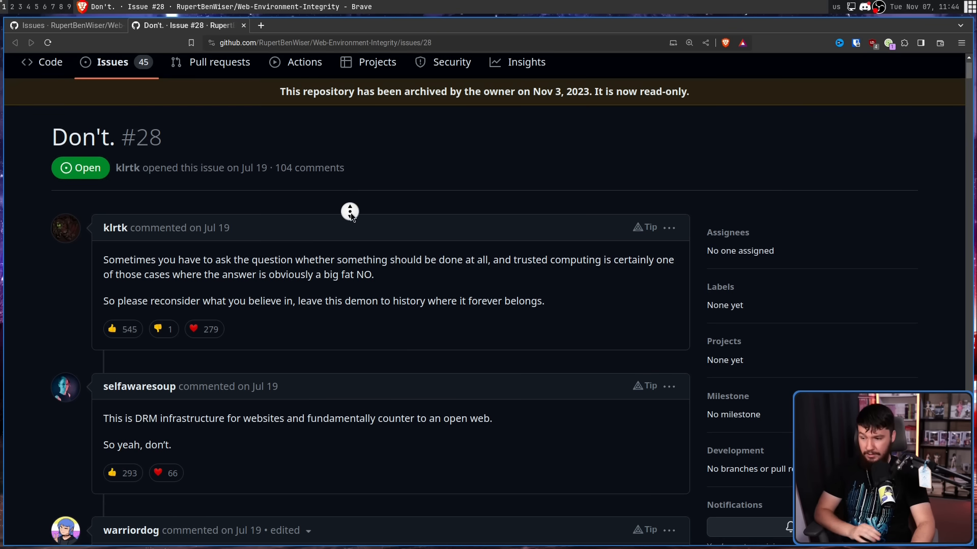
scroll(down, 3)
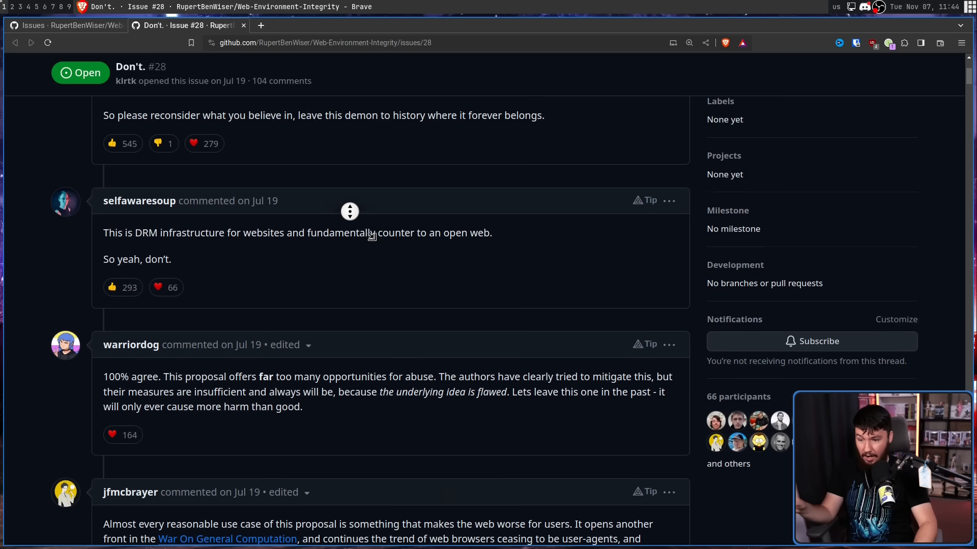
scroll(down, 3)
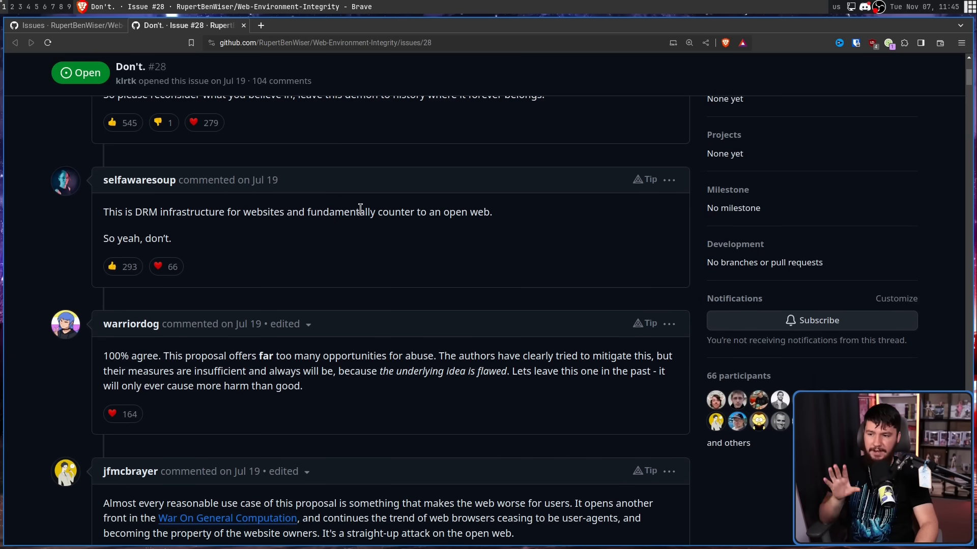
mouse_move(446, 225)
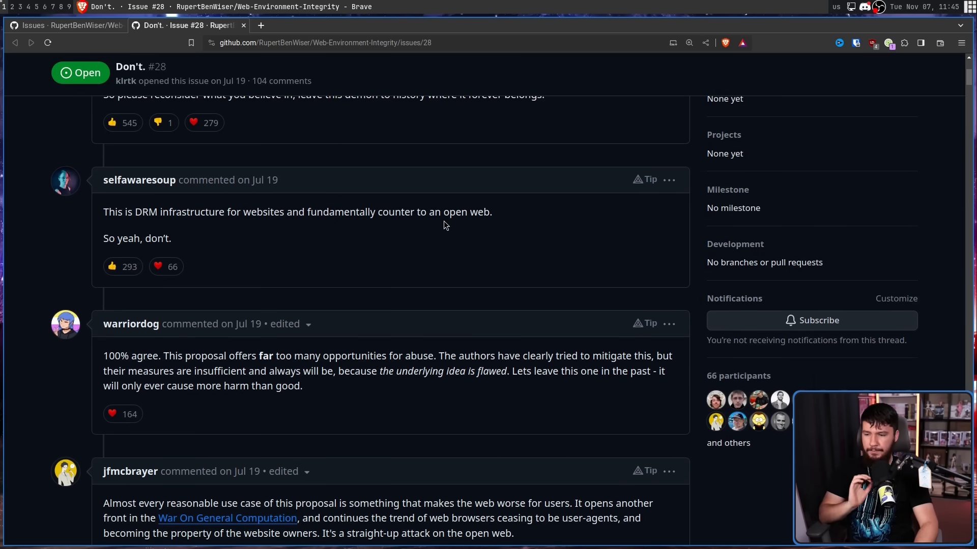
scroll(down, 3)
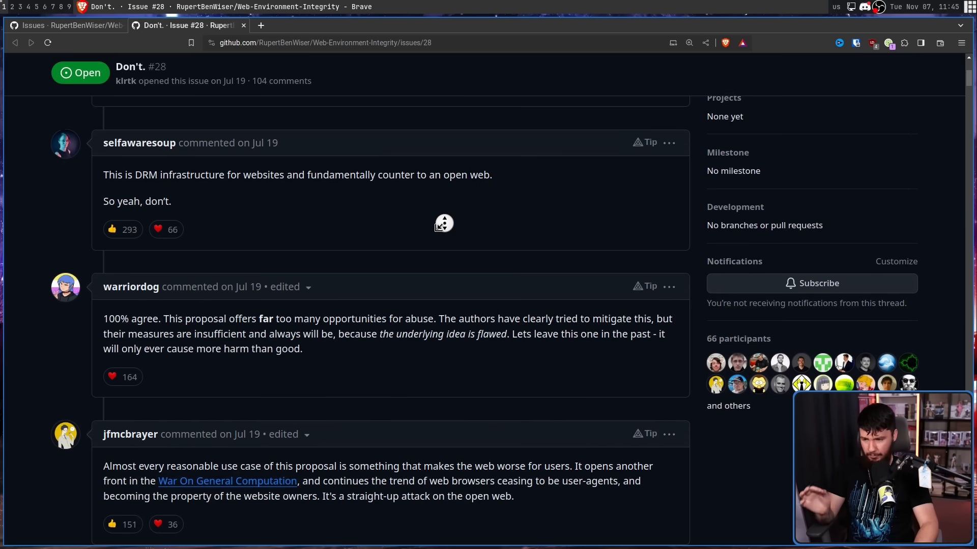
scroll(down, 3)
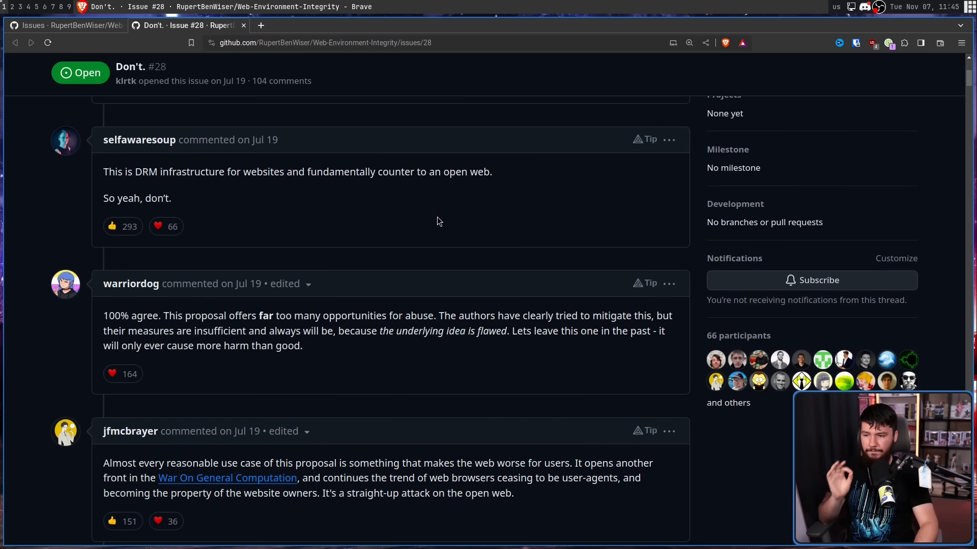
mouse_move(462, 228)
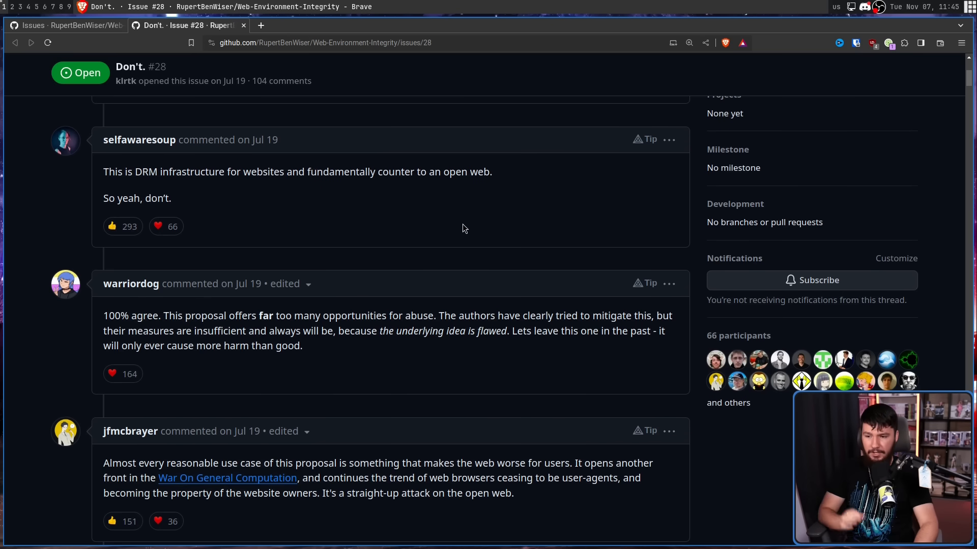
mouse_move(683, 324)
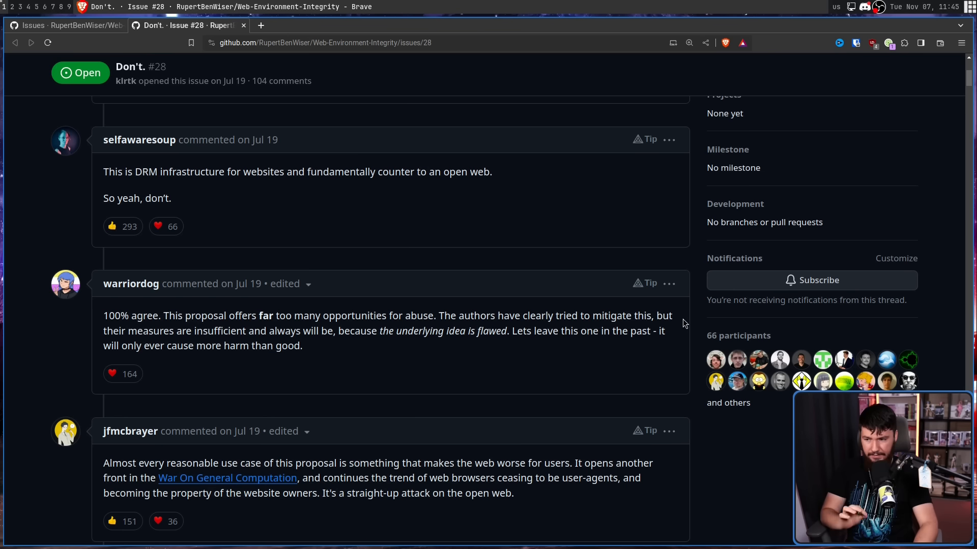
mouse_move(176, 326)
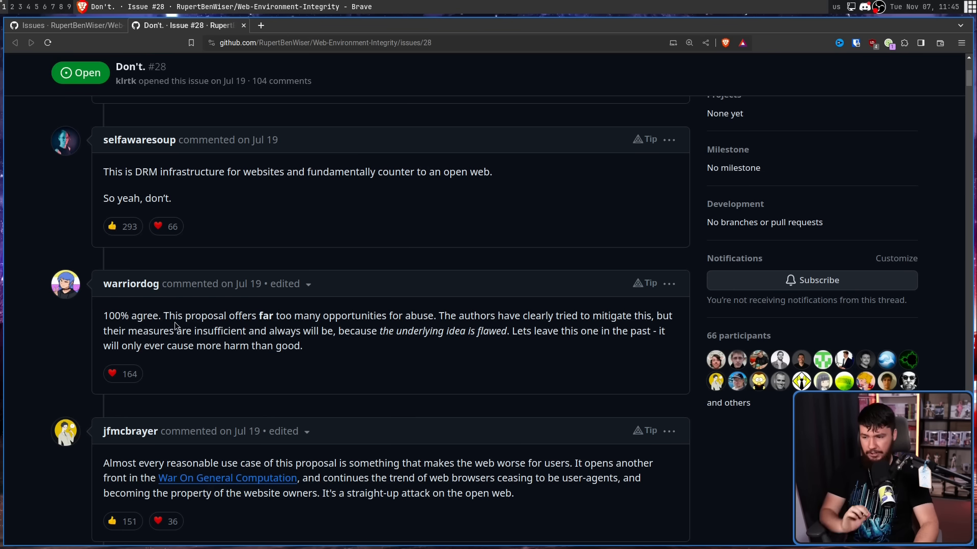
mouse_move(398, 311)
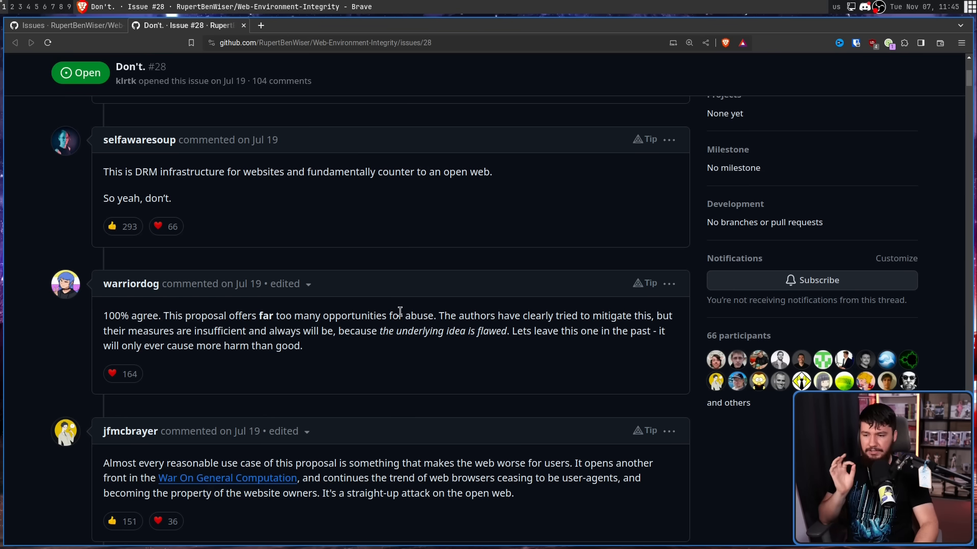
mouse_move(401, 305)
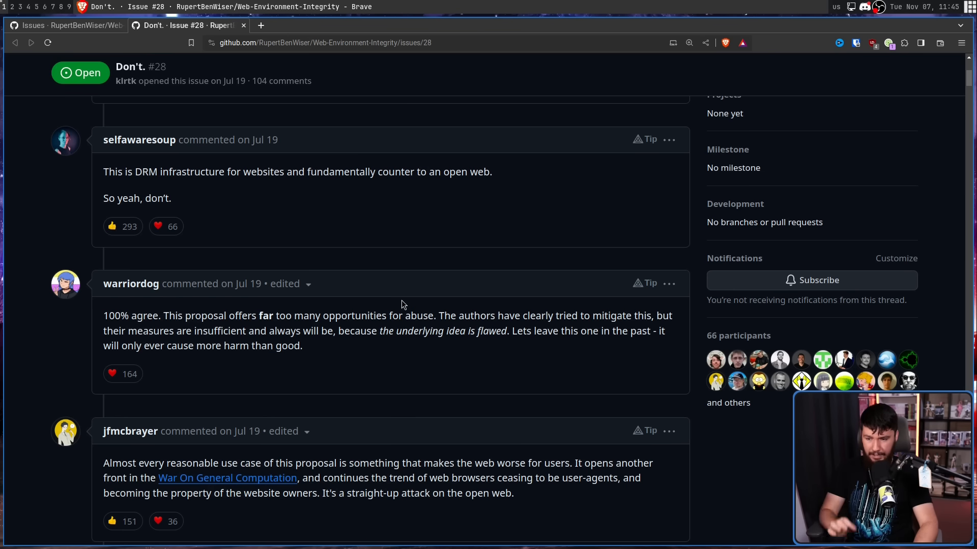
mouse_move(401, 299)
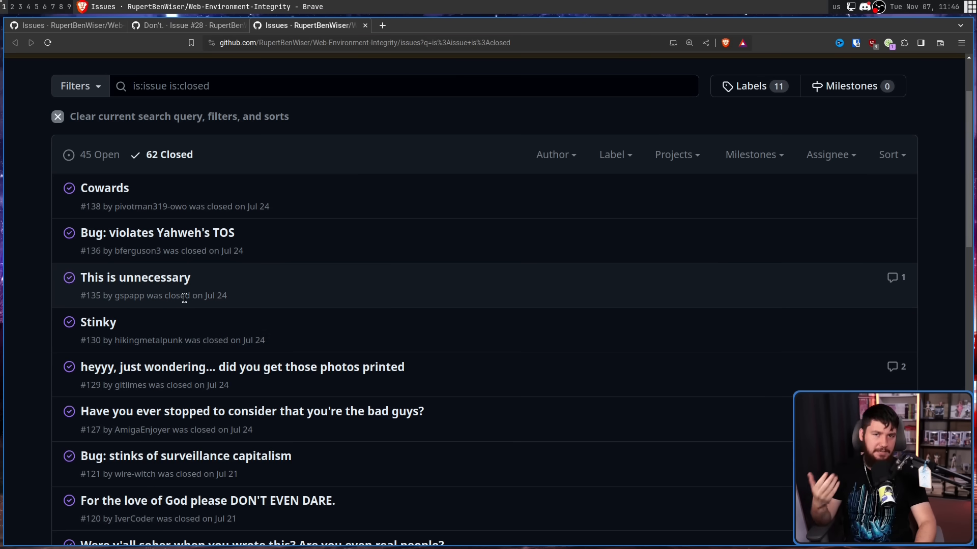
mouse_move(97, 323)
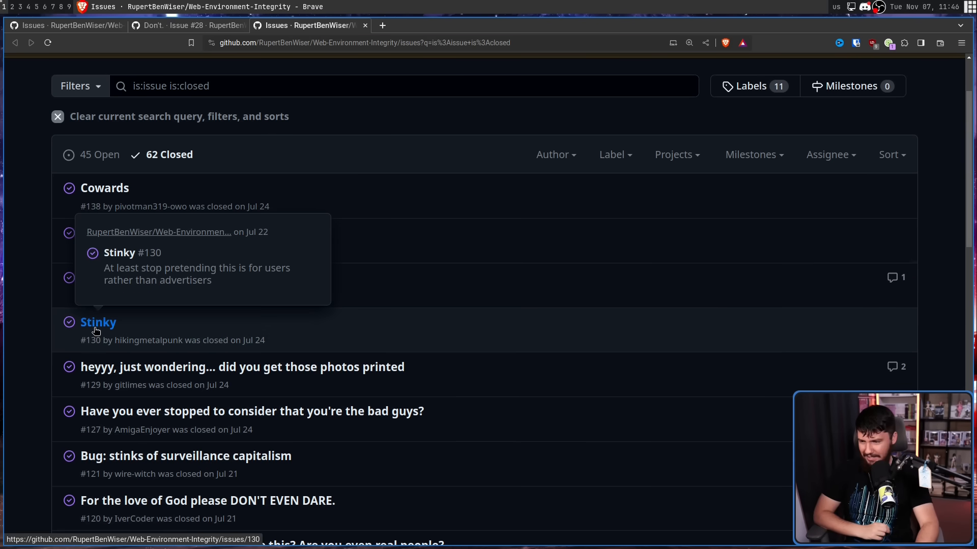
mouse_move(38, 285)
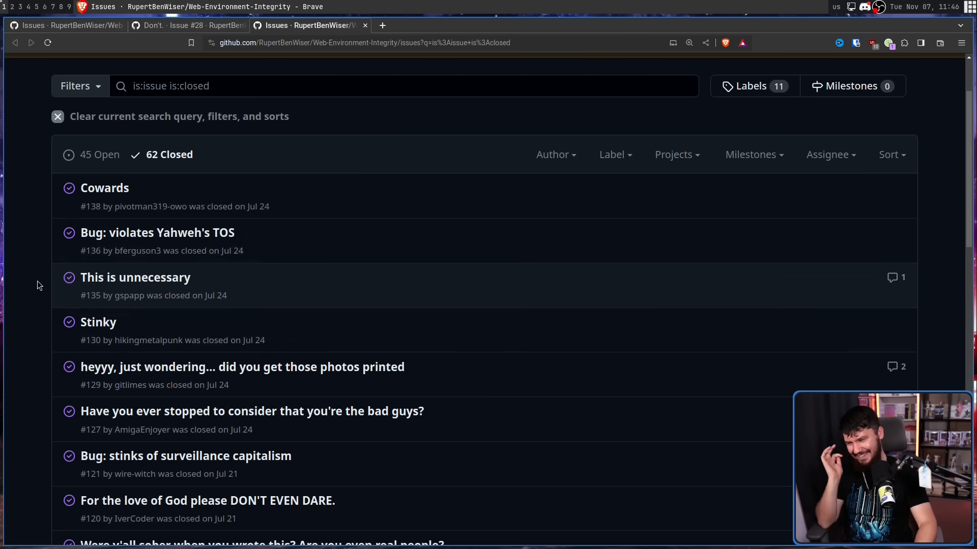
Scroll the 62 closed issues down to protest issues such as #117
scroll(down, 3)
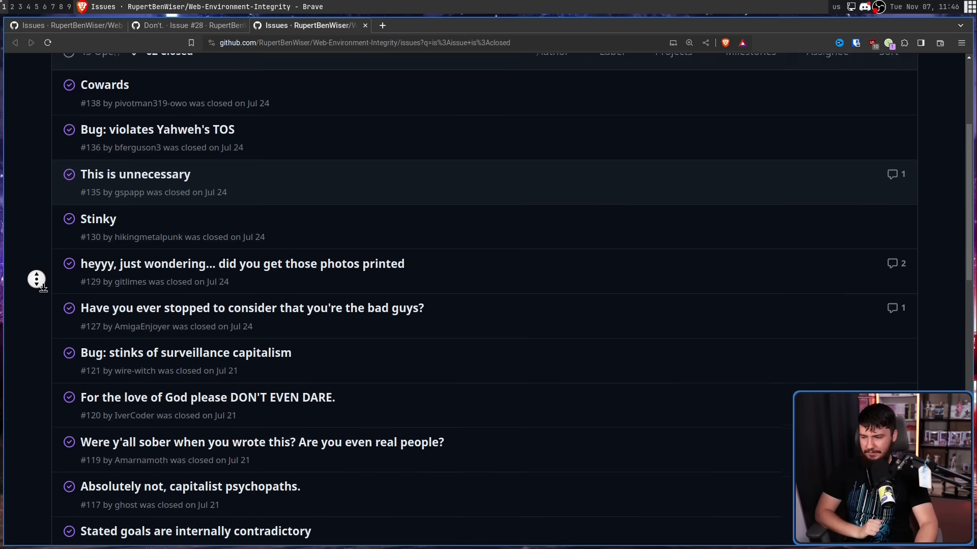
scroll(down, 3)
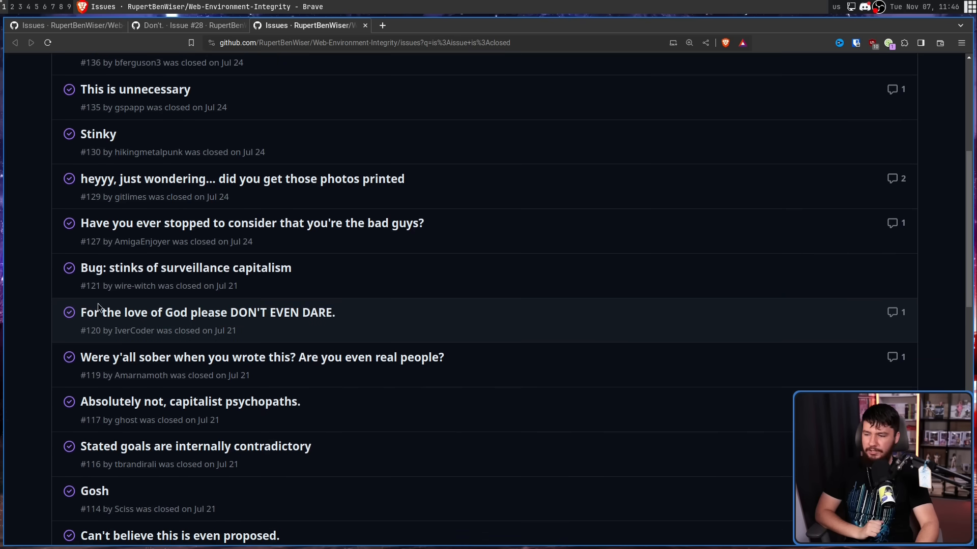
mouse_move(287, 379)
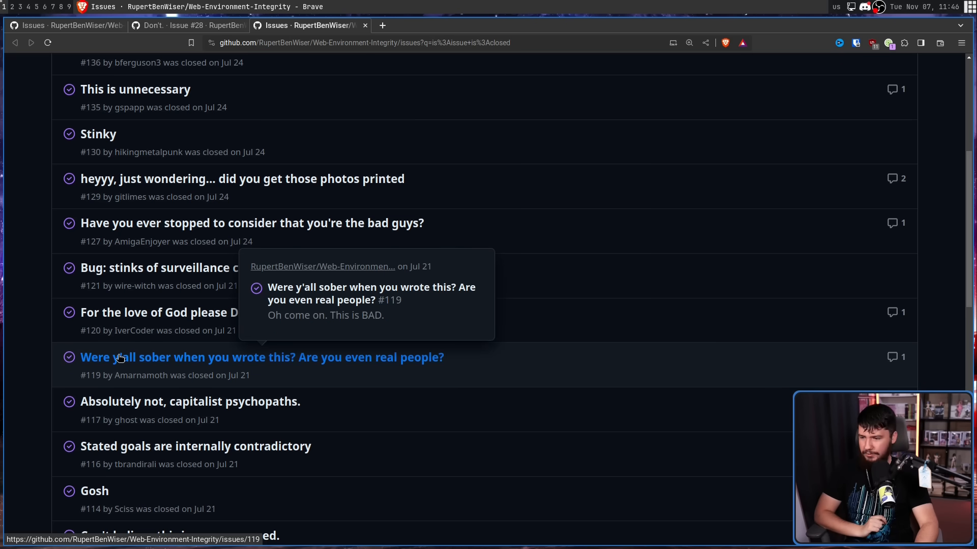
mouse_move(31, 326)
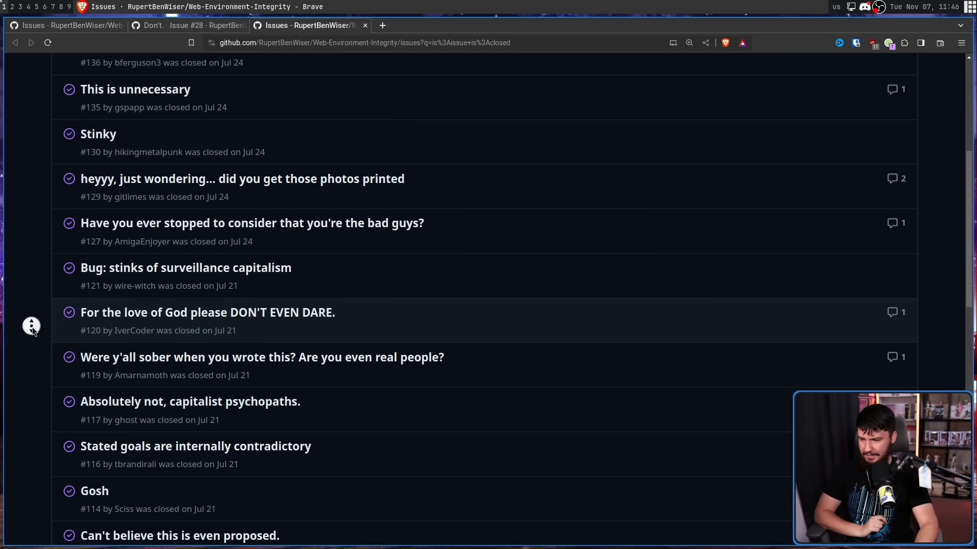
scroll(down, 3)
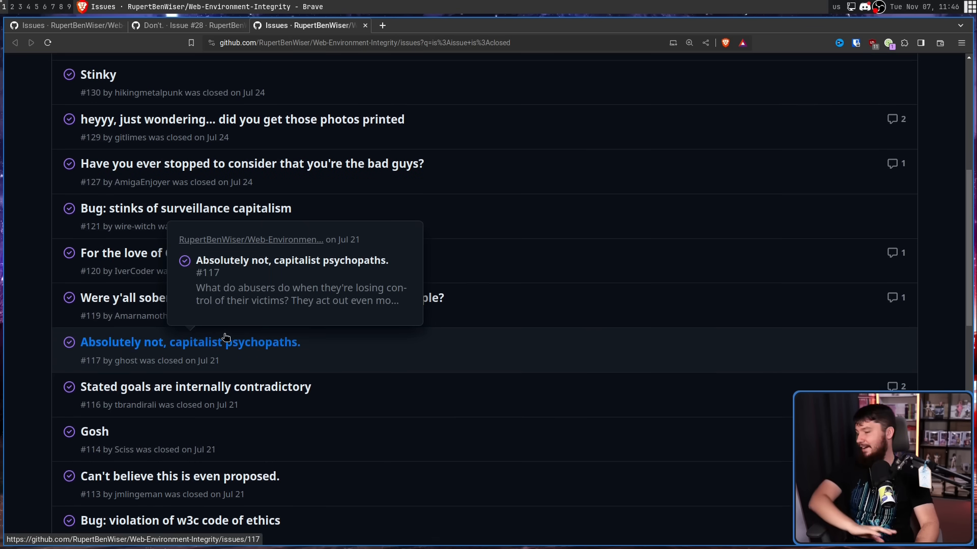
mouse_move(211, 356)
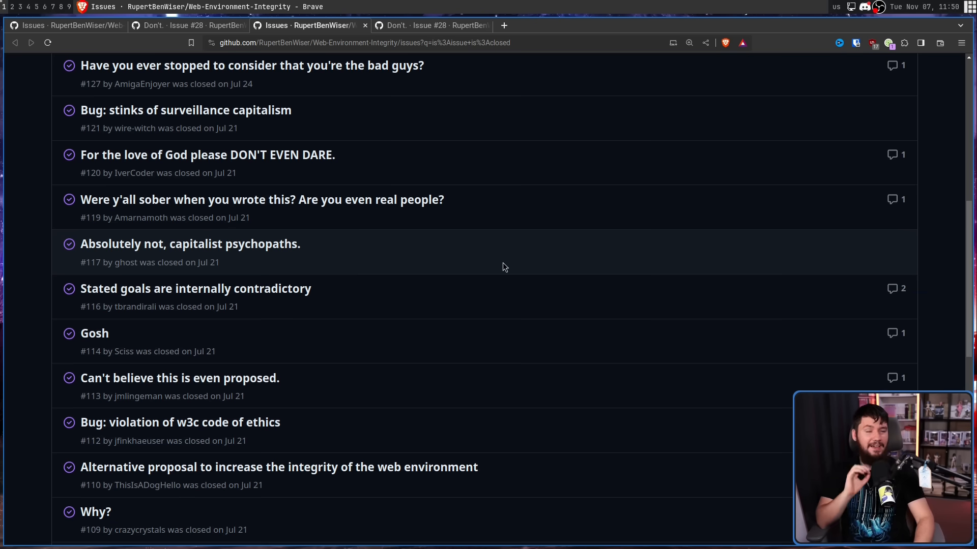
mouse_move(511, 207)
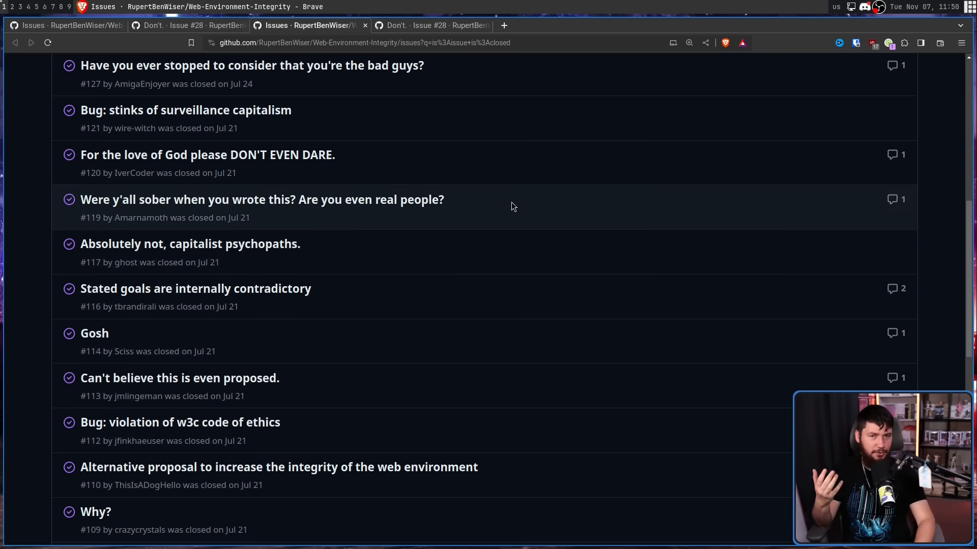
mouse_move(511, 33)
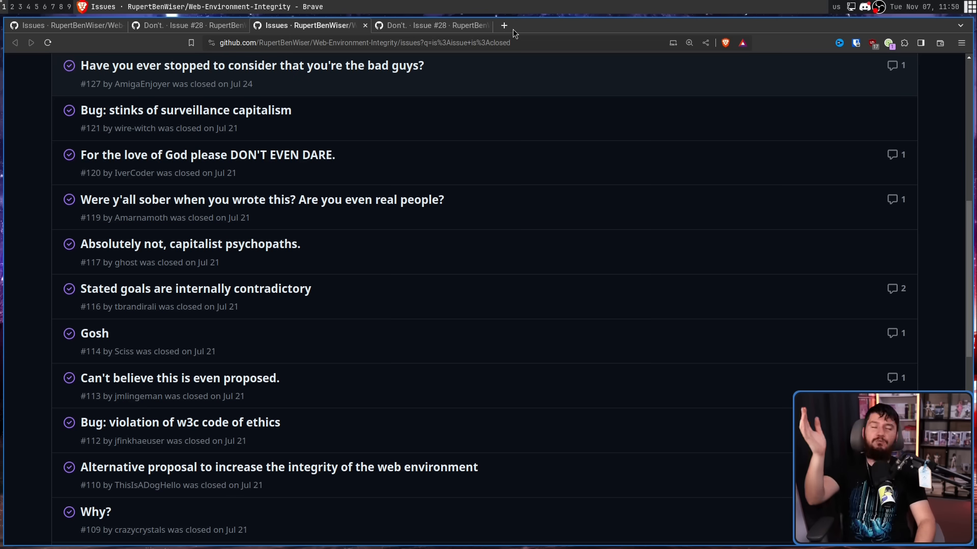
mouse_move(434, 34)
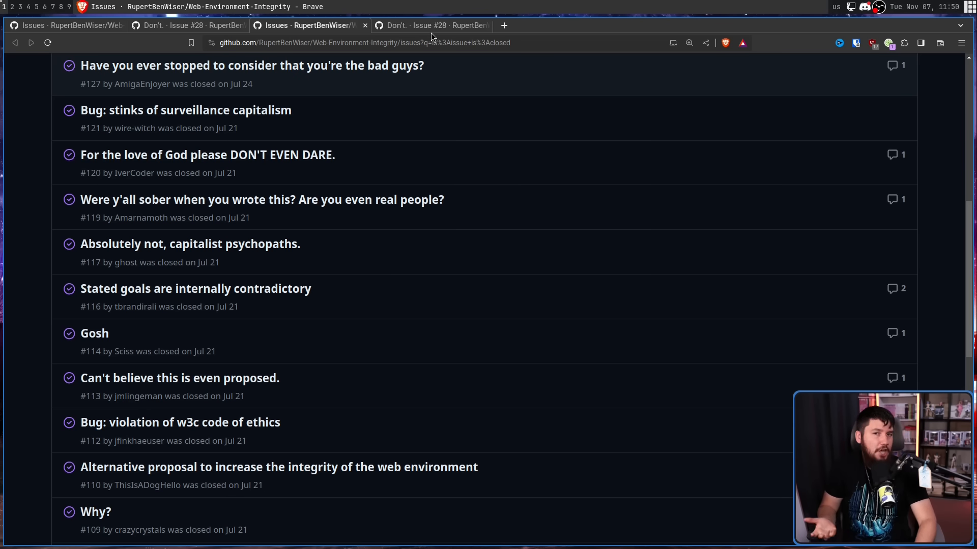
Read RupertBenWiser's owner reply on issue #28 from its top through to its closing section
click(430, 24)
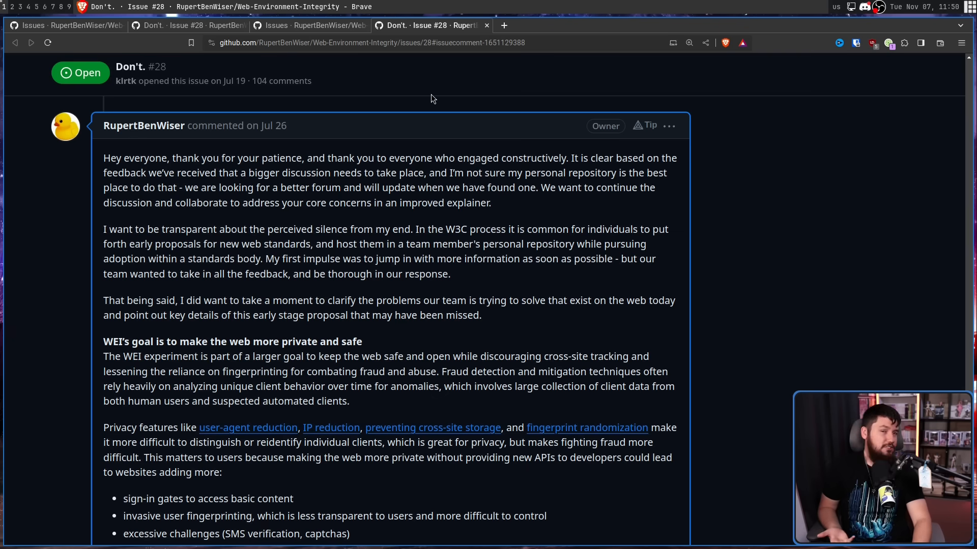
mouse_move(717, 261)
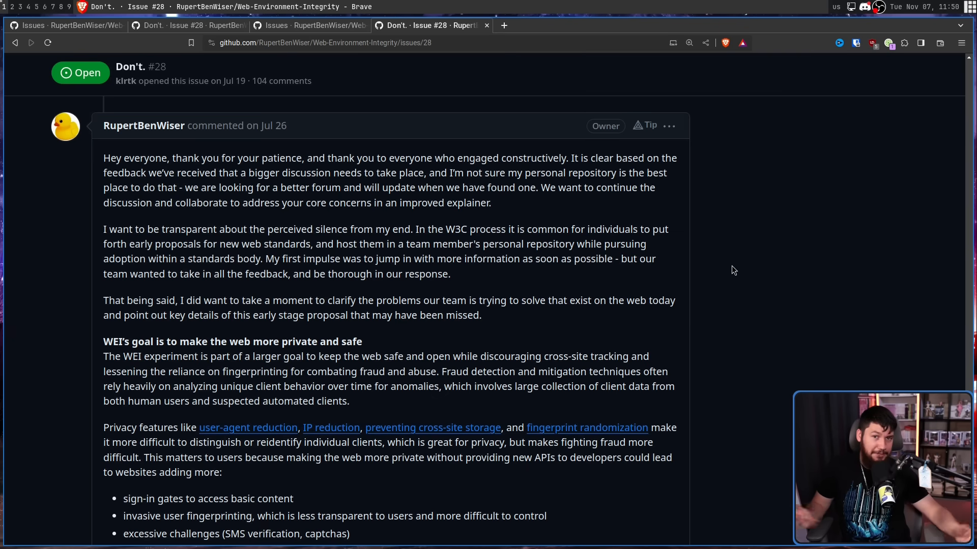
scroll(up, 3)
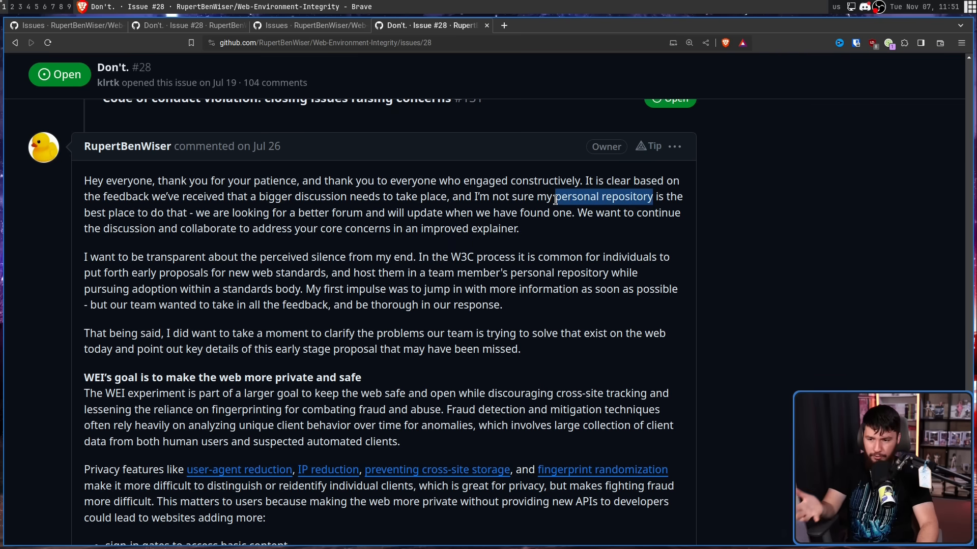
mouse_move(674, 196)
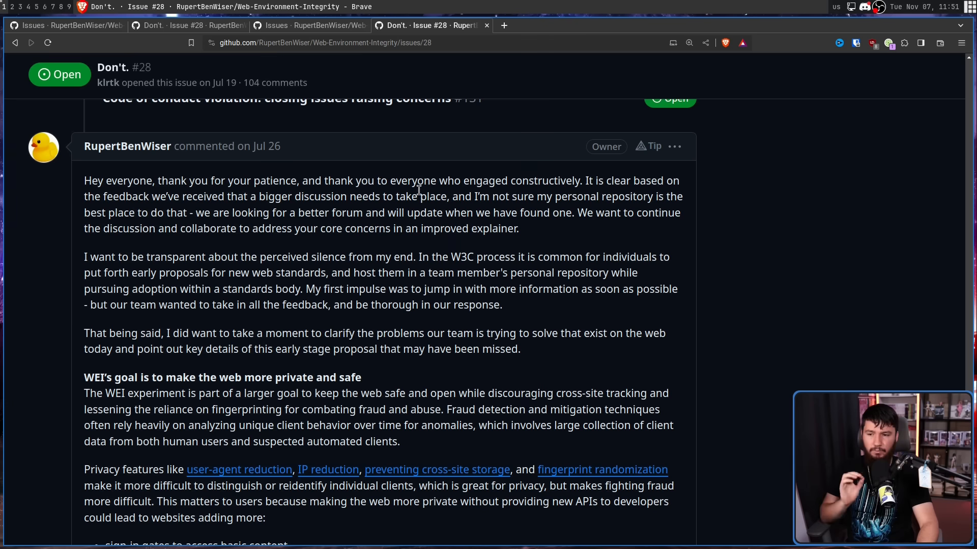
mouse_move(584, 190)
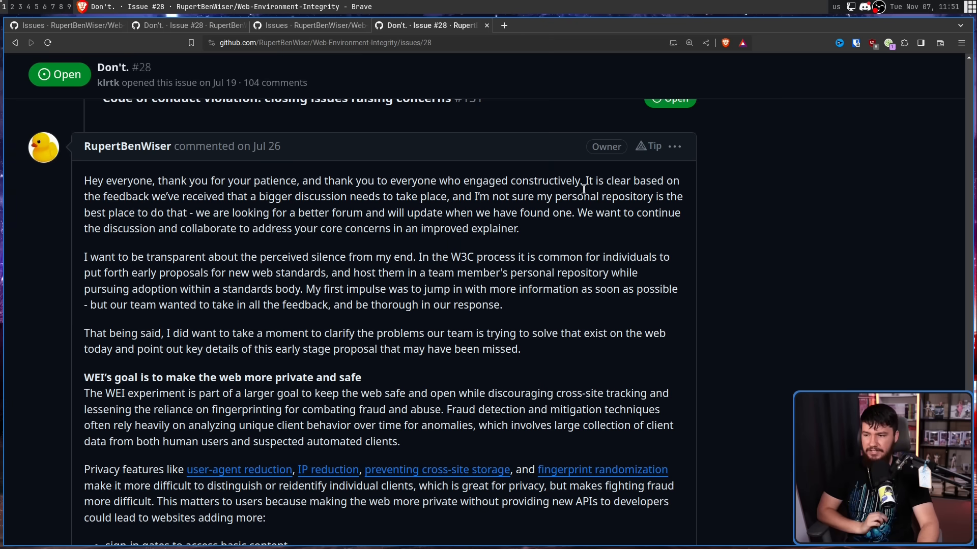
mouse_move(554, 194)
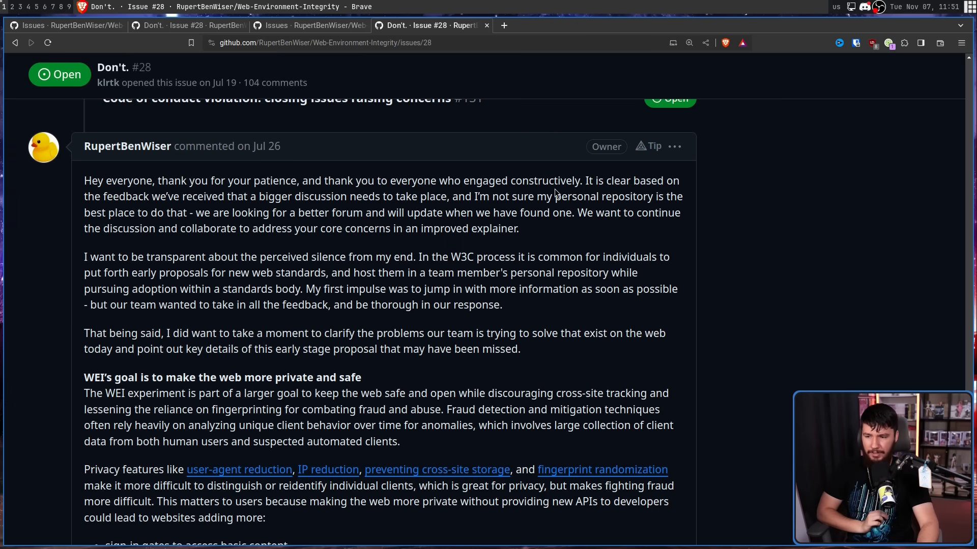
mouse_move(537, 182)
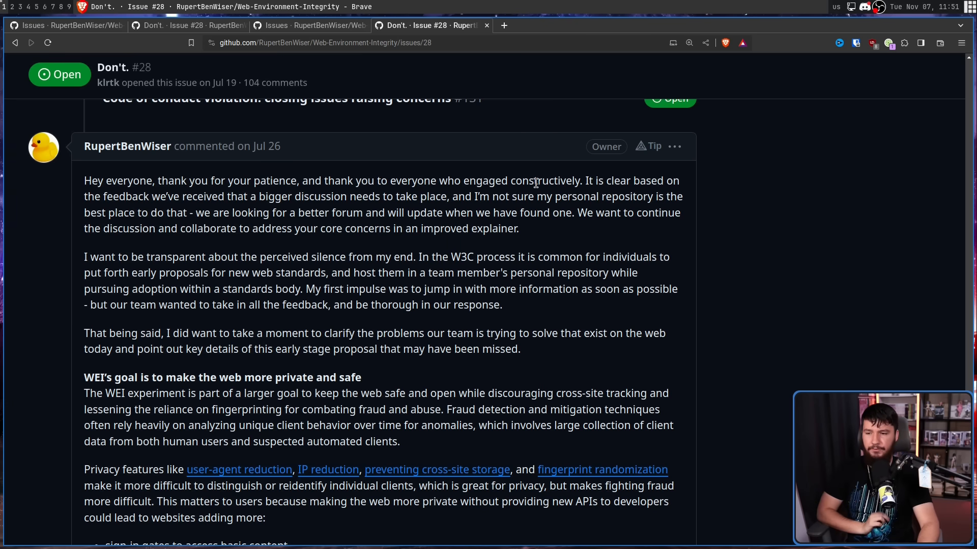
scroll(down, 3)
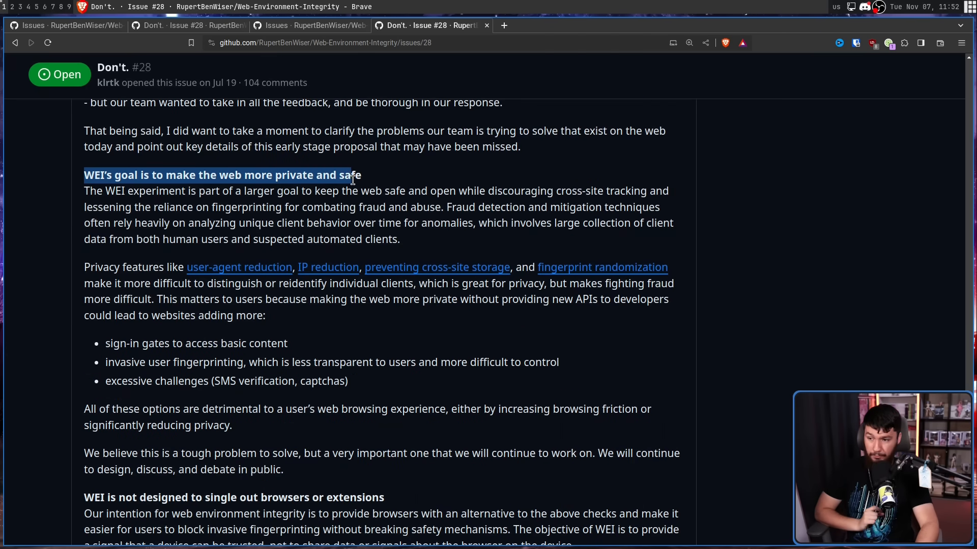
scroll(down, 3)
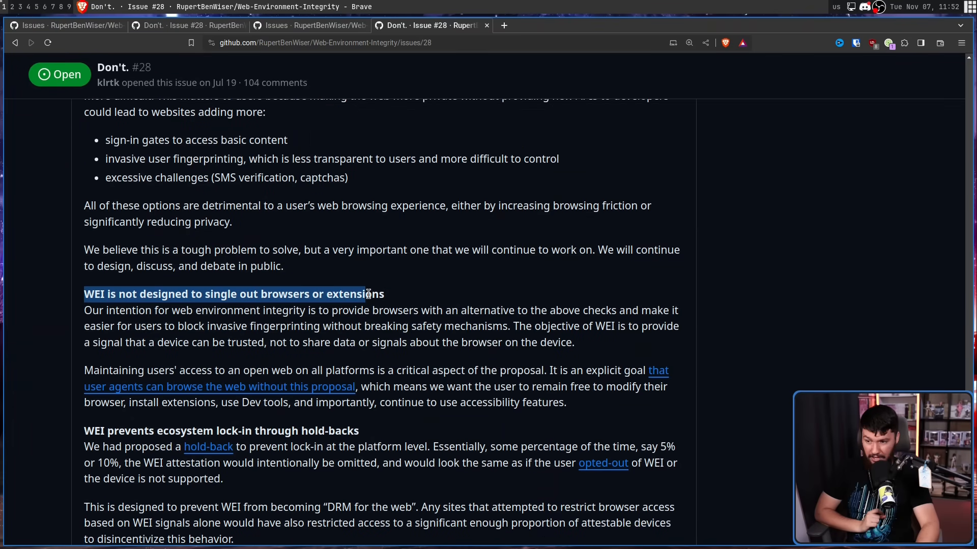
scroll(down, 3)
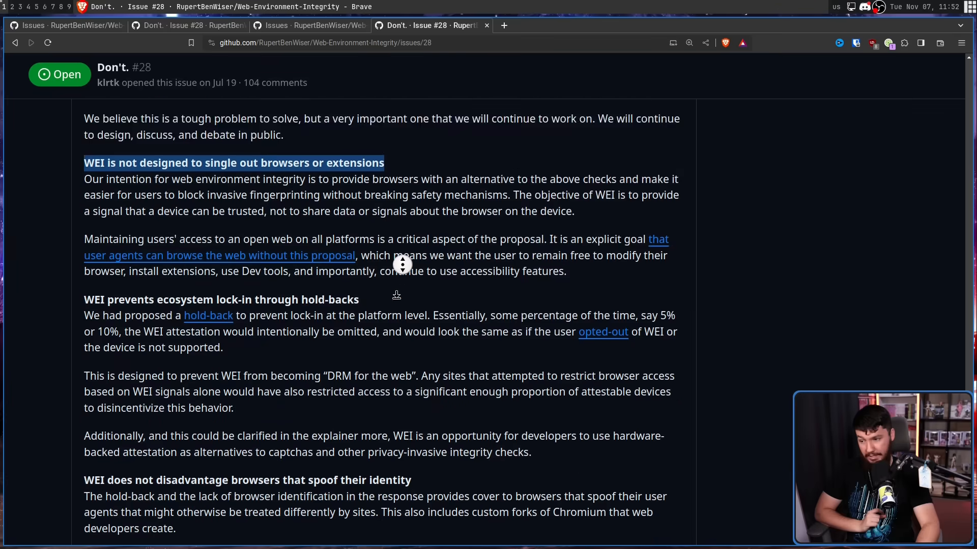
scroll(down, 3)
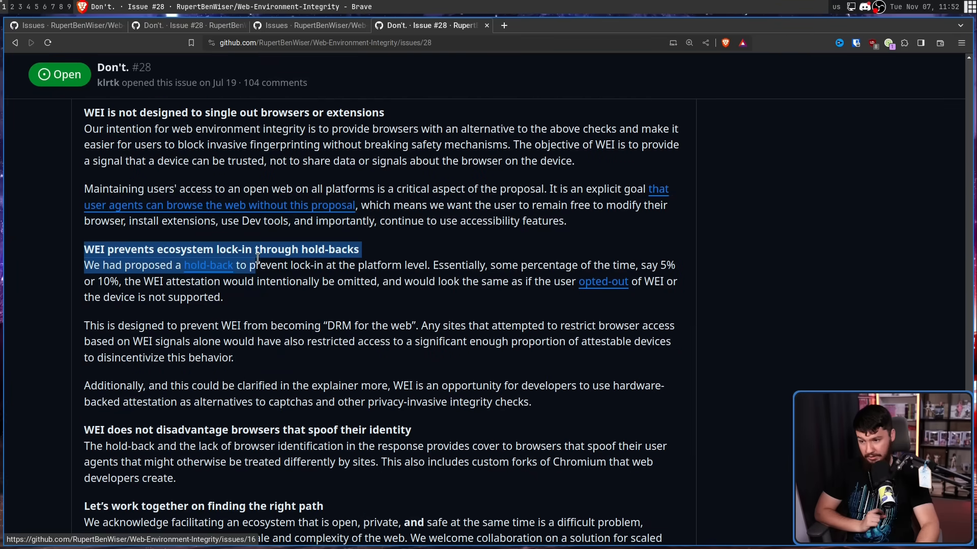
scroll(down, 3)
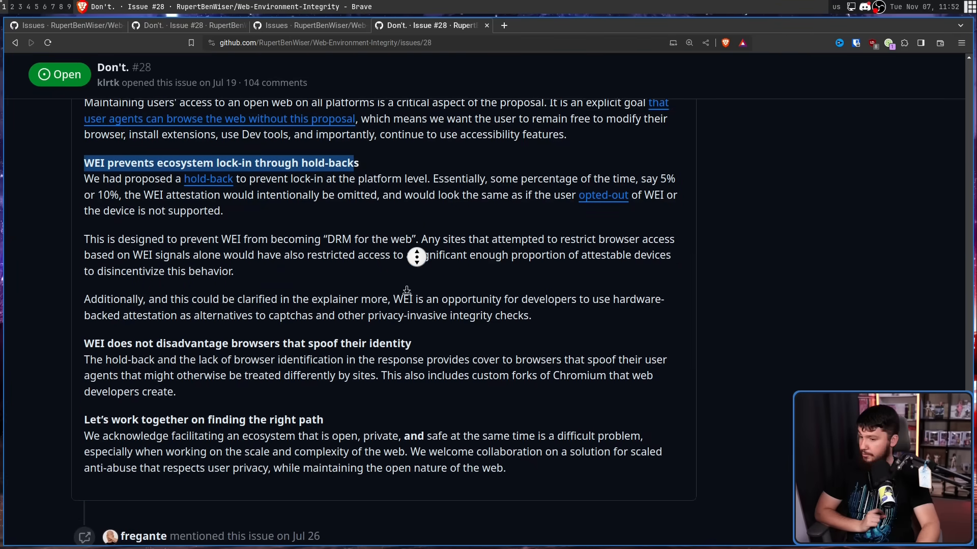
scroll(down, 3)
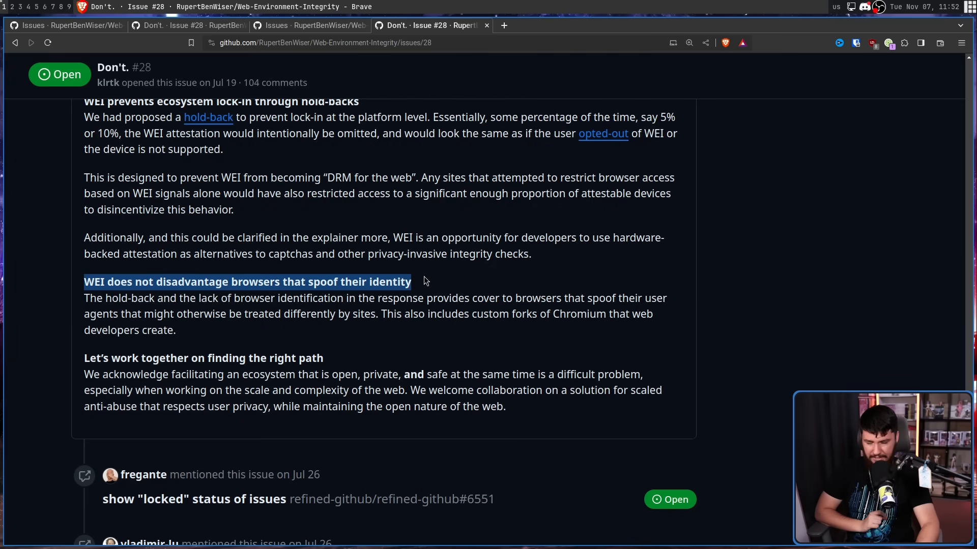
mouse_move(487, 295)
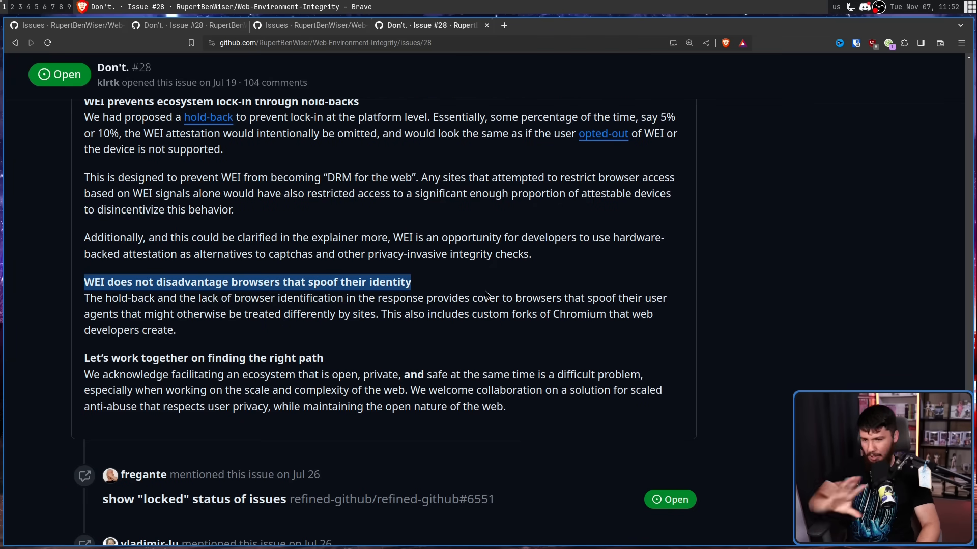
mouse_move(504, 287)
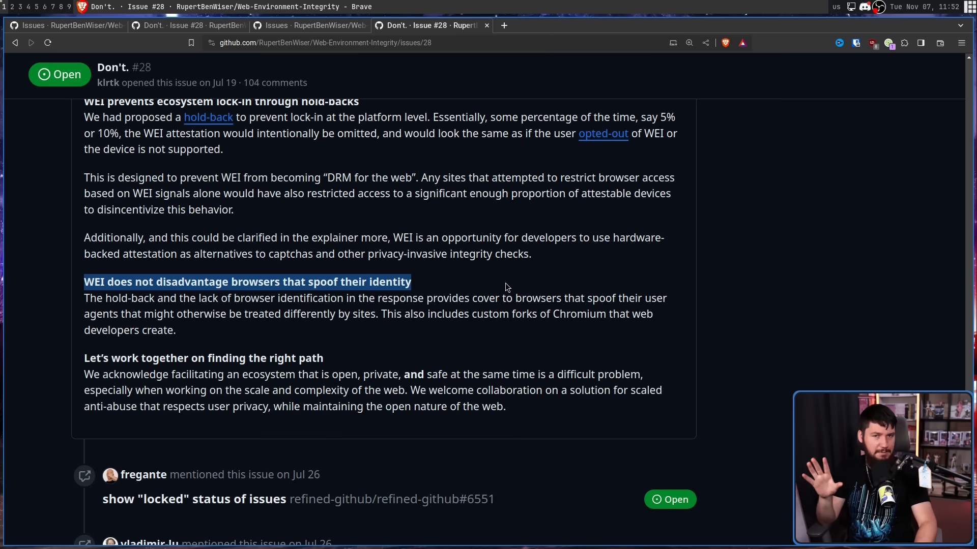
mouse_move(506, 307)
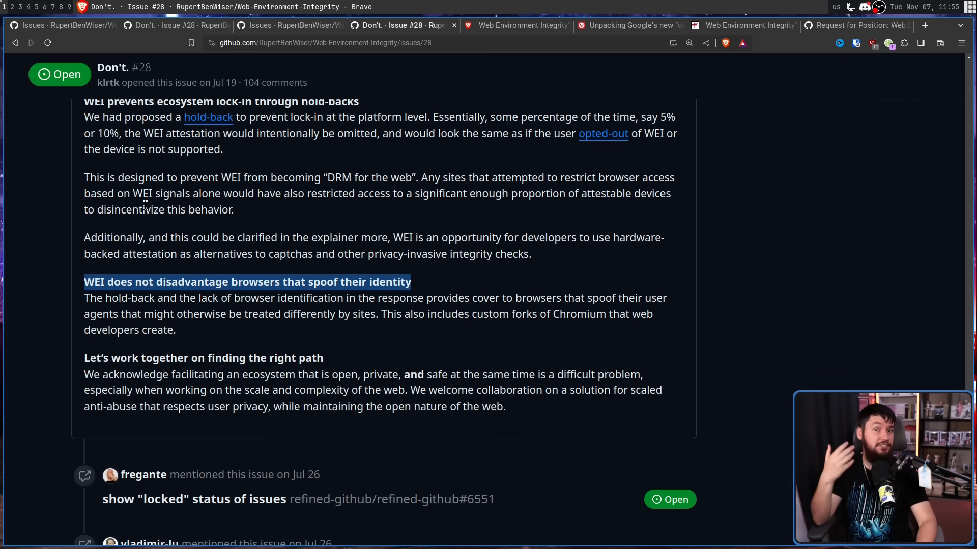
View Brave's, Vivaldi's and the FSF's articles opposing Web Environment Integrity in turn
click(514, 25)
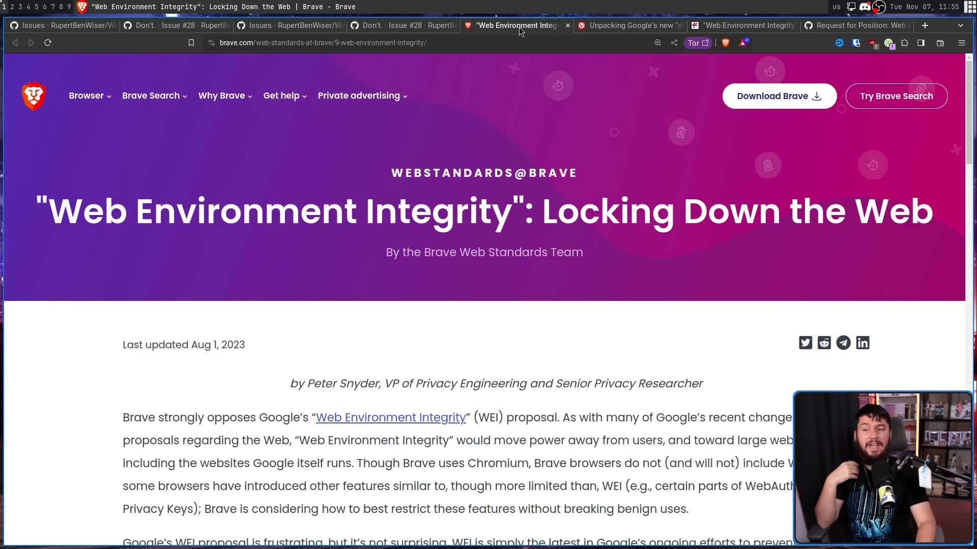
mouse_move(516, 37)
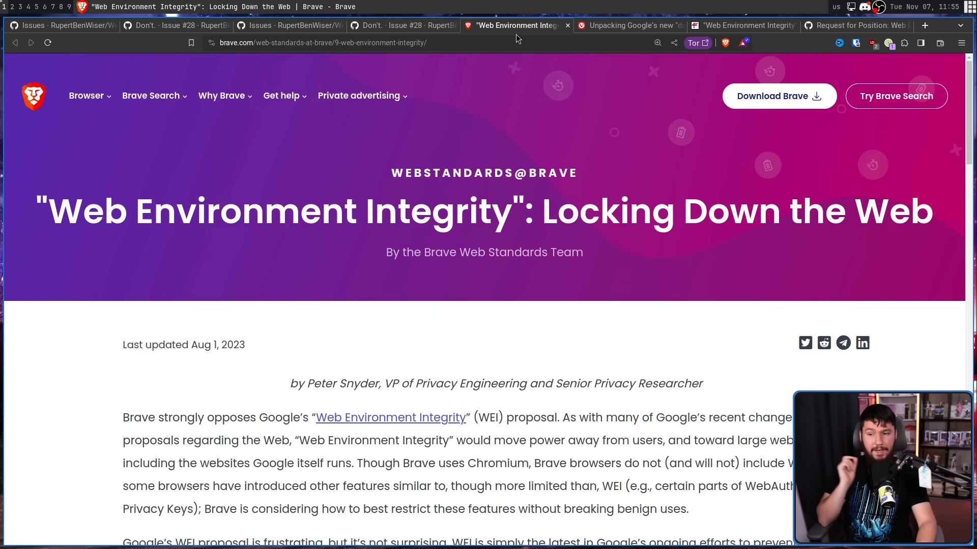
mouse_move(629, 30)
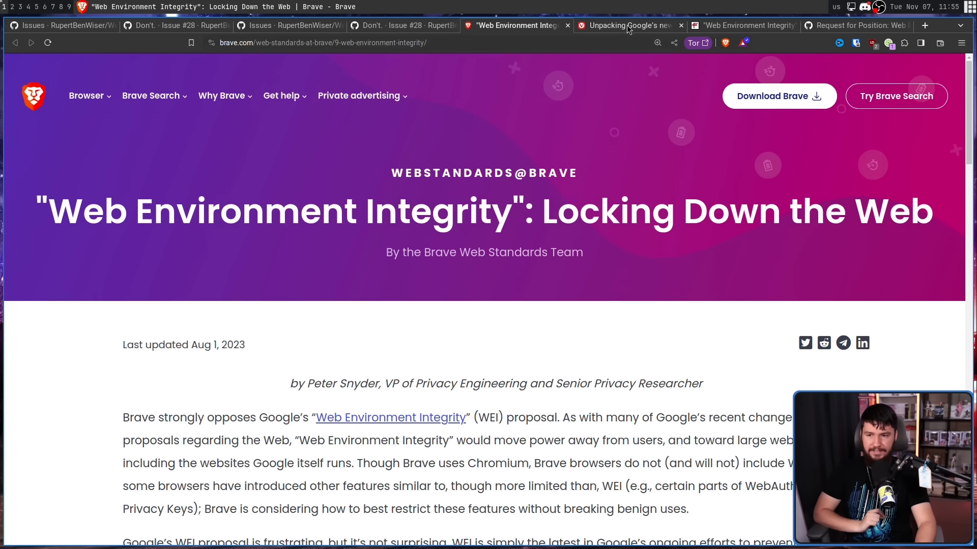
click(625, 26)
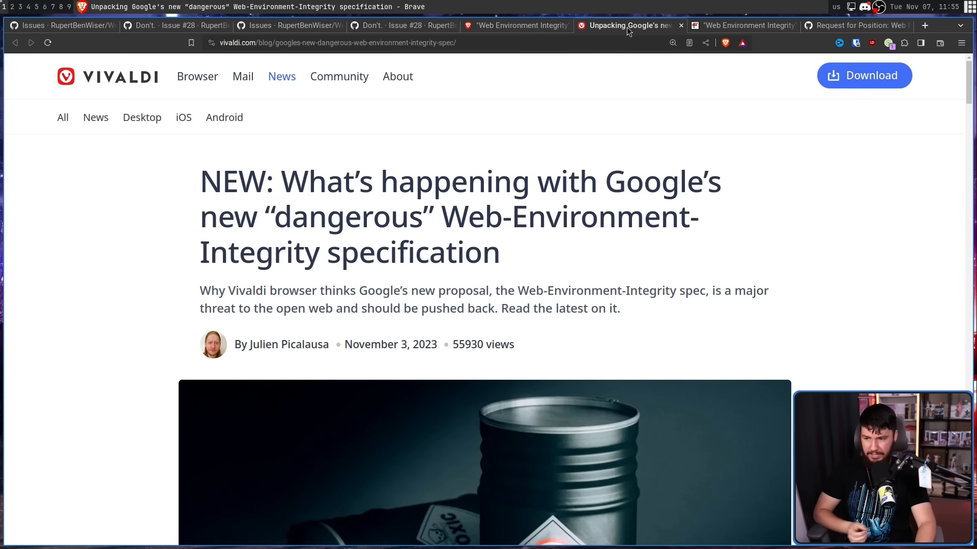
mouse_move(614, 38)
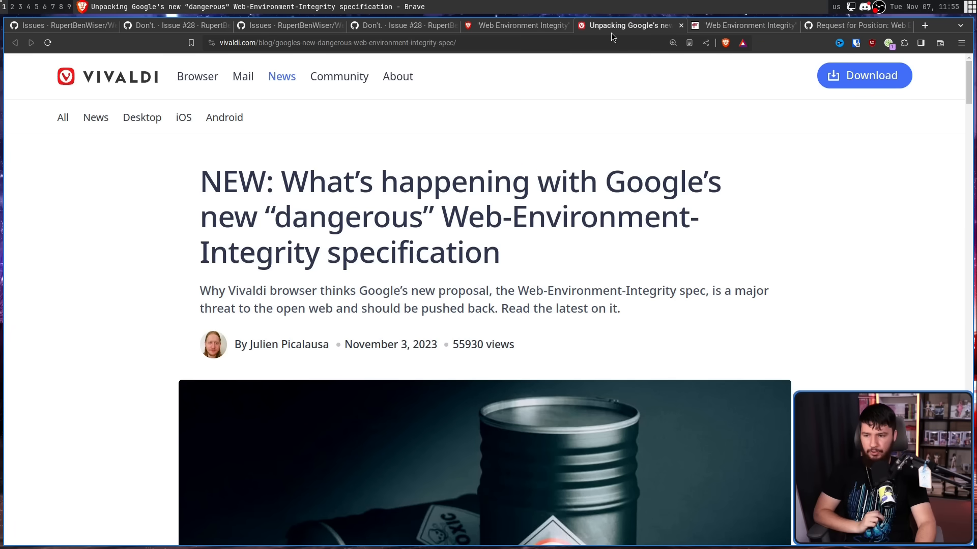
mouse_move(622, 26)
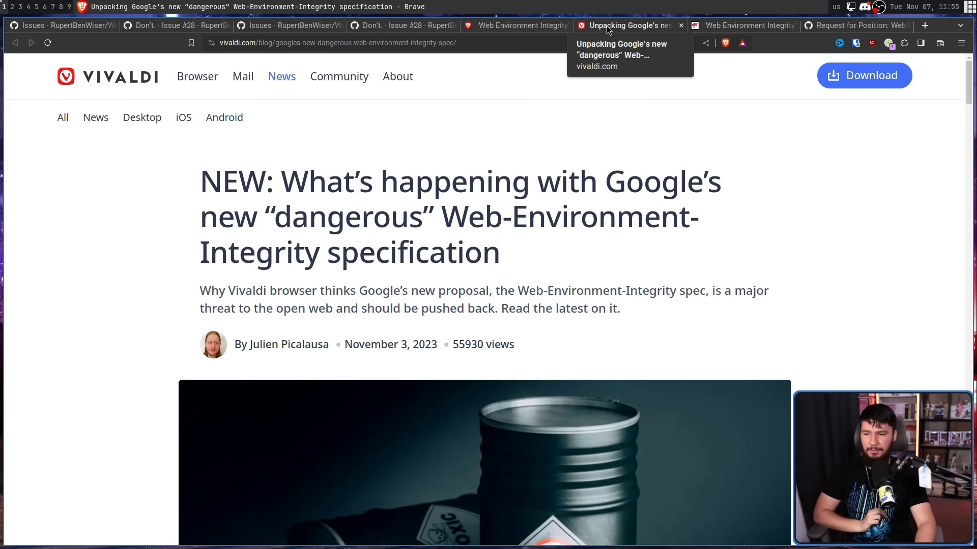
click(741, 25)
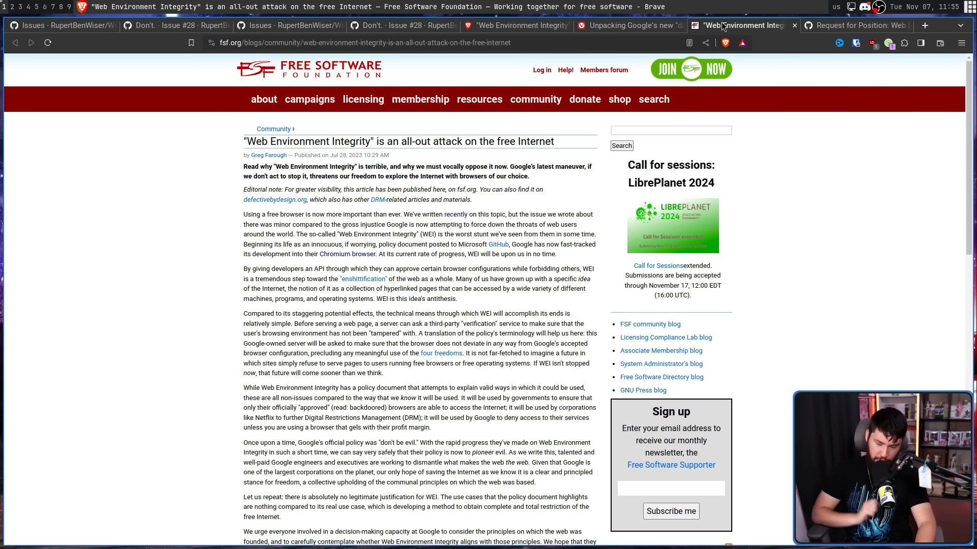
mouse_move(623, 26)
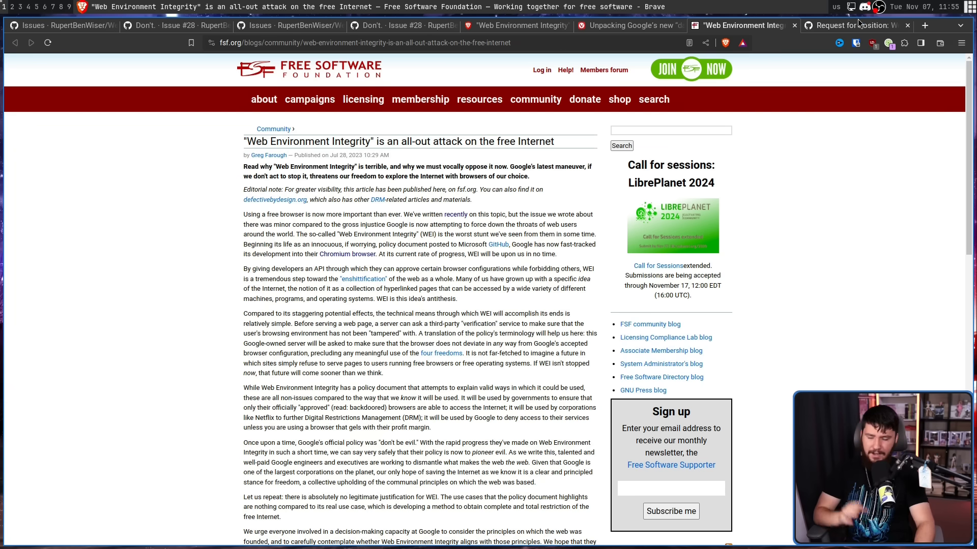
View Mozilla standards-positions issue #852 down to bgrins's opposing comment and tantek's reply
click(854, 26)
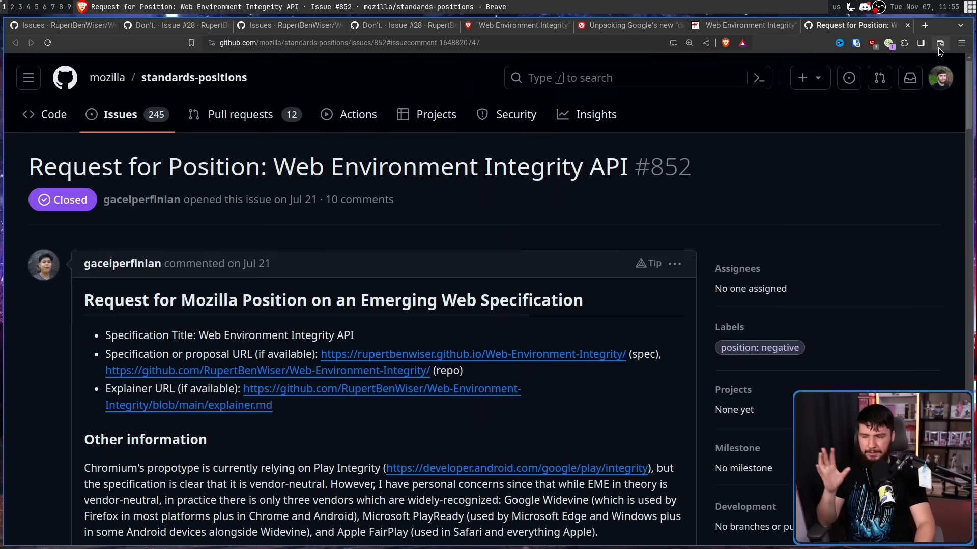
scroll(down, 3)
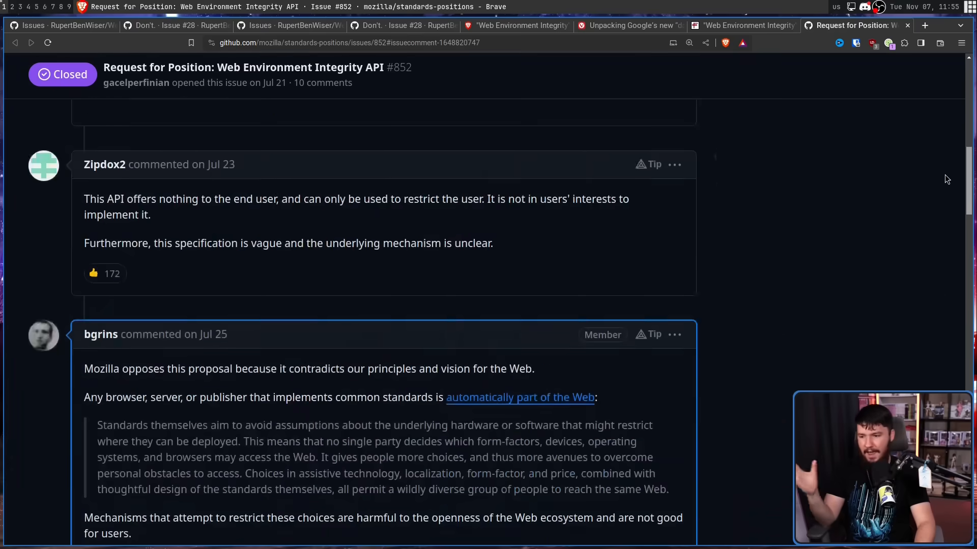
scroll(down, 3)
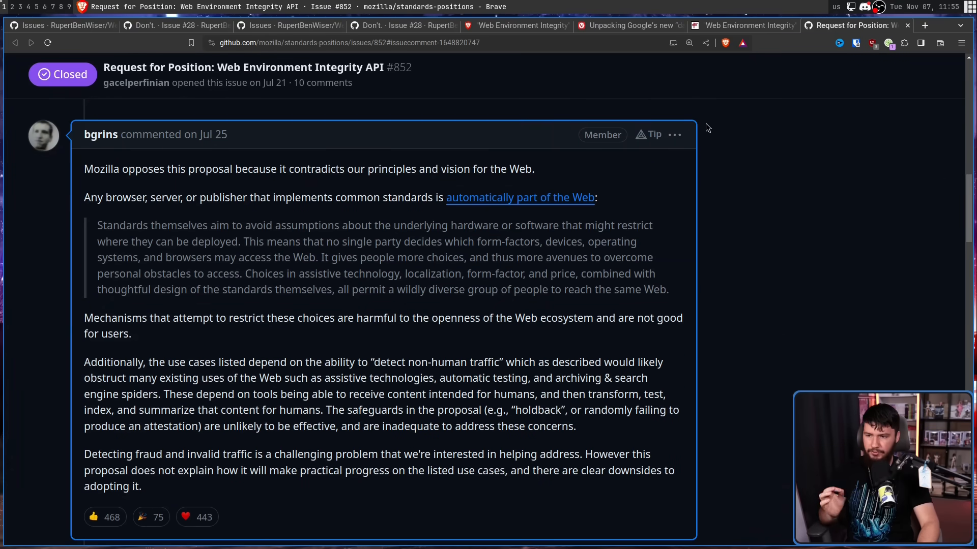
mouse_move(704, 123)
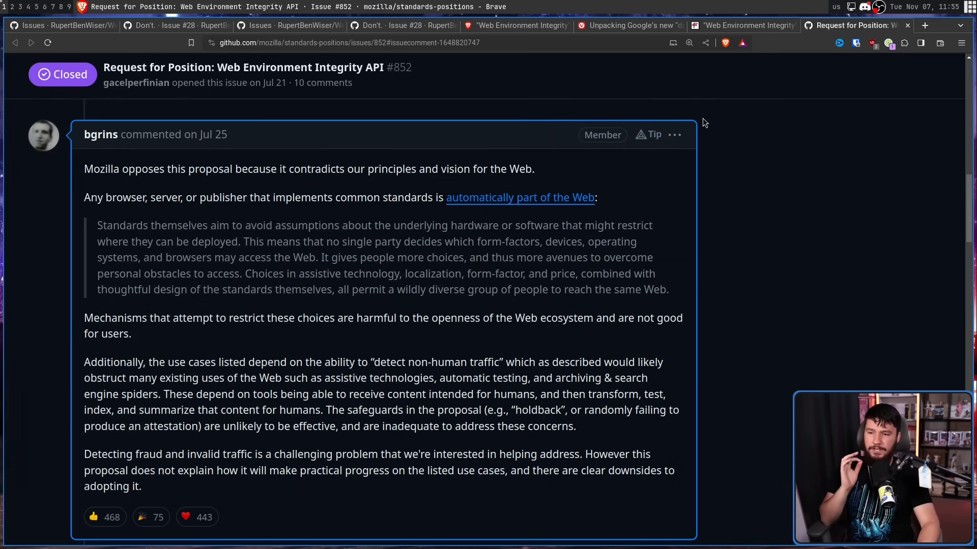
scroll(down, 3)
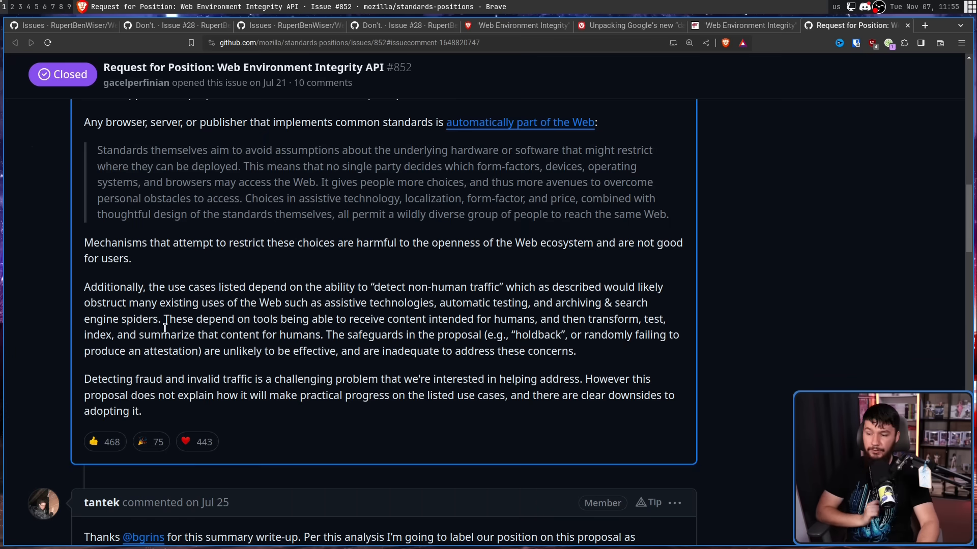
mouse_move(235, 385)
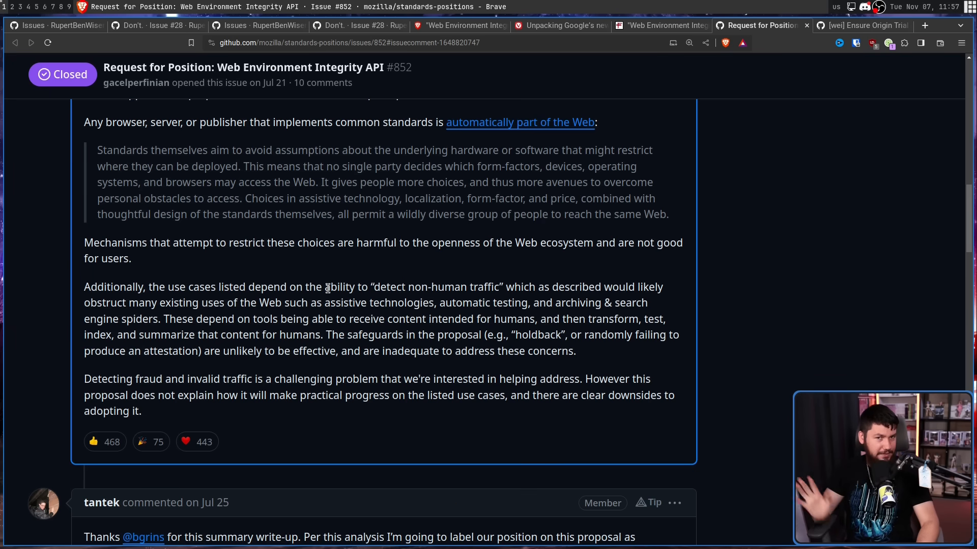
View the Chromium '[wei] Ensure Origin Trial enables full feature' commit down to antitrust-contact comments
click(863, 26)
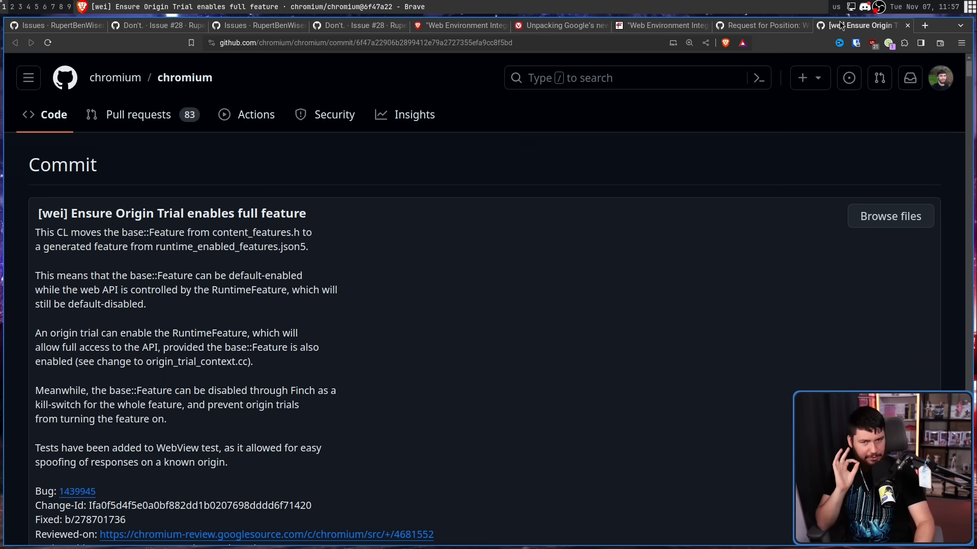
mouse_move(798, 163)
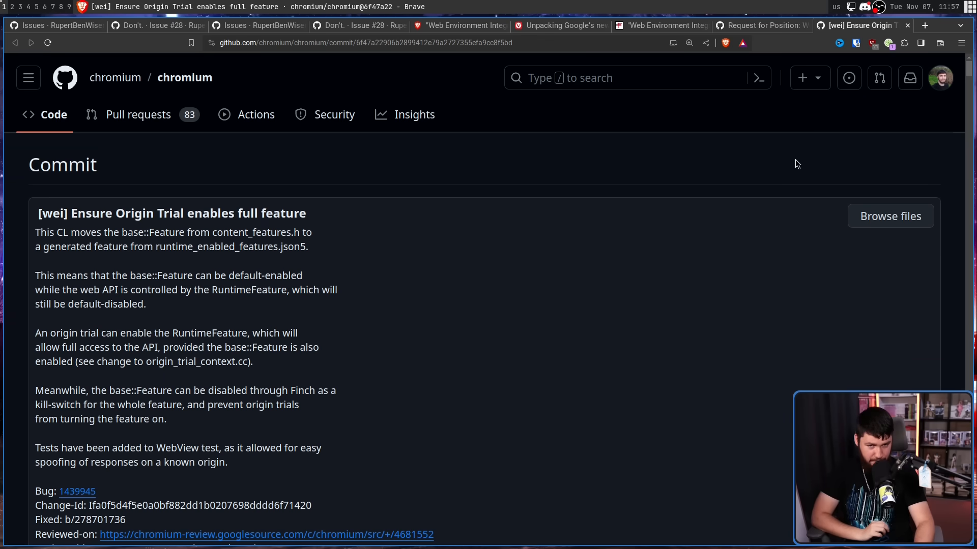
mouse_move(965, 68)
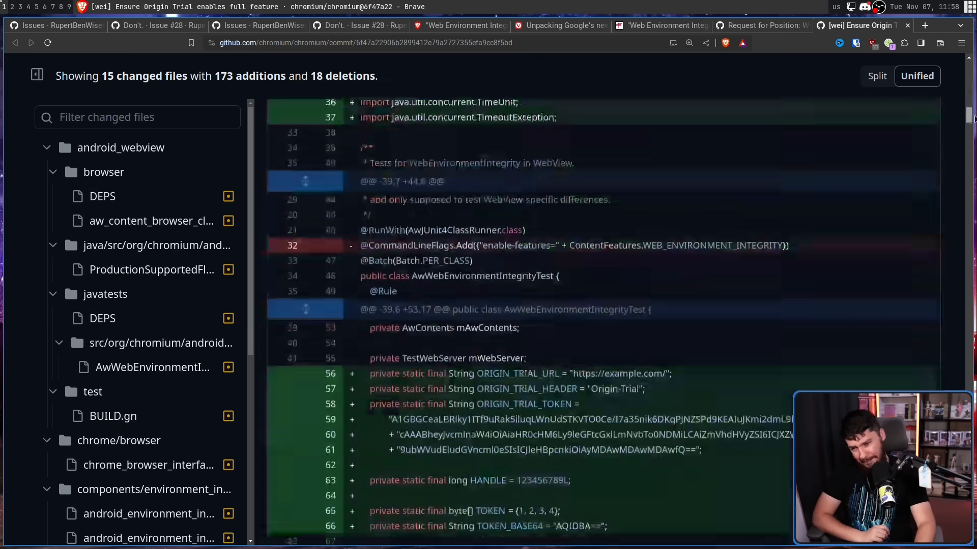
scroll(down, 3)
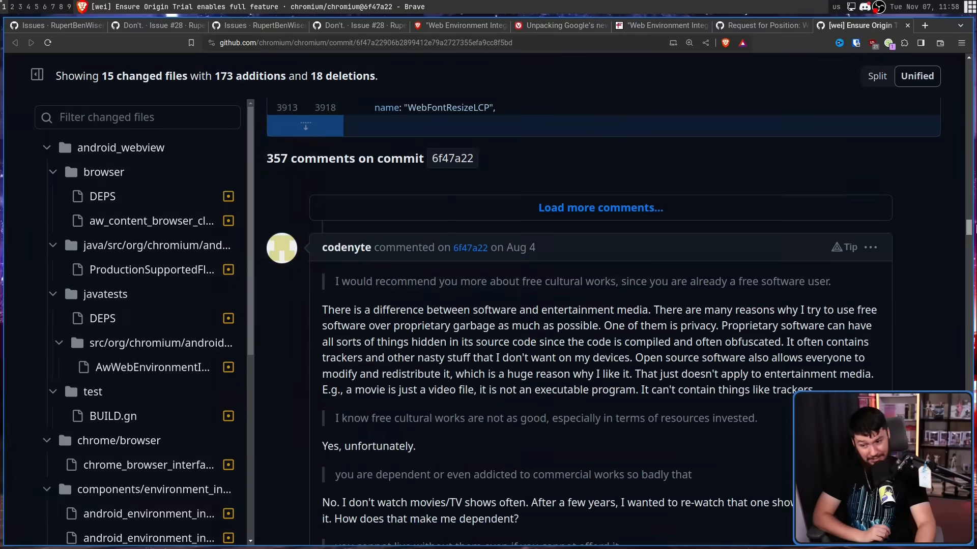
scroll(up, 3)
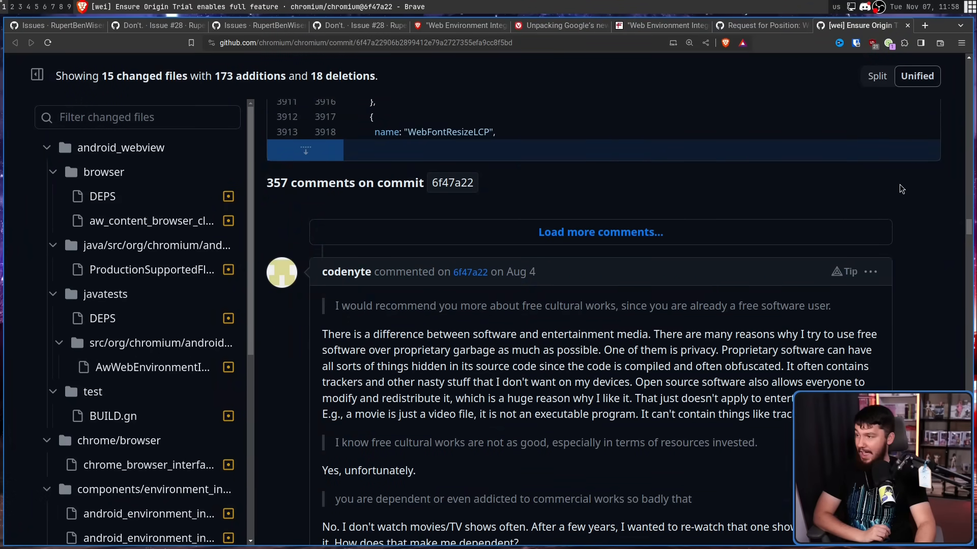
mouse_move(900, 199)
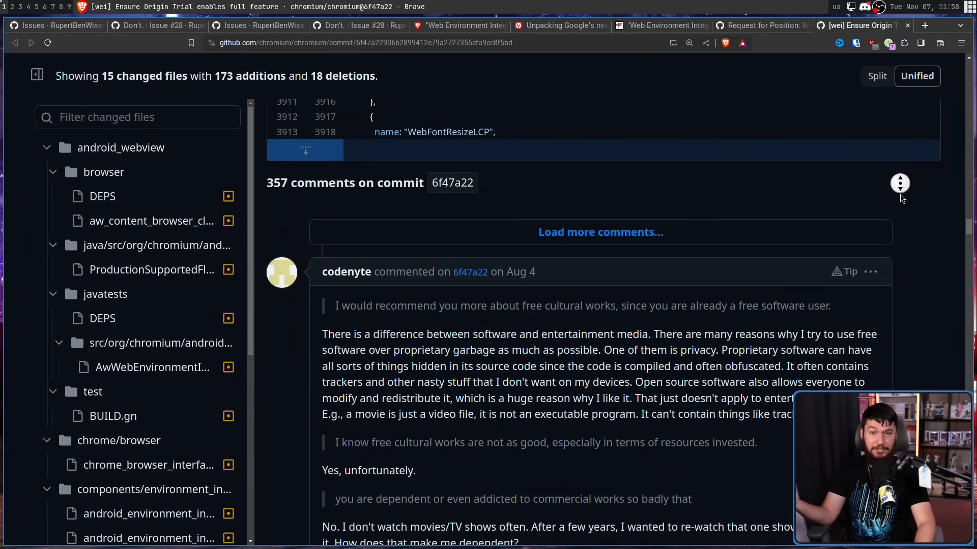
scroll(down, 3)
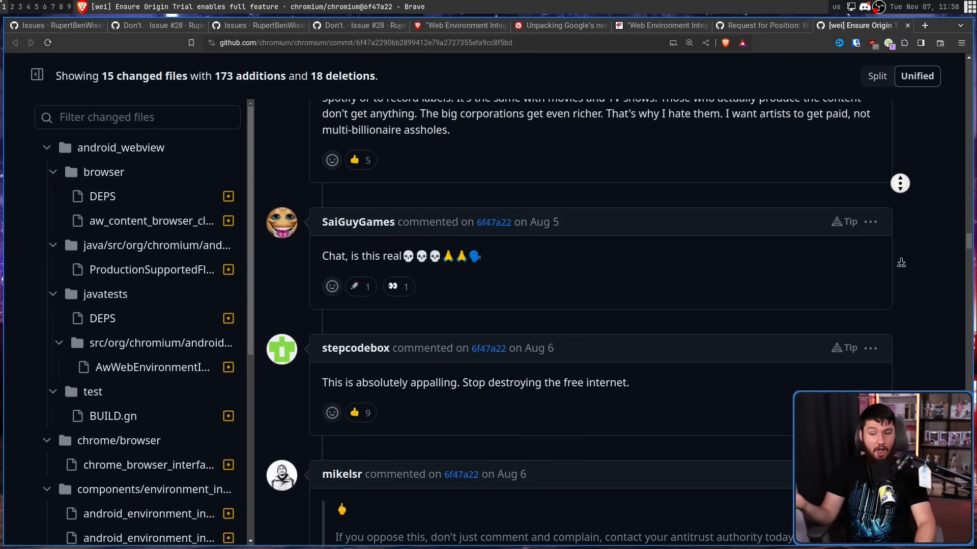
scroll(down, 3)
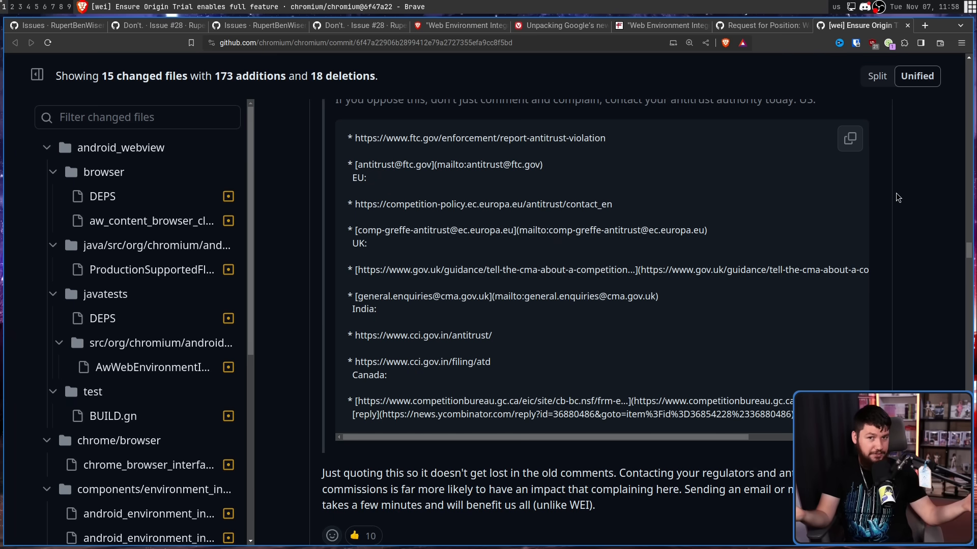
mouse_move(758, 245)
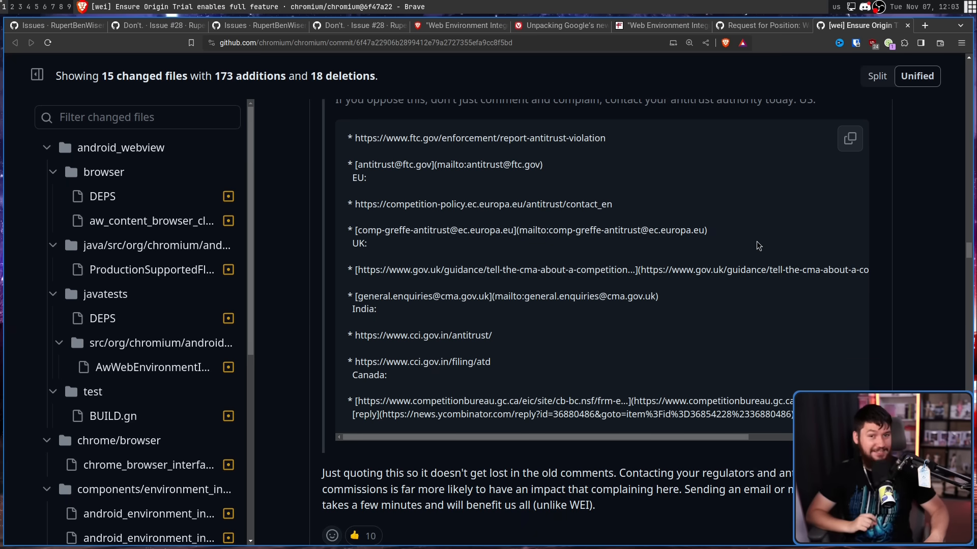
mouse_move(920, 273)
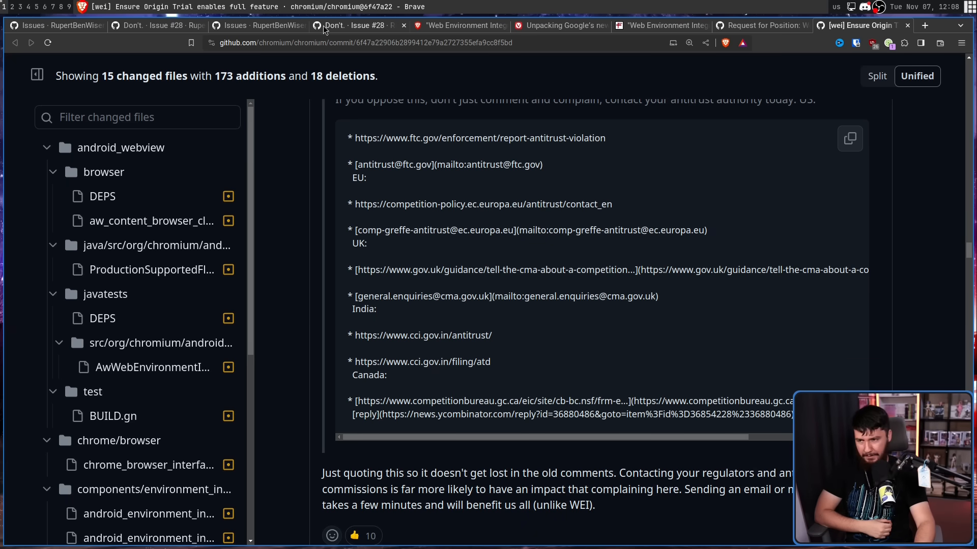
Return to the WEI repository and read its README note that the proposal is no longer pursued
click(255, 25)
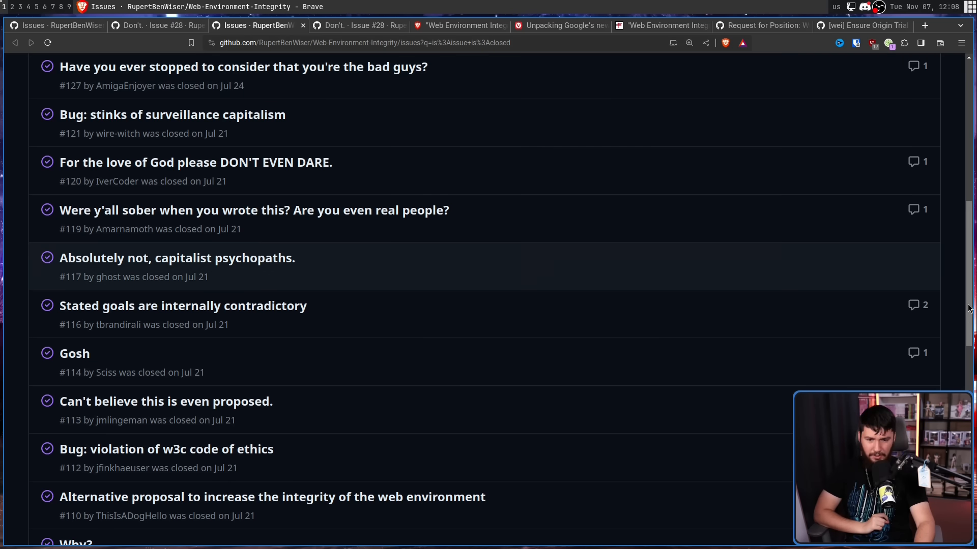
scroll(up, 3)
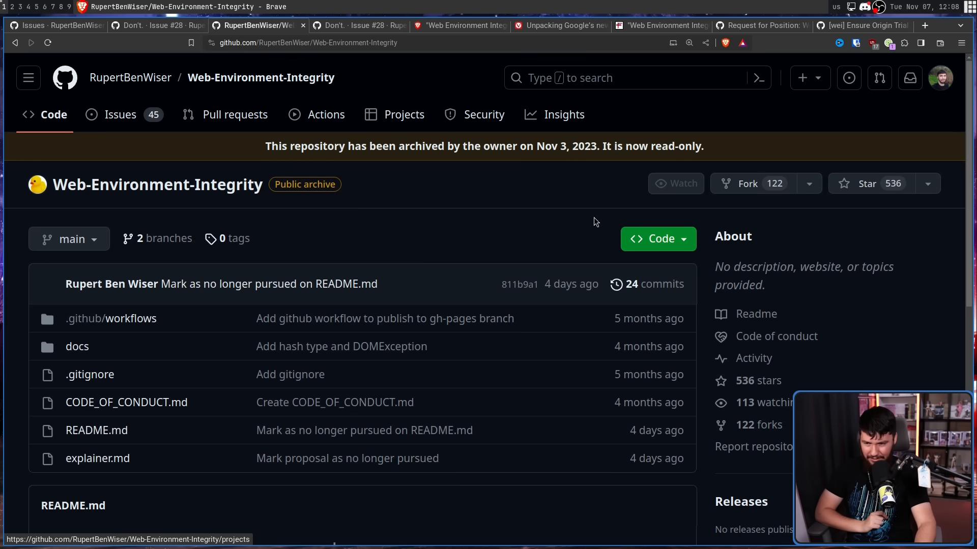
scroll(down, 3)
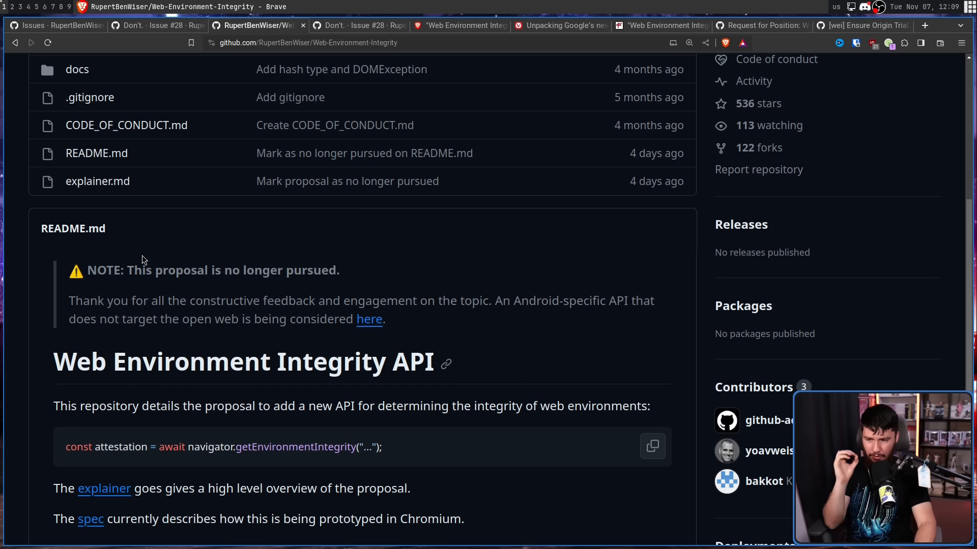
mouse_move(280, 274)
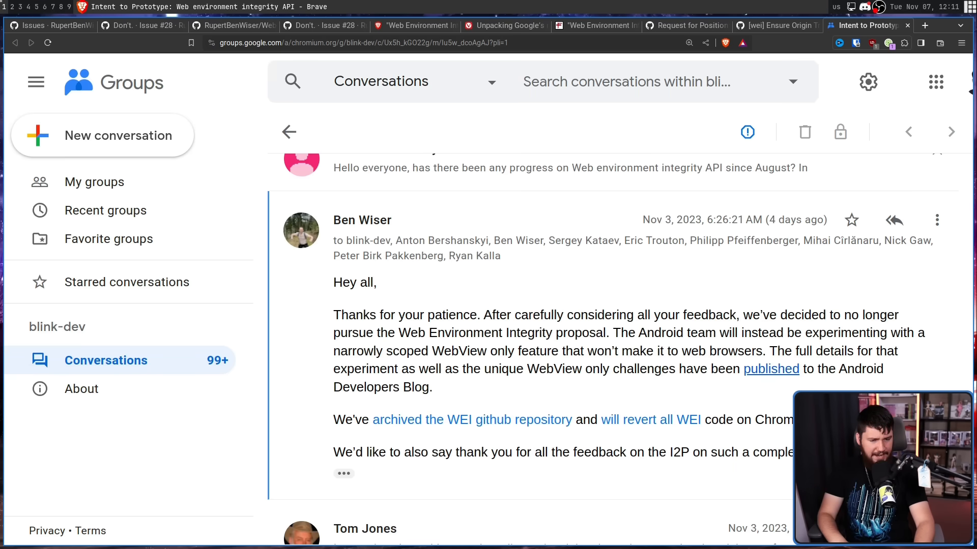
Scroll the blink-dev thread to Ben Wiser's Nov 3 post announcing WEI is dropped
scroll(up, 3)
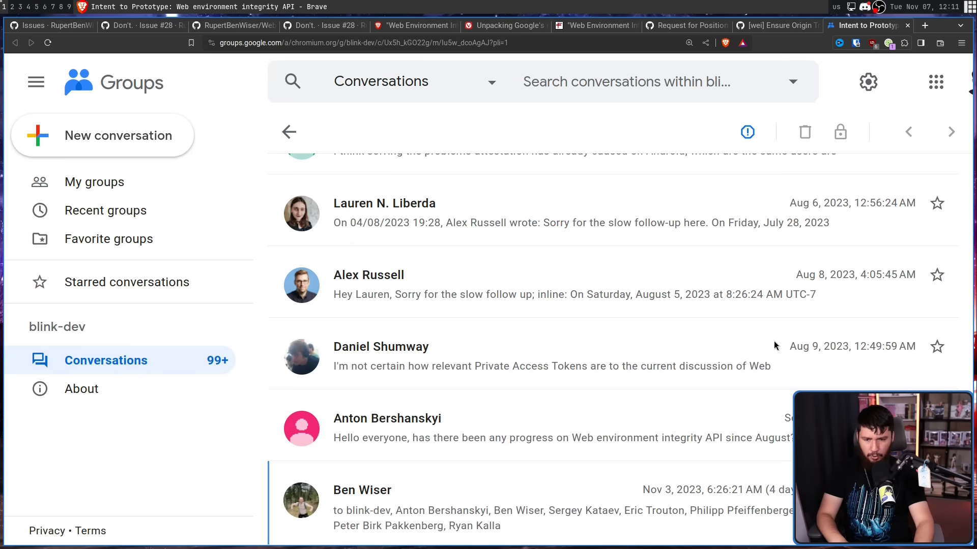
mouse_move(692, 414)
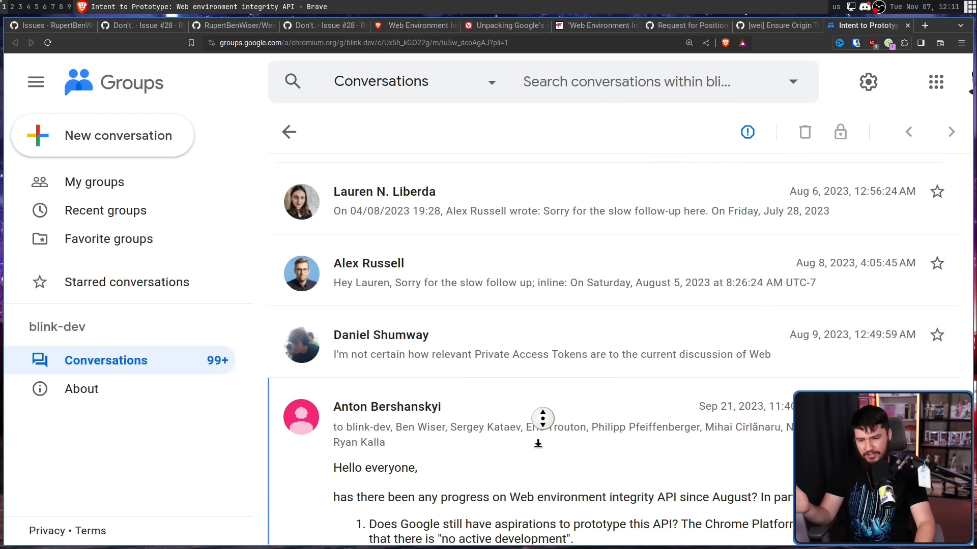
scroll(down, 3)
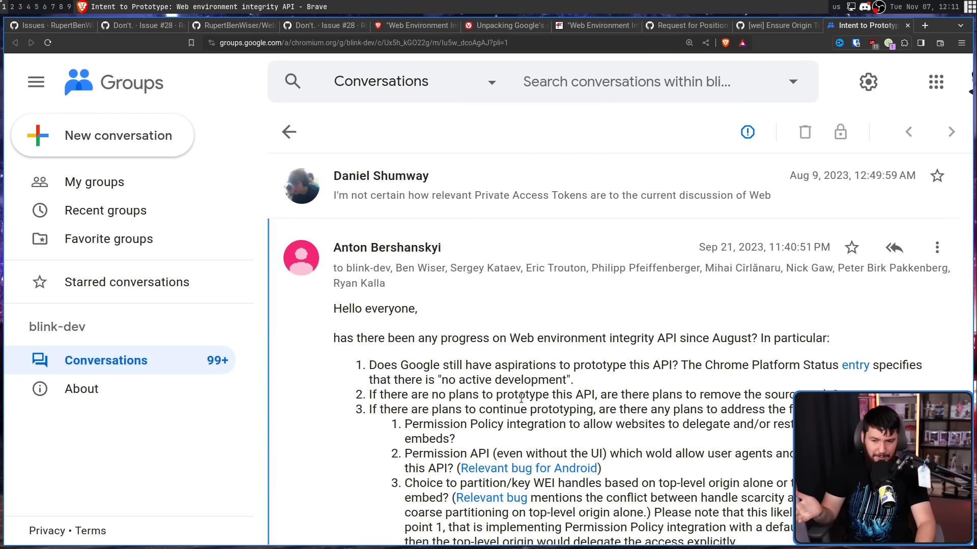
mouse_move(595, 264)
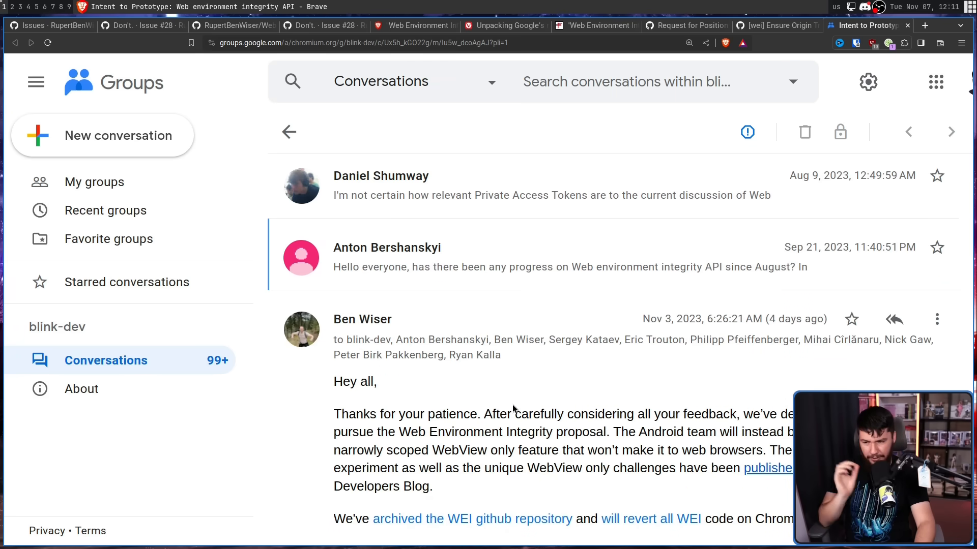
scroll(down, 3)
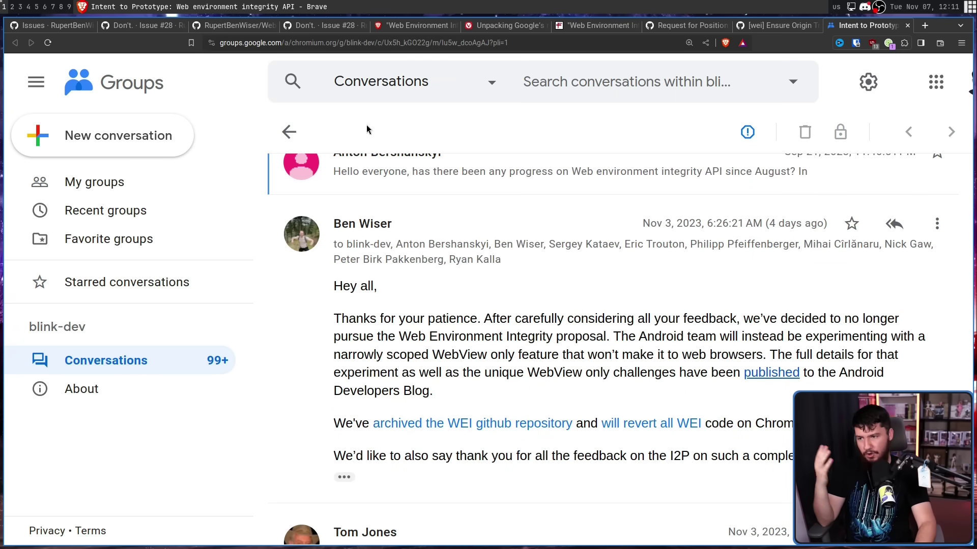
Revisit issue #28 'Don't.' to see its comment lock and the Jul 26 owner reply
click(321, 25)
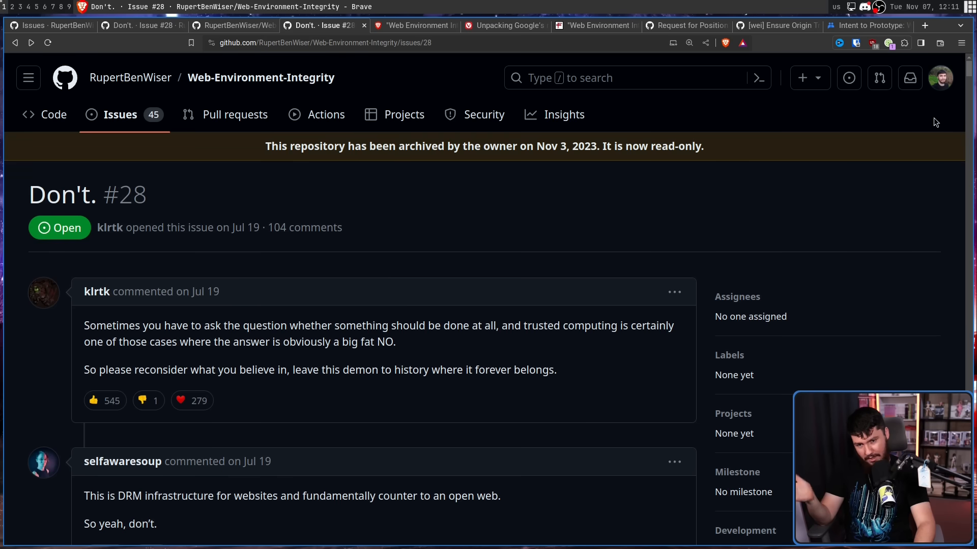
scroll(down, 3)
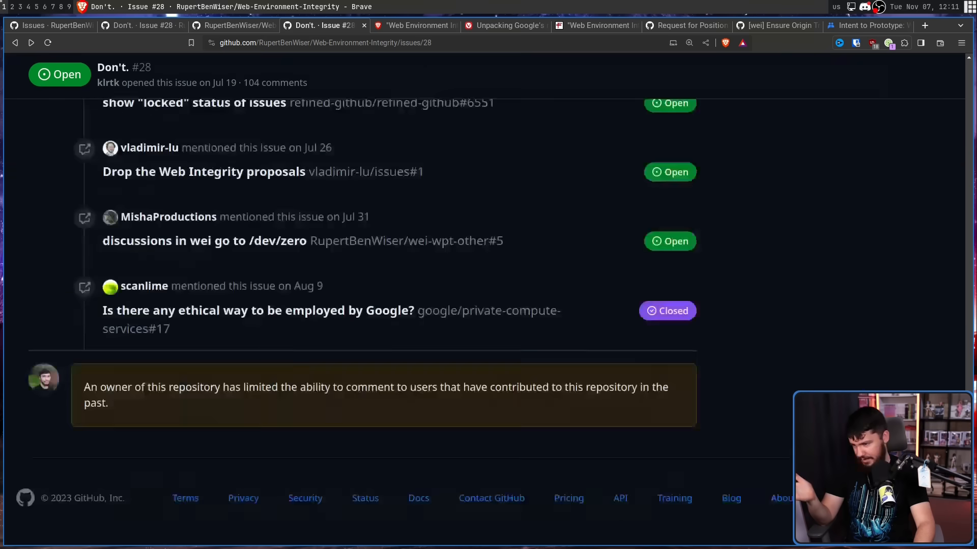
scroll(up, 3)
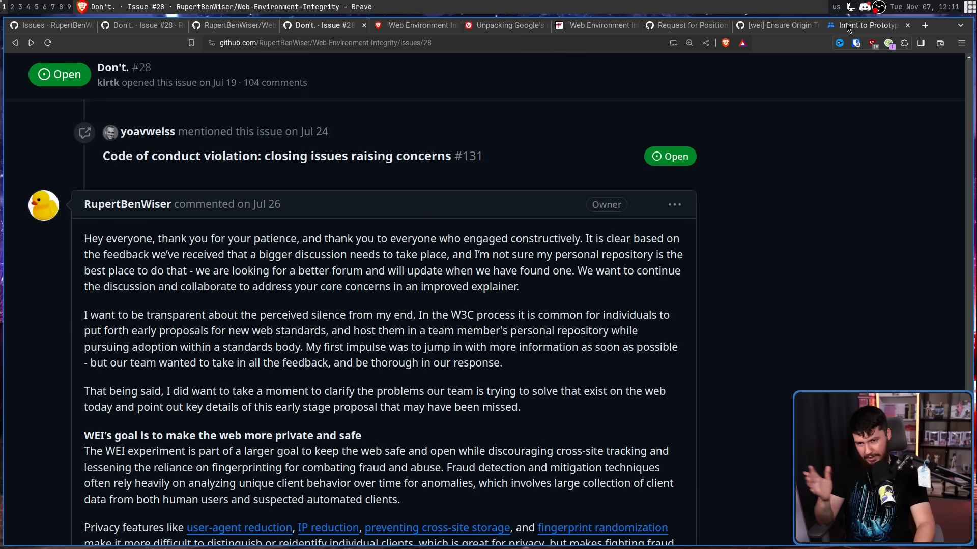
click(866, 26)
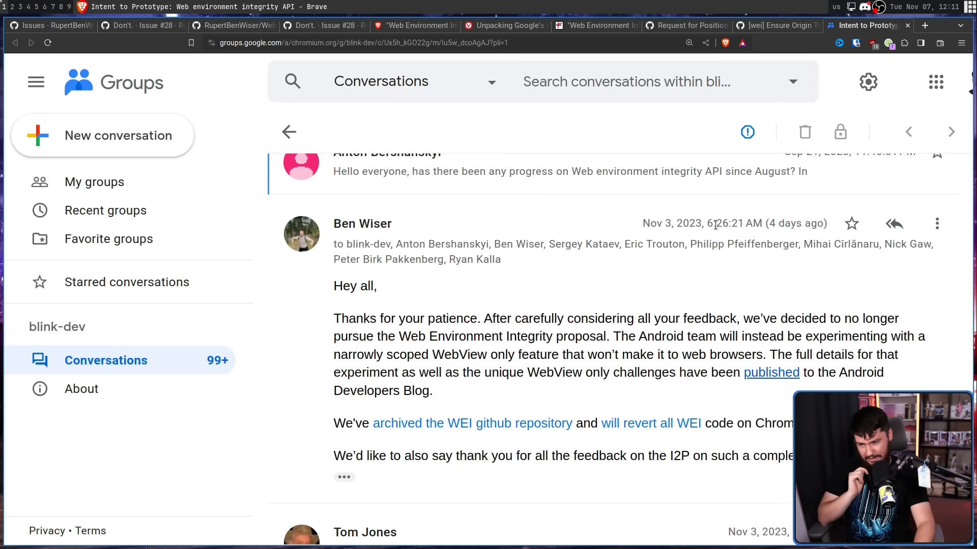
scroll(down, 3)
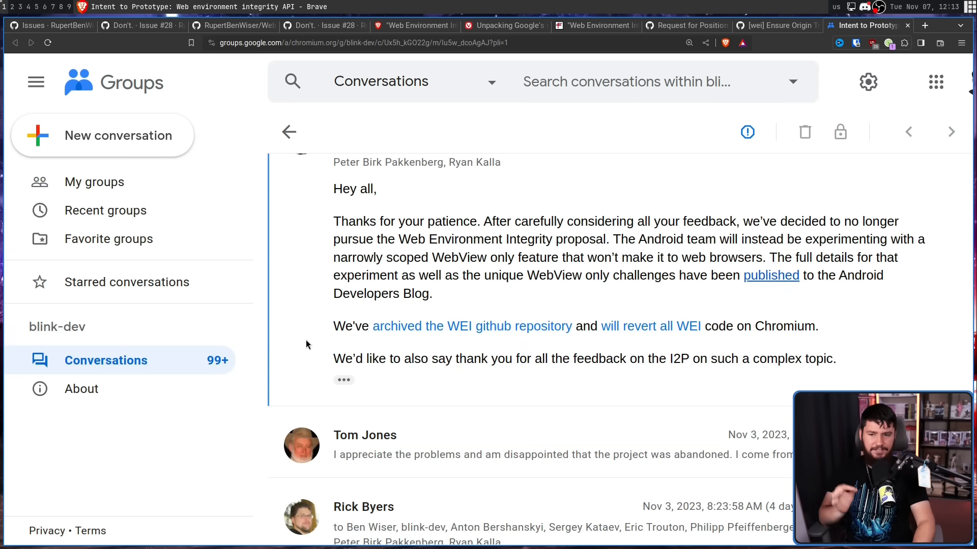
mouse_move(713, 275)
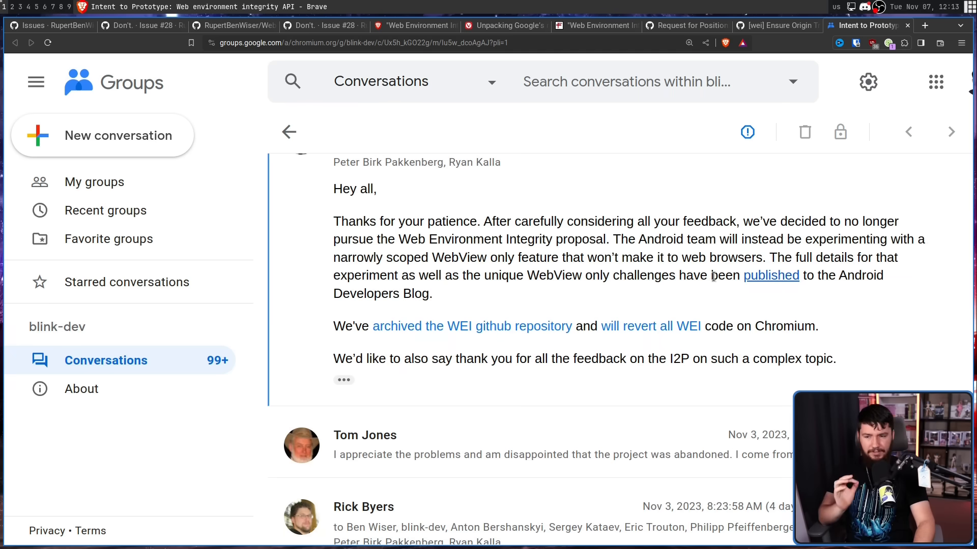
mouse_move(449, 235)
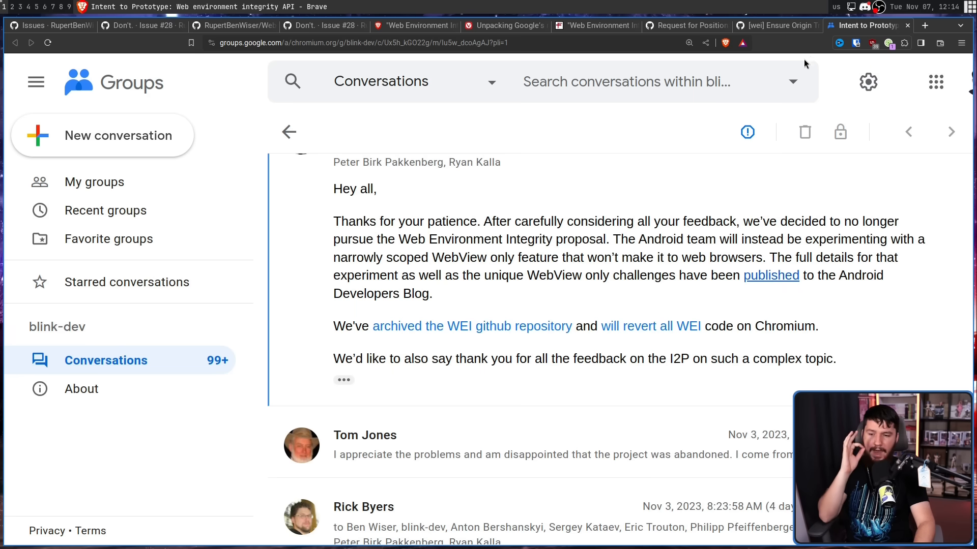
mouse_move(667, 331)
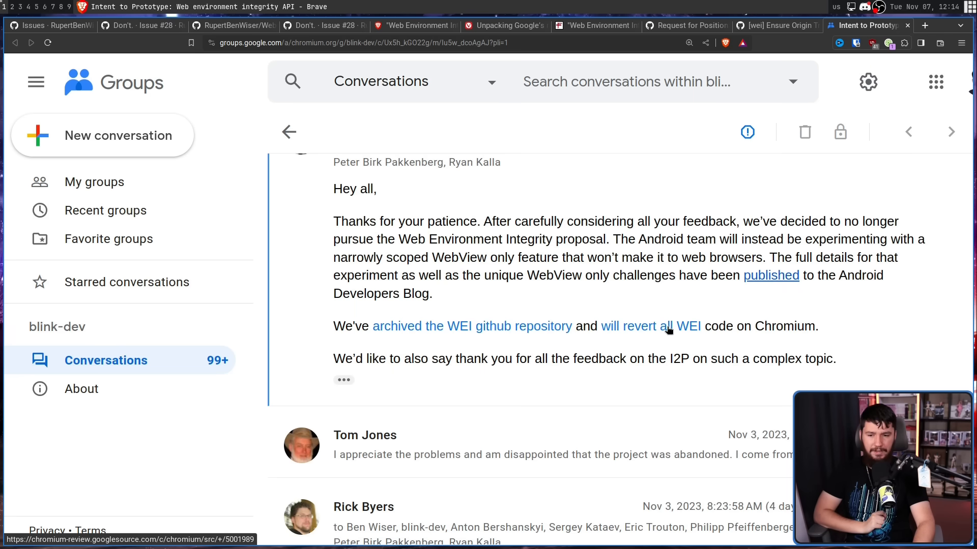
View merged Gerrit change 5001989 'wei: Revert Web Environment Integrity' by Ben Wiser
click(650, 326)
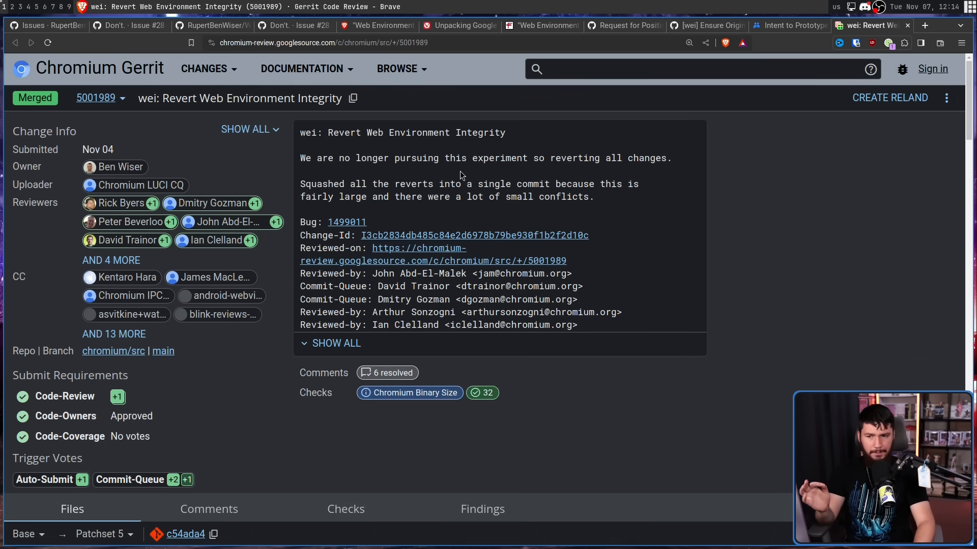
mouse_move(458, 161)
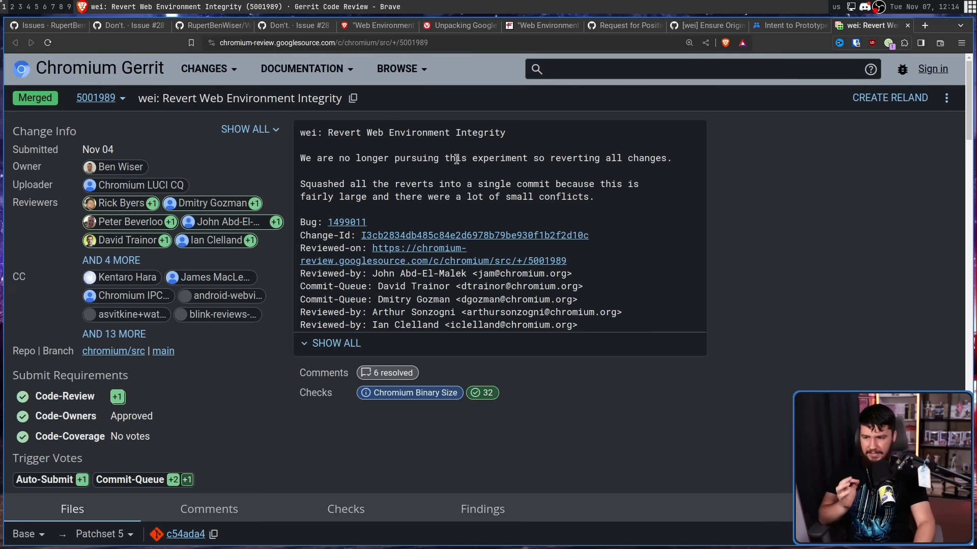
mouse_move(459, 153)
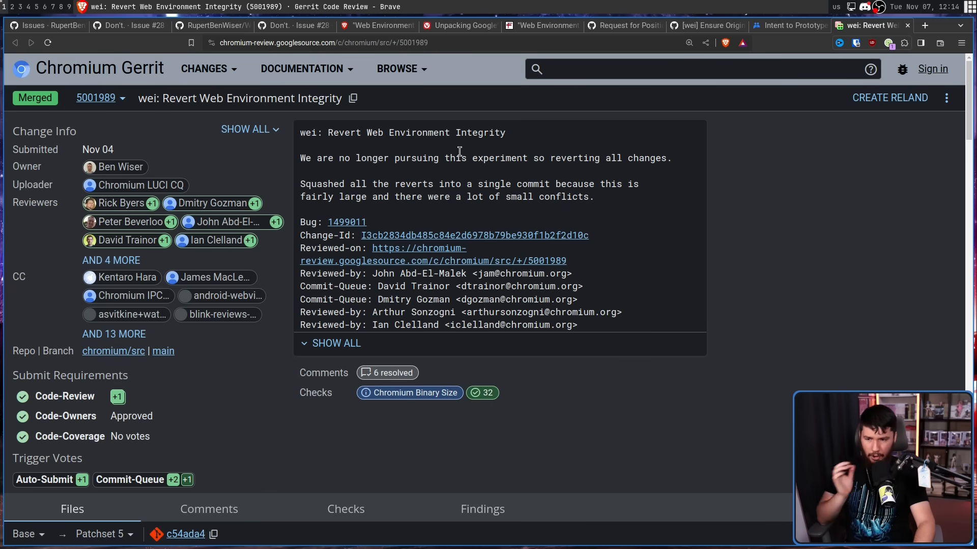
mouse_move(216, 260)
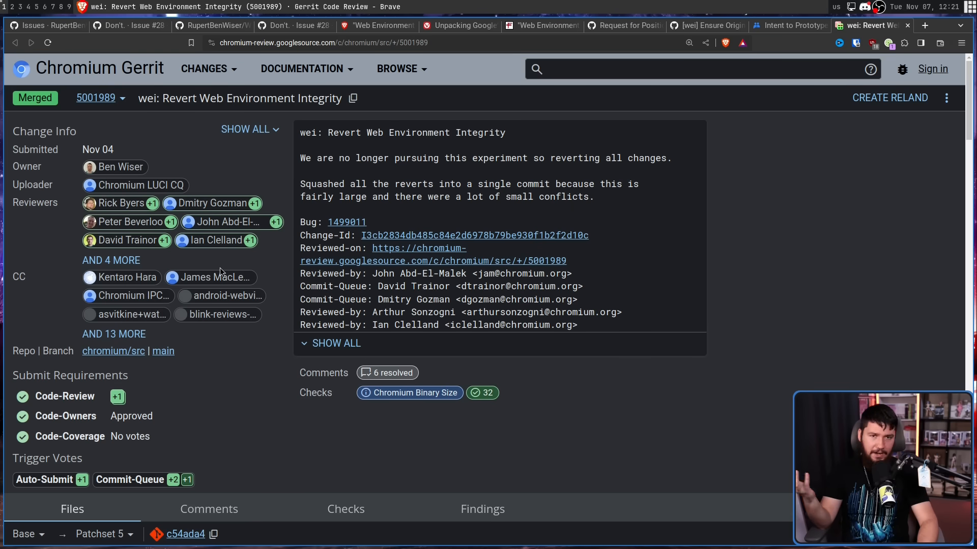
mouse_move(222, 263)
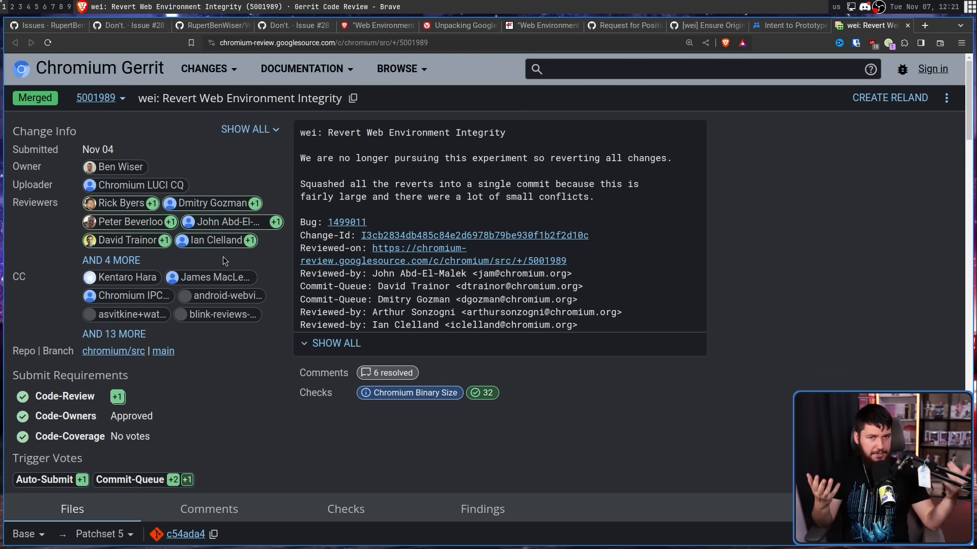
mouse_move(725, 86)
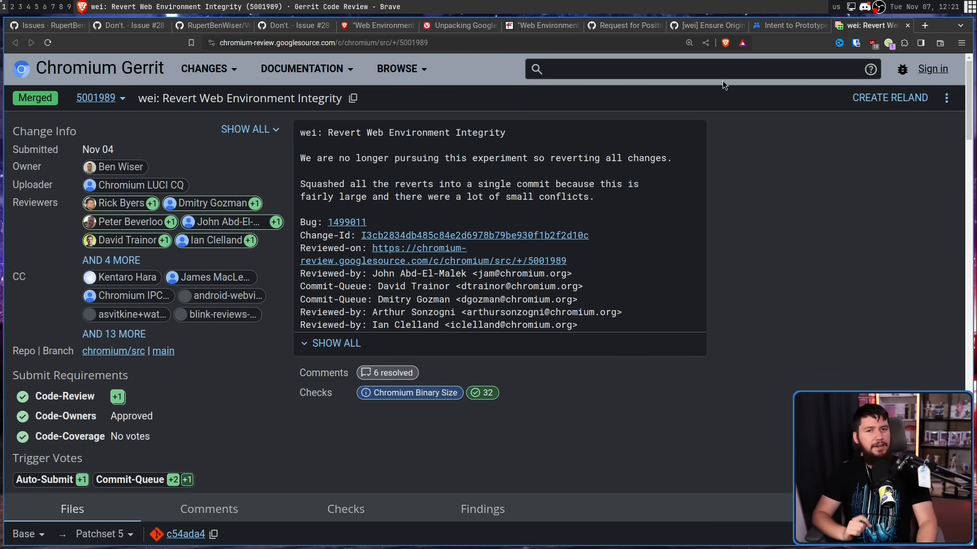
From the blink-dev announcement thread, follow the 'published' link to the Android Developers Blog post
click(790, 26)
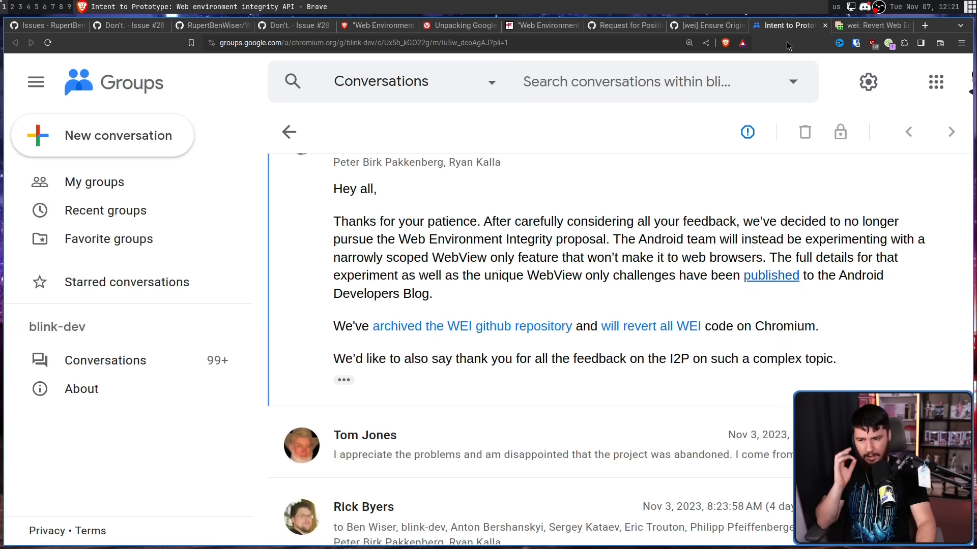
mouse_move(813, 232)
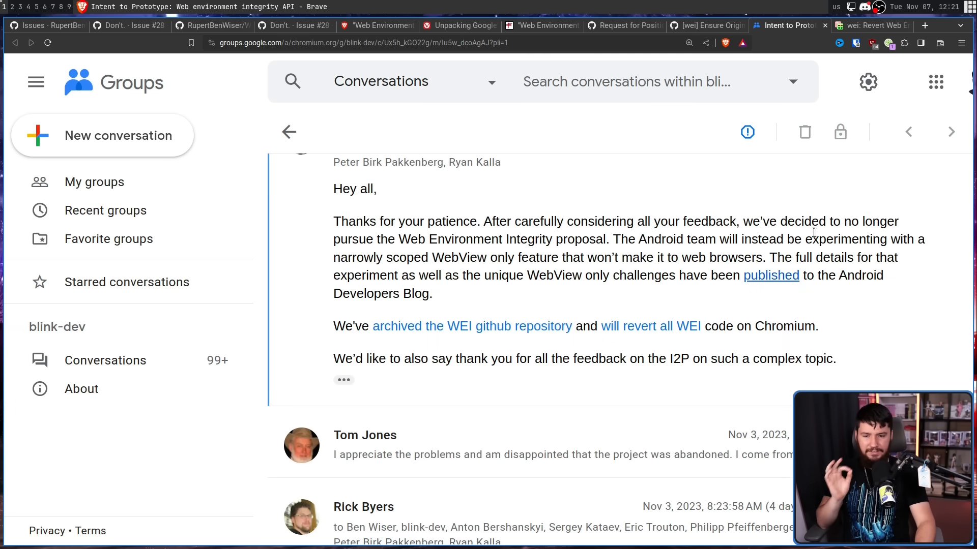
mouse_move(529, 235)
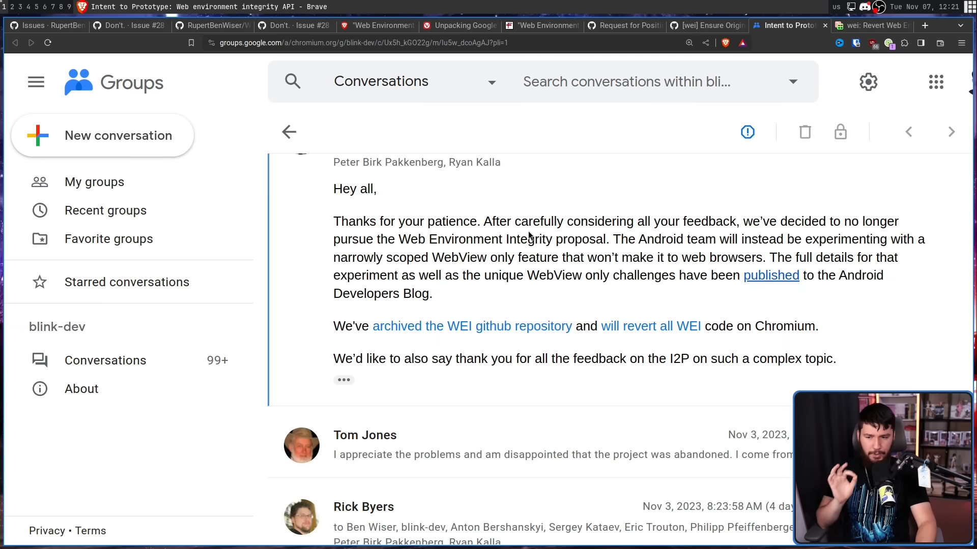
mouse_move(537, 234)
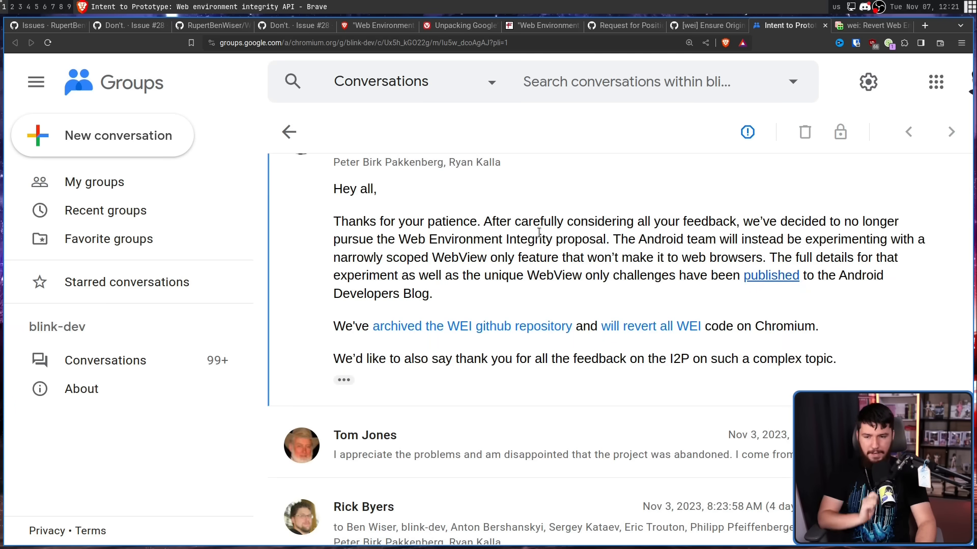
mouse_move(793, 254)
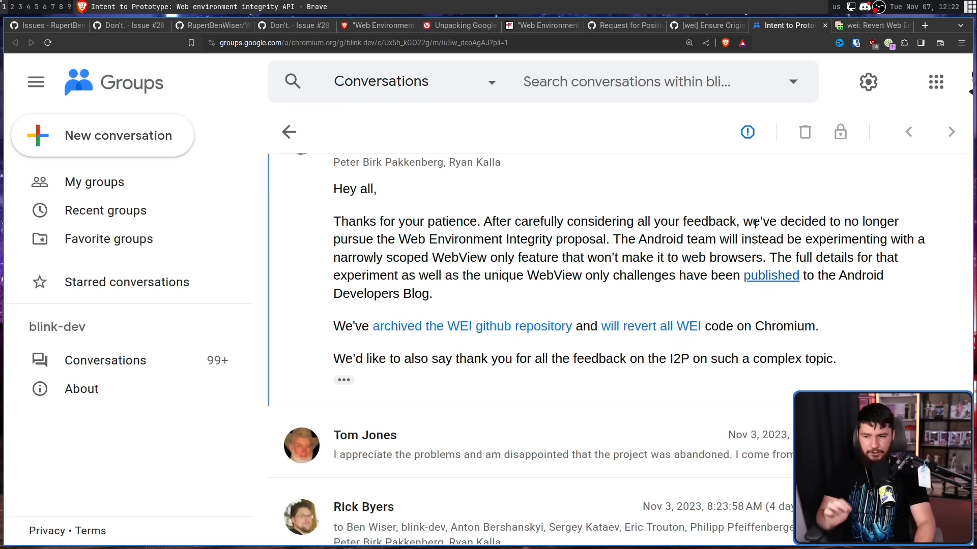
mouse_move(760, 253)
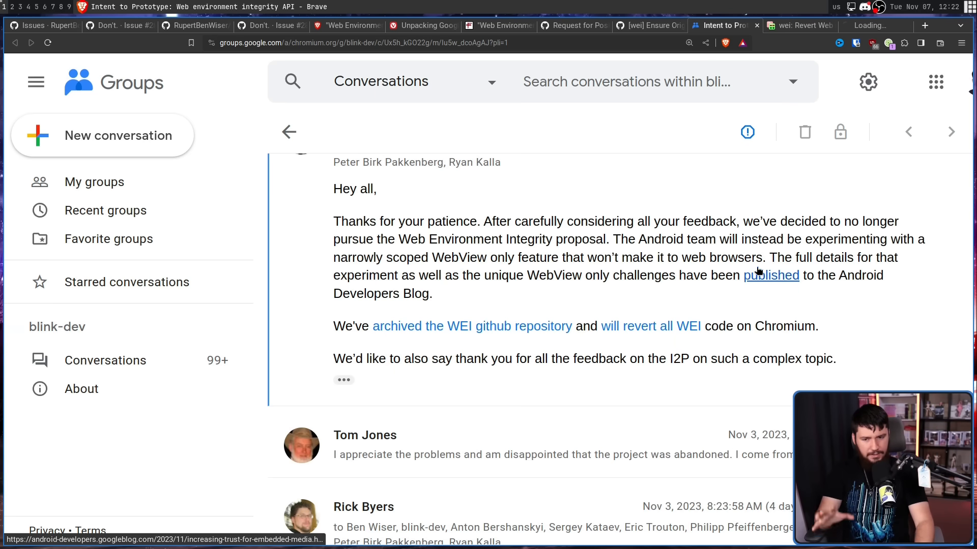
click(770, 276)
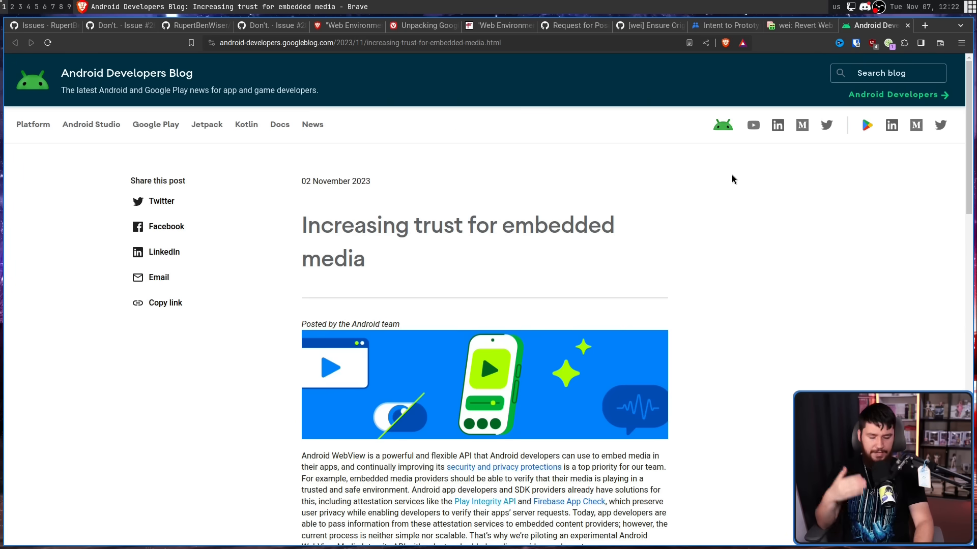
mouse_move(738, 171)
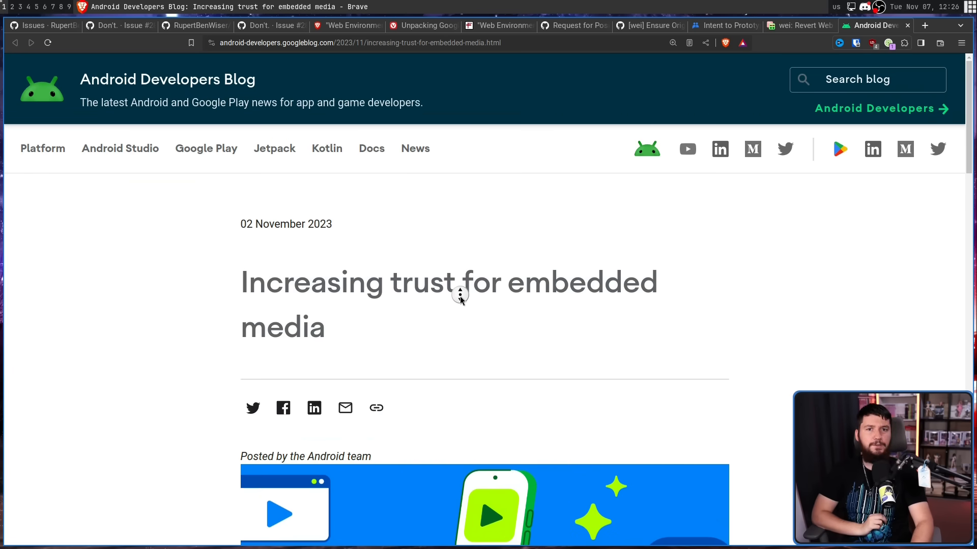
Scroll the post to 'How does this relate to the Web Environment Integrity API proposal?'
scroll(down, 3)
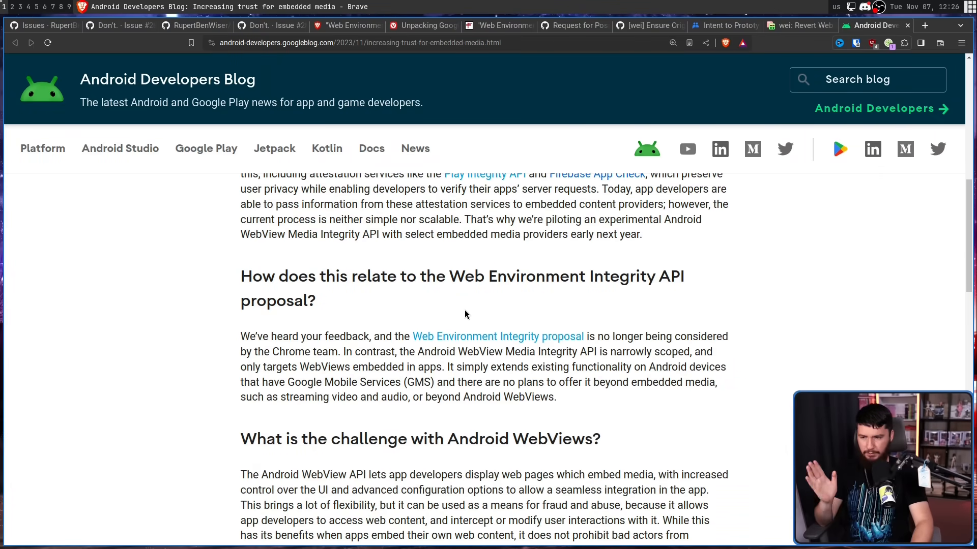
mouse_move(468, 304)
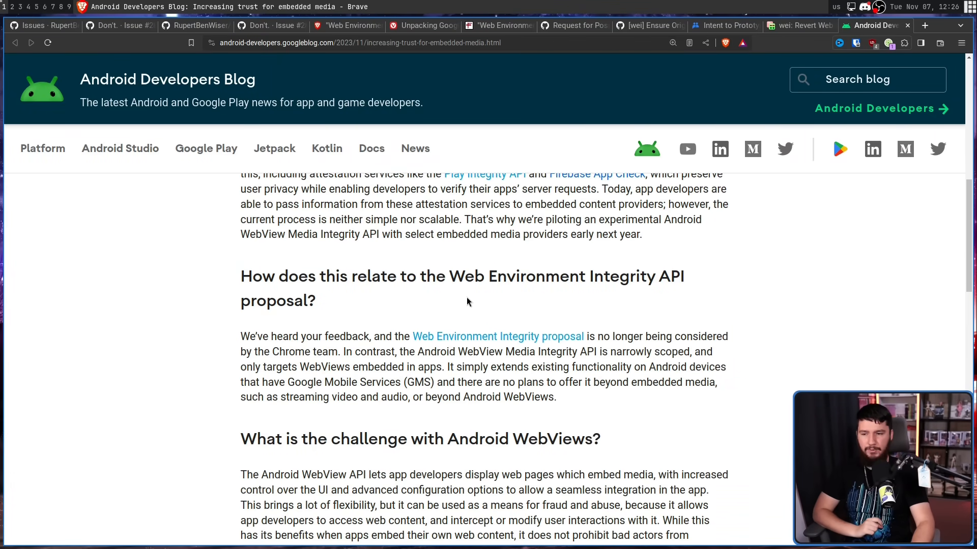
mouse_move(445, 298)
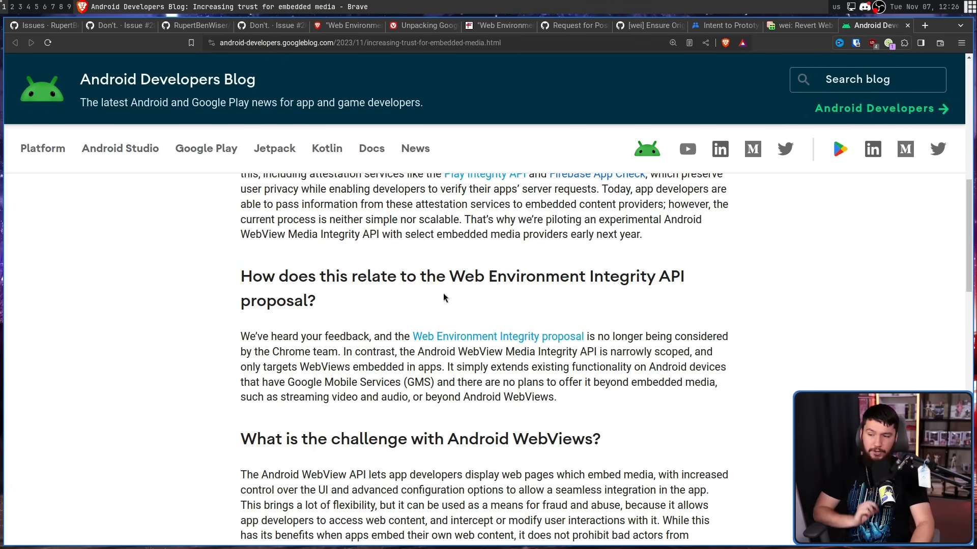
mouse_move(426, 294)
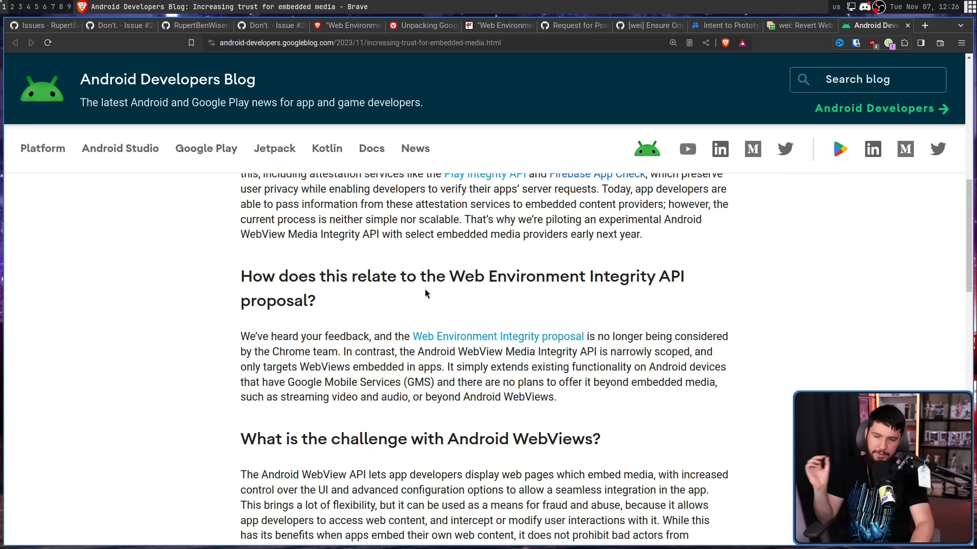
mouse_move(437, 302)
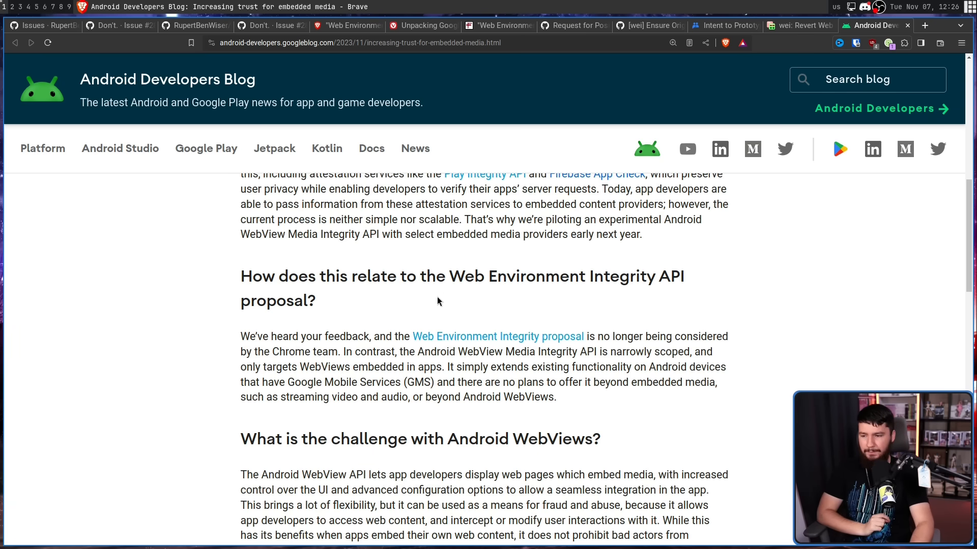
mouse_move(426, 275)
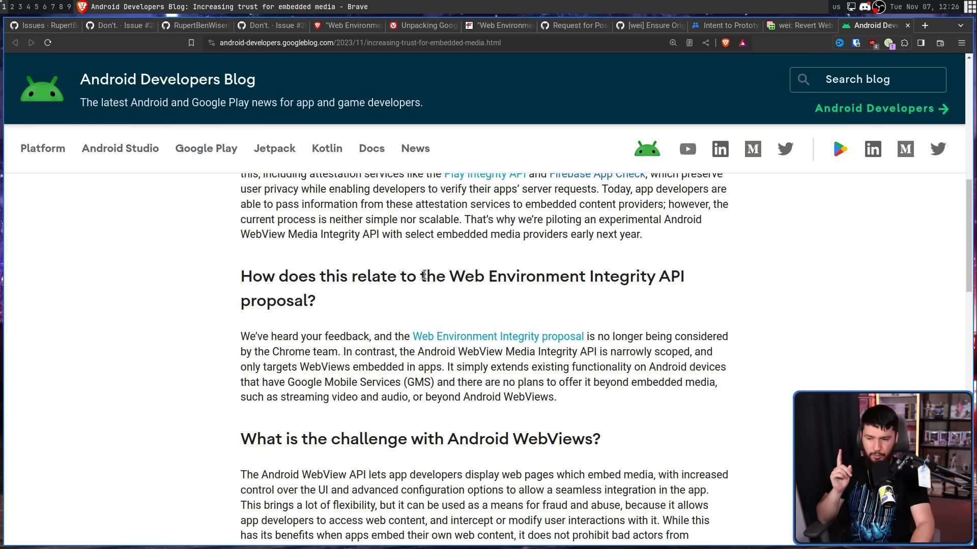
mouse_move(734, 316)
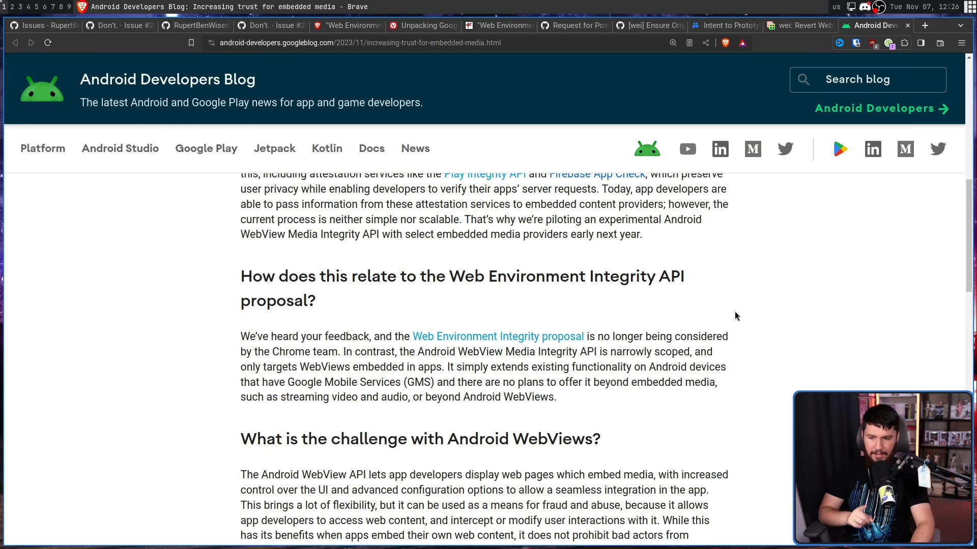
mouse_move(615, 315)
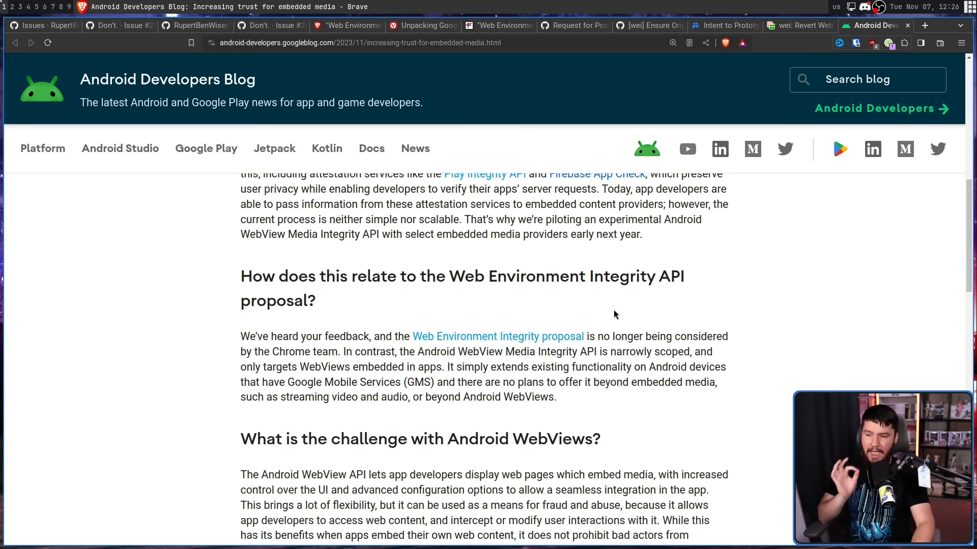
mouse_move(595, 307)
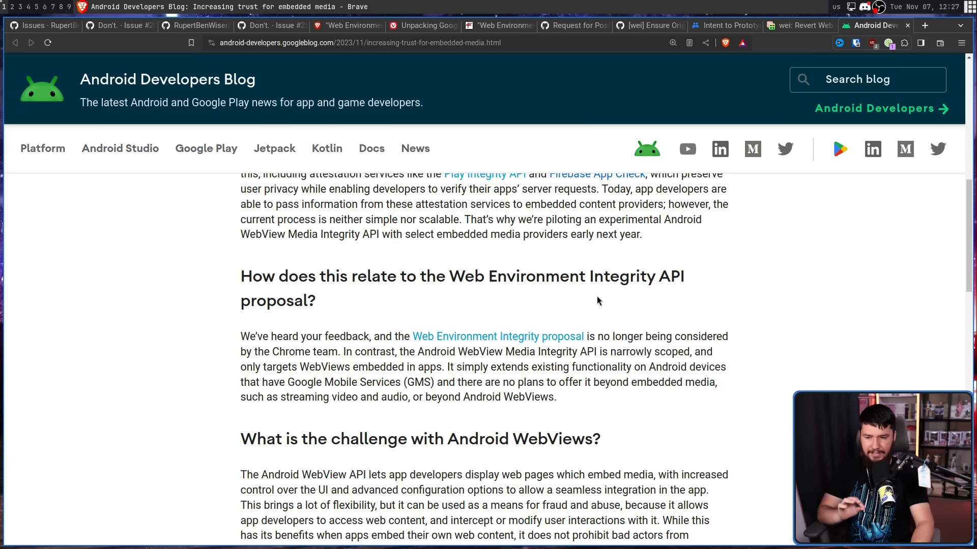
mouse_move(405, 381)
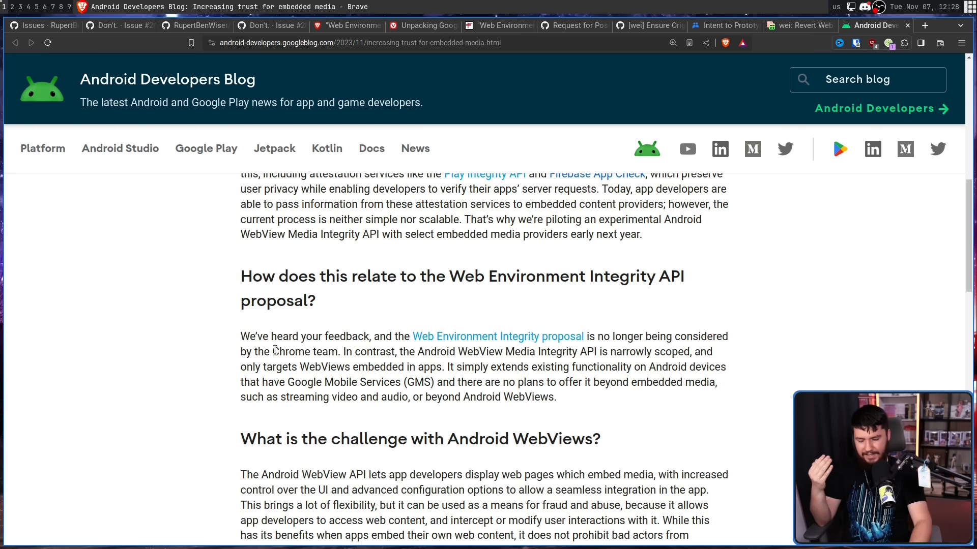
mouse_move(282, 366)
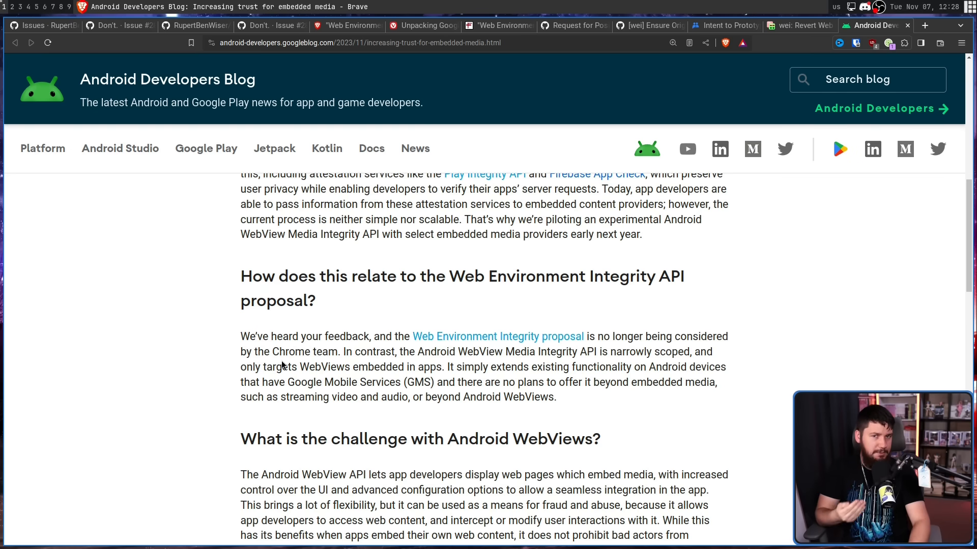
mouse_move(284, 356)
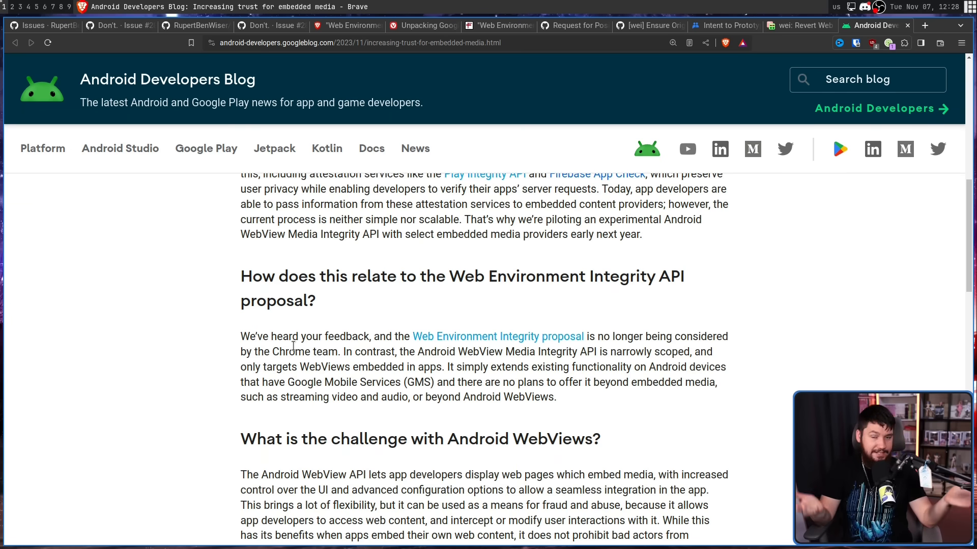
mouse_move(259, 411)
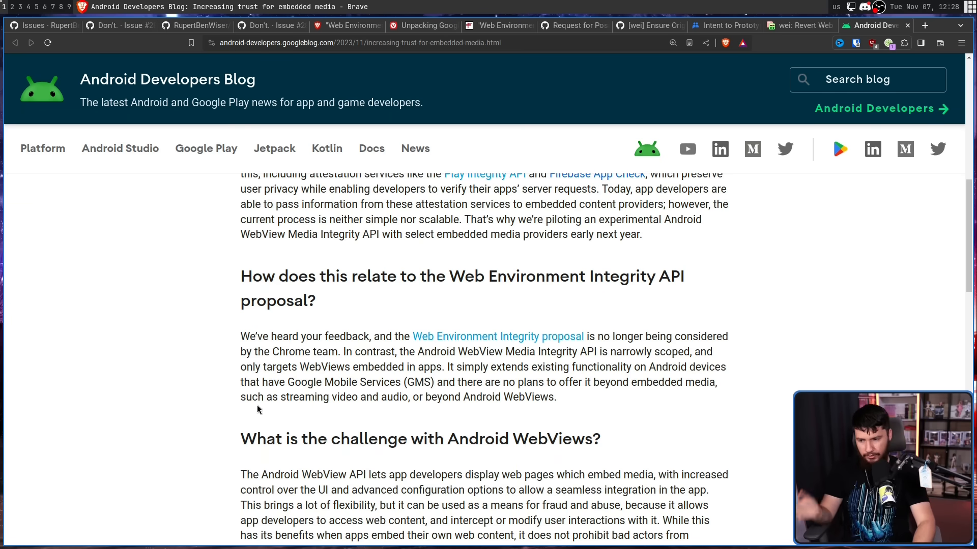
scroll(down, 3)
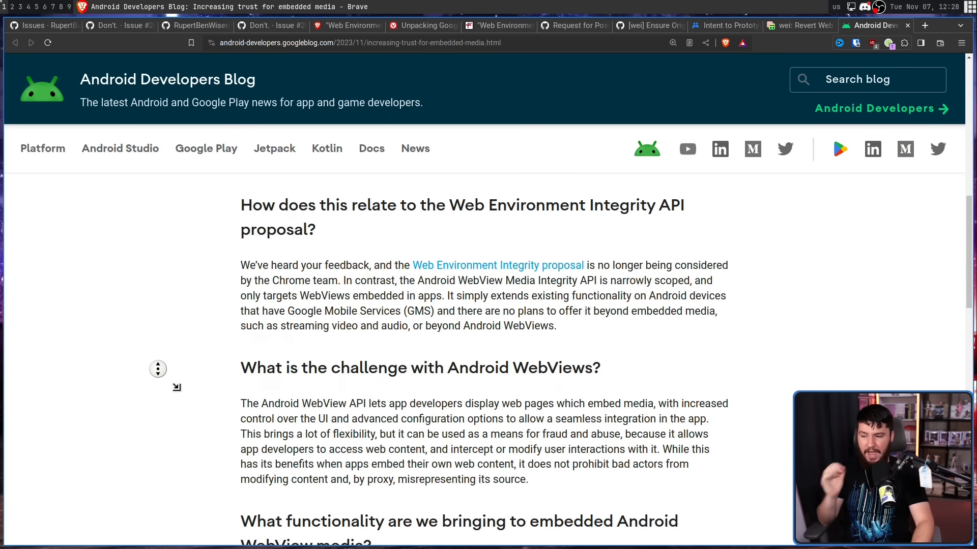
scroll(down, 3)
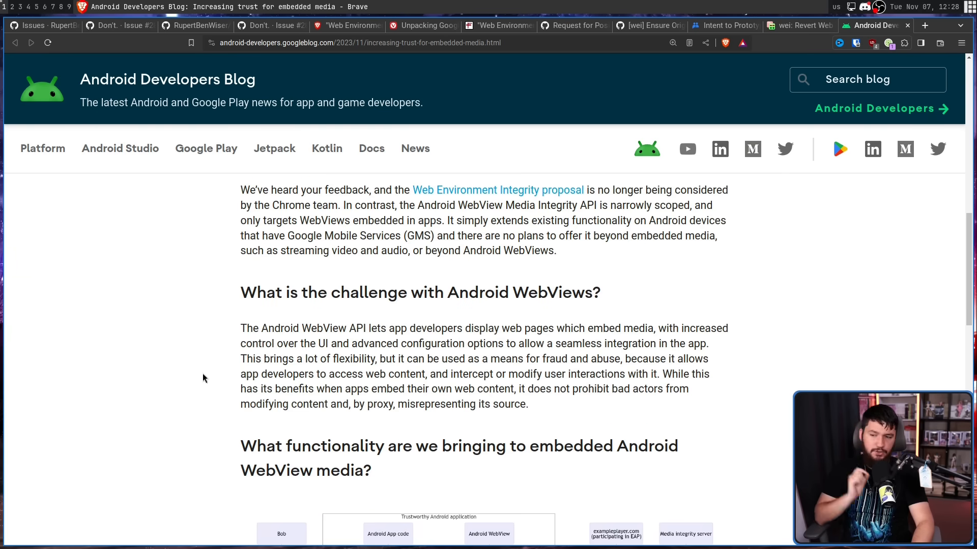
mouse_move(213, 387)
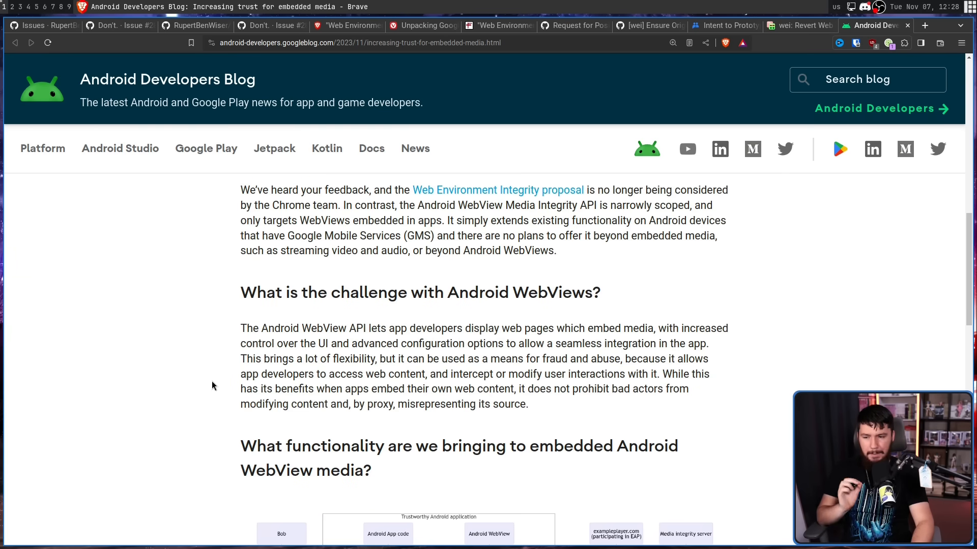
mouse_move(565, 326)
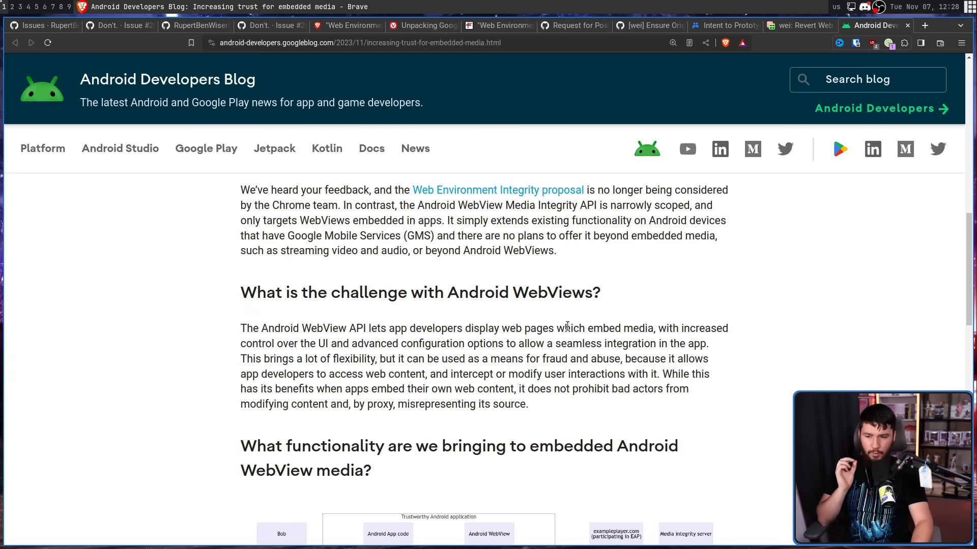
mouse_move(708, 325)
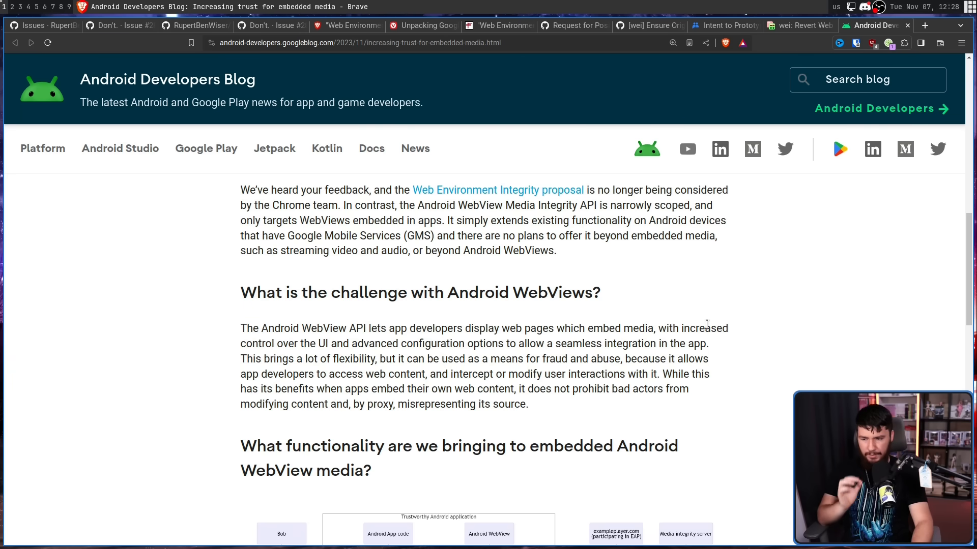
mouse_move(682, 326)
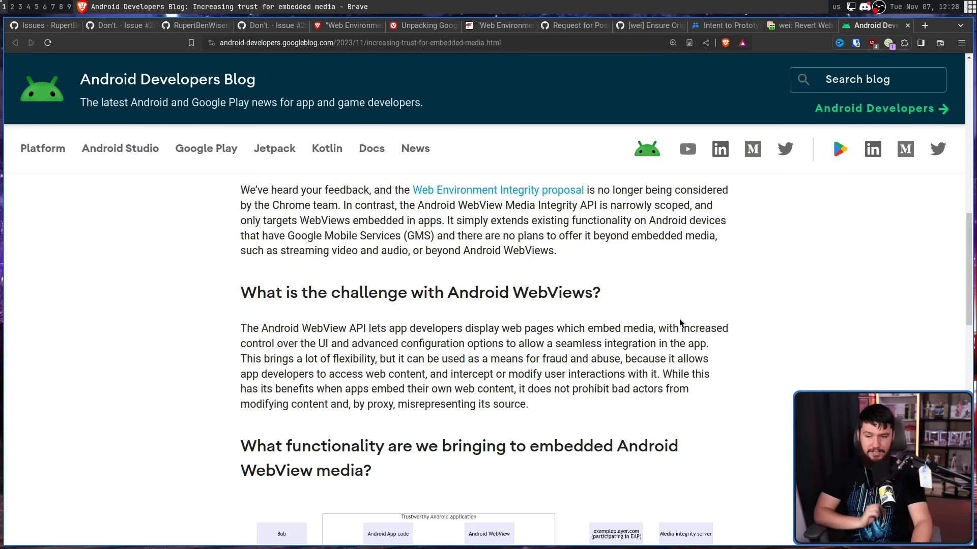
mouse_move(332, 302)
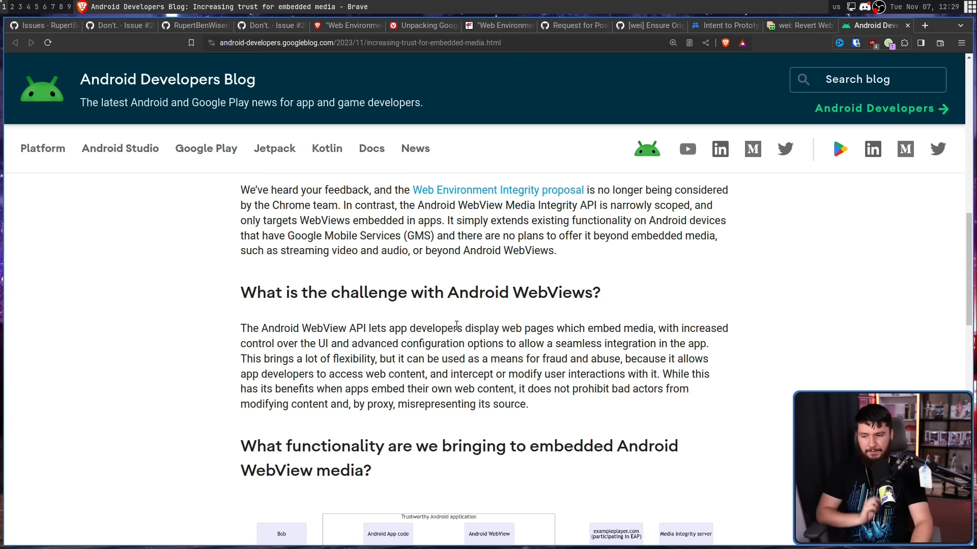
mouse_move(448, 316)
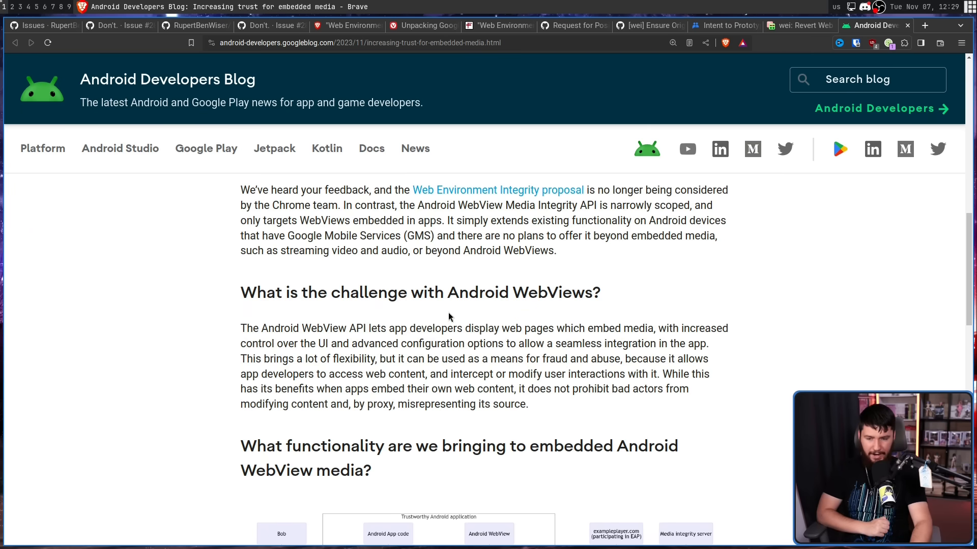
mouse_move(446, 309)
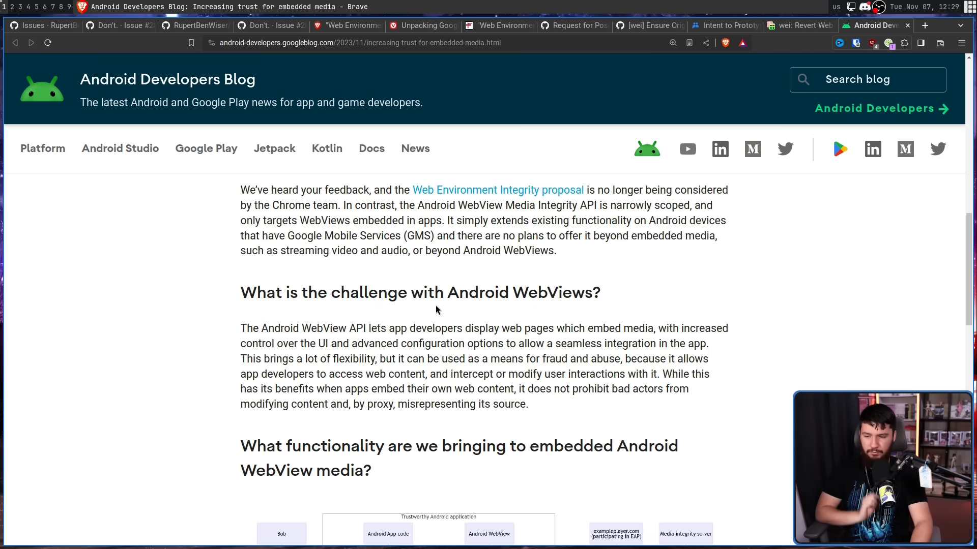
Scroll past the diagram to the Android WebView Media Integrity API paragraph, clearing the text selection
scroll(down, 3)
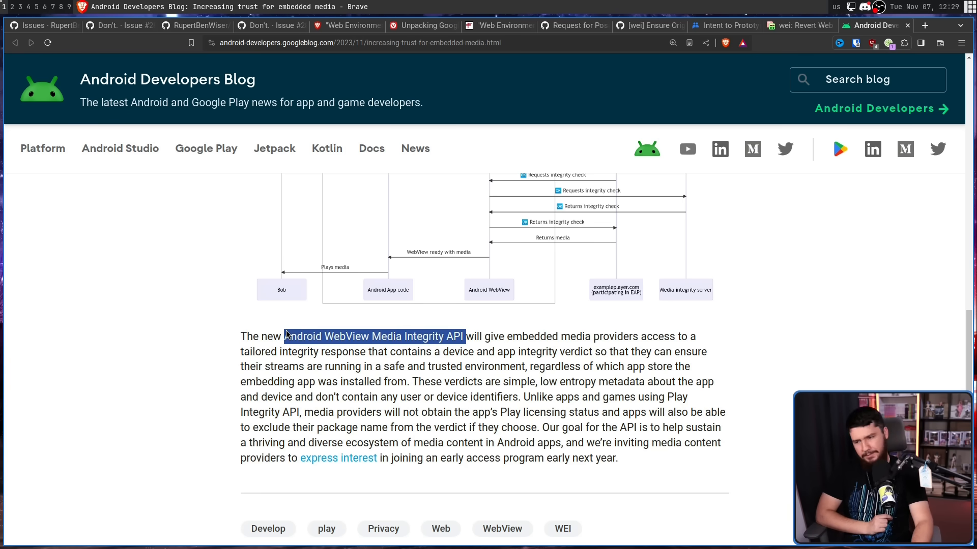
click(323, 316)
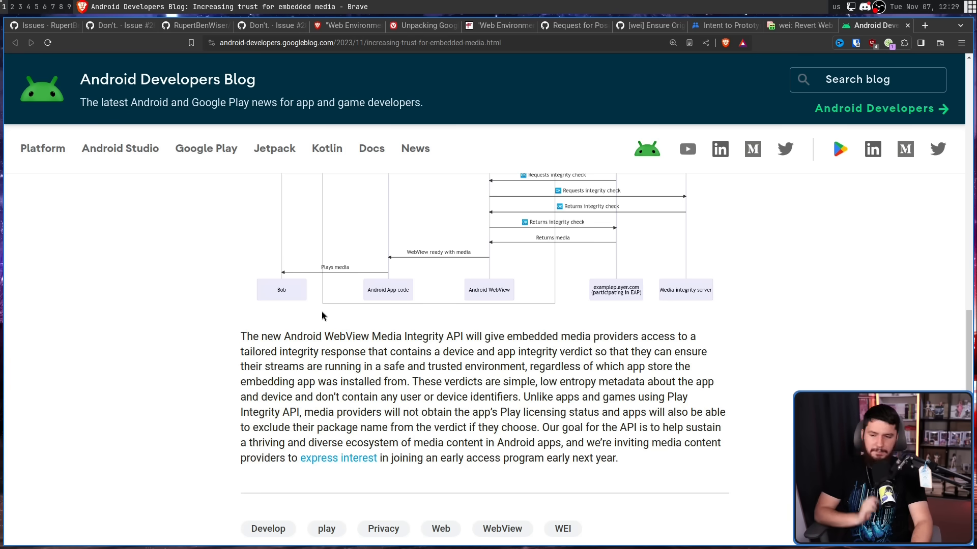
mouse_move(666, 277)
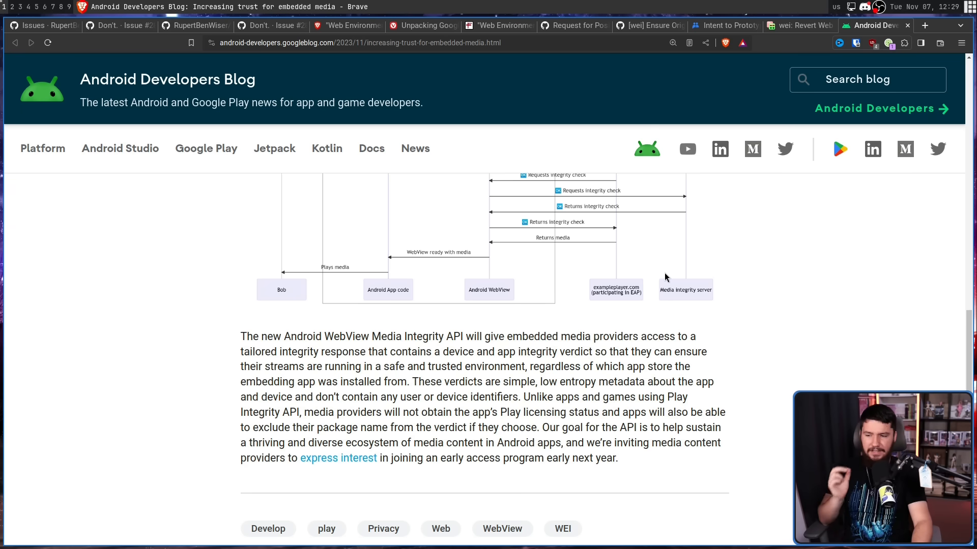
mouse_move(690, 294)
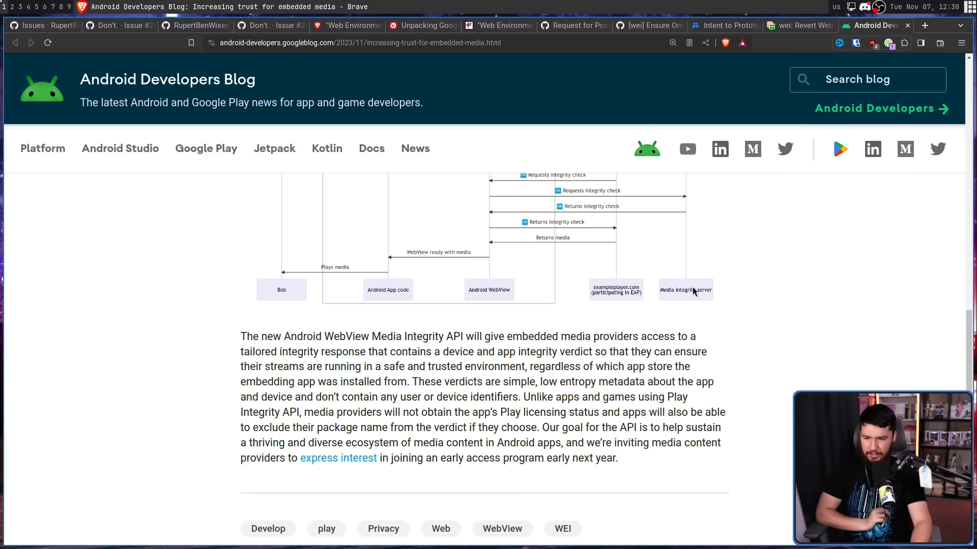
mouse_move(693, 289)
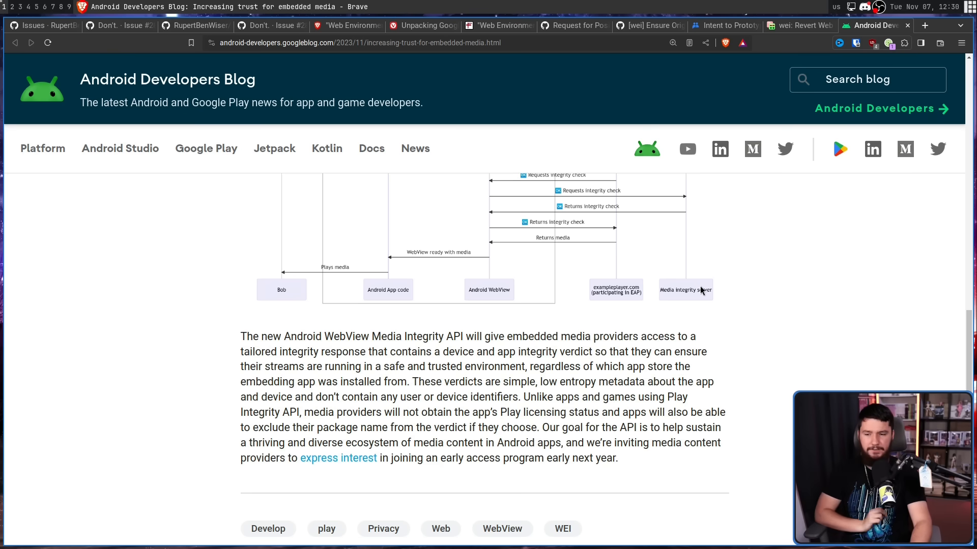
mouse_move(678, 312)
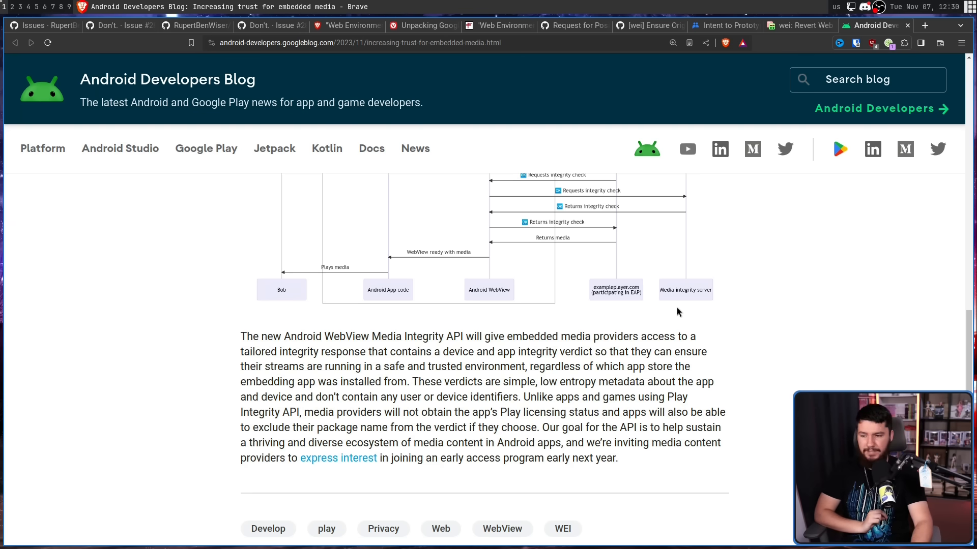
mouse_move(589, 336)
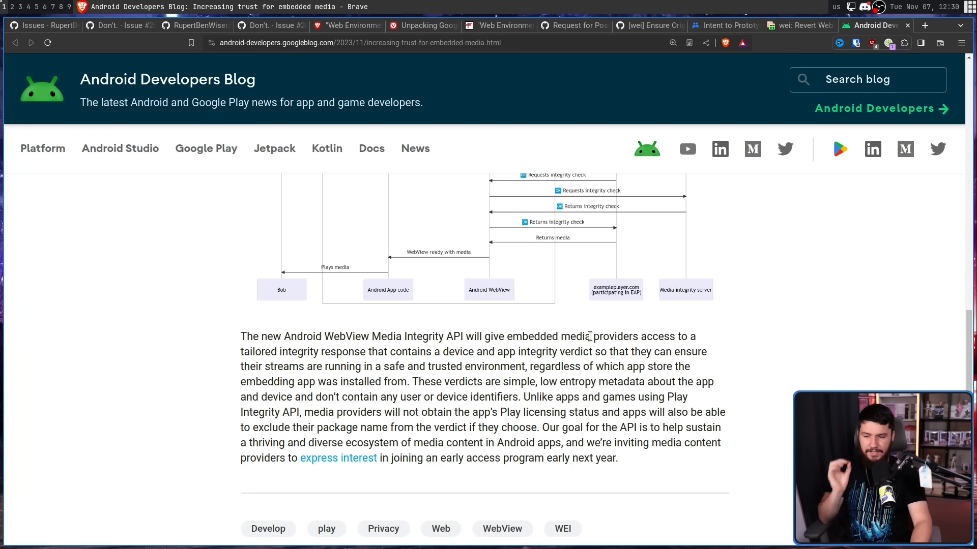
mouse_move(592, 334)
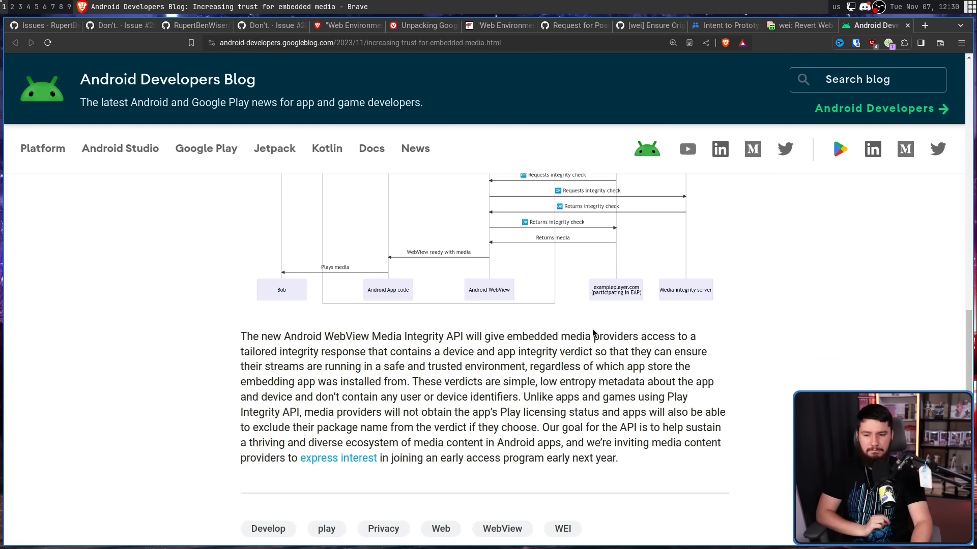
mouse_move(604, 313)
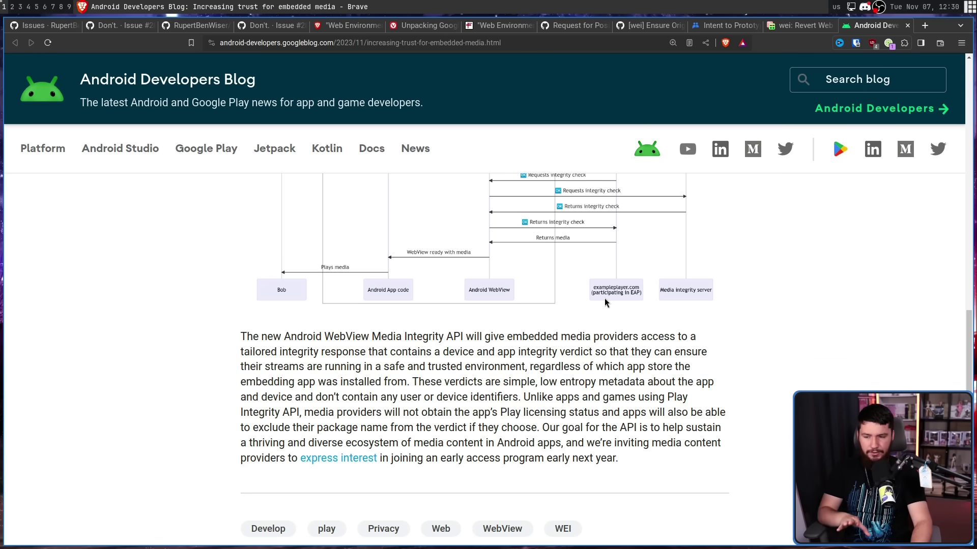
mouse_move(661, 343)
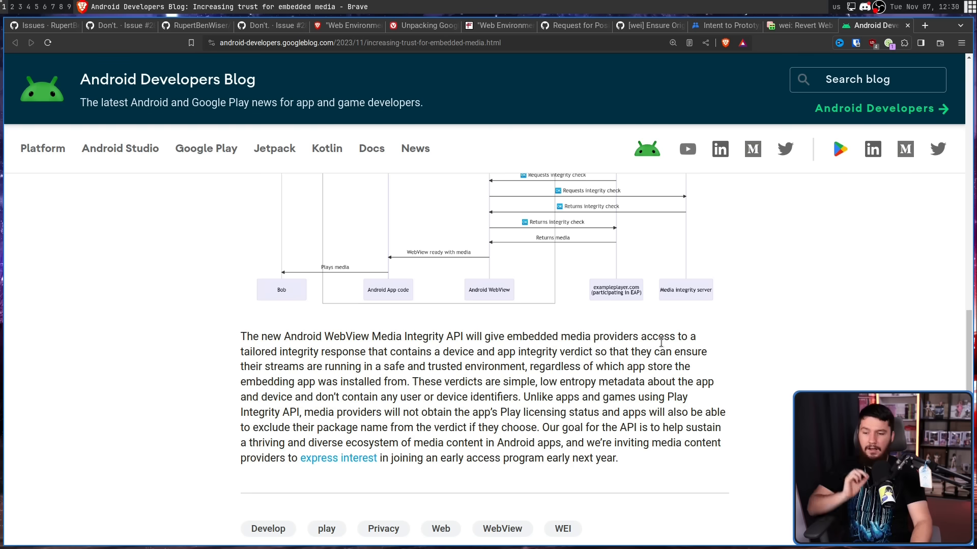
mouse_move(696, 325)
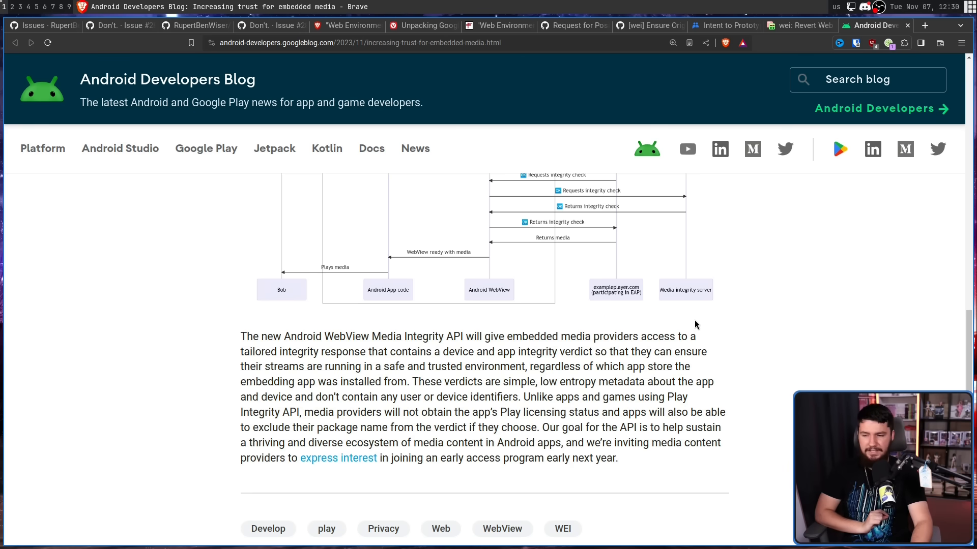
mouse_move(696, 317)
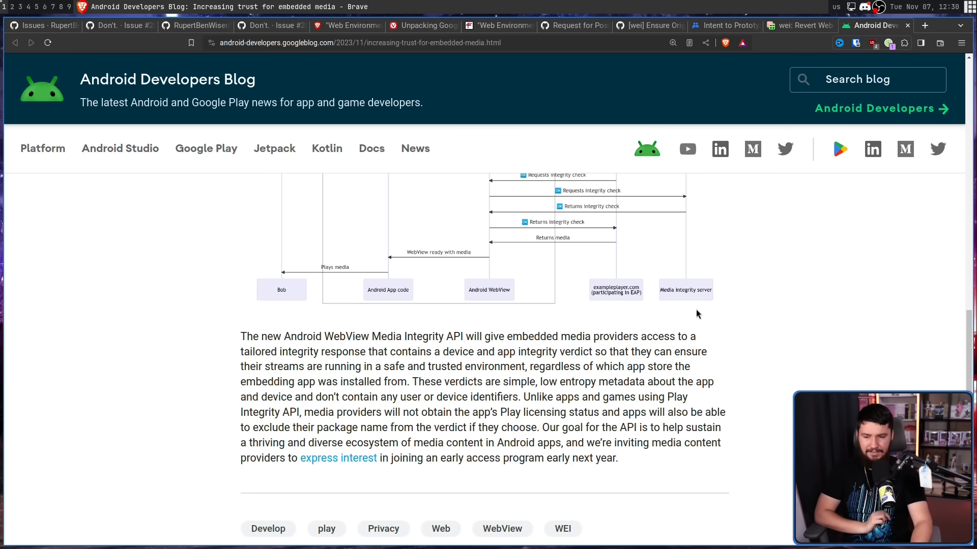
mouse_move(646, 357)
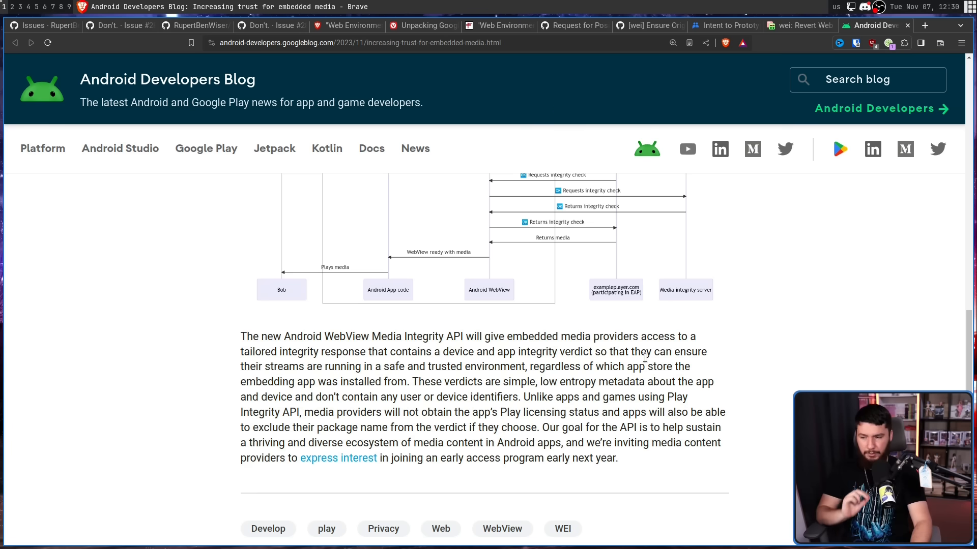
mouse_move(672, 335)
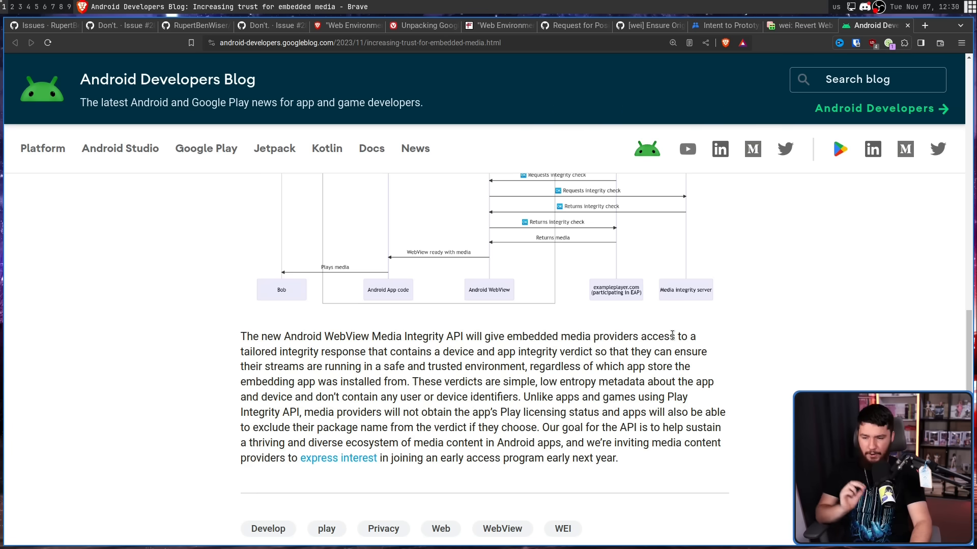
mouse_move(733, 417)
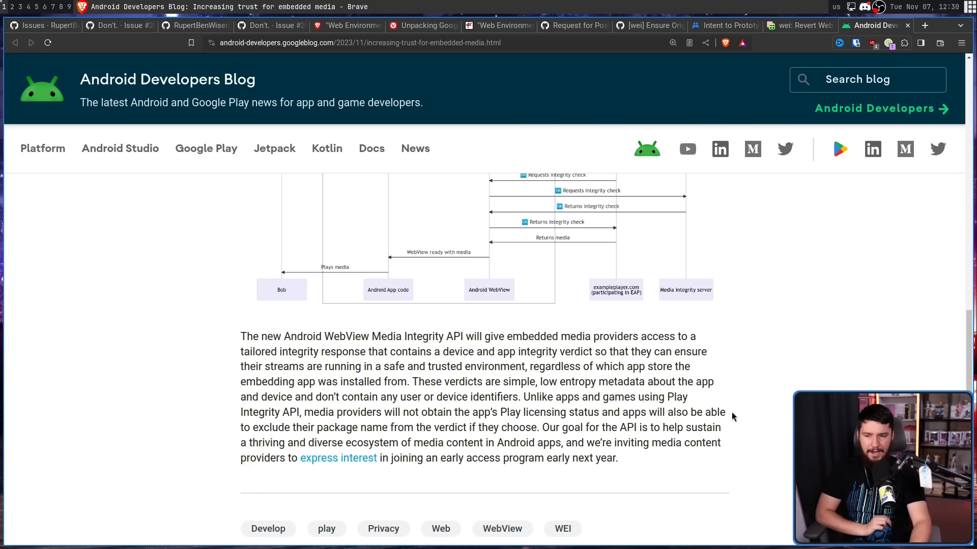
Scroll so the full Trustworthy Android application sequence diagram sits above the closing paragraph
scroll(up, 3)
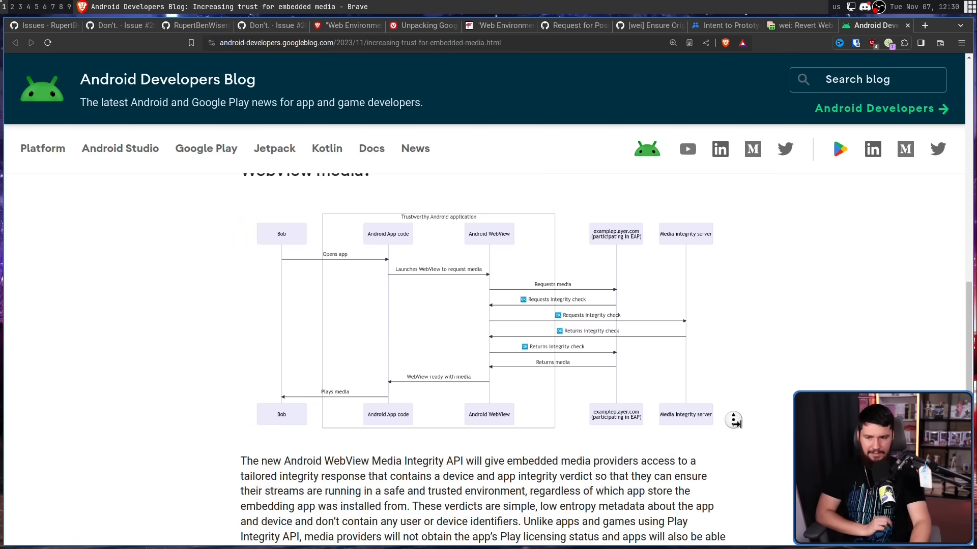
scroll(down, 3)
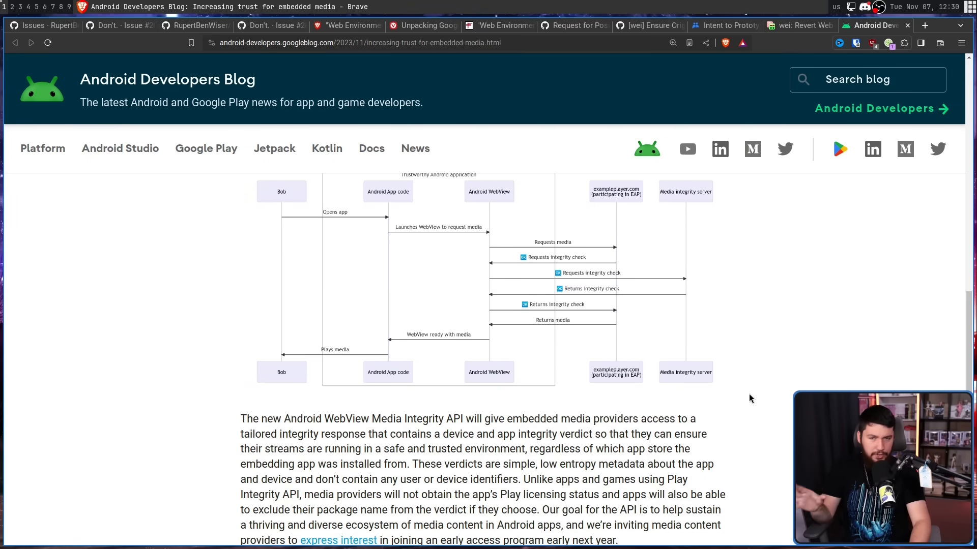
mouse_move(745, 409)
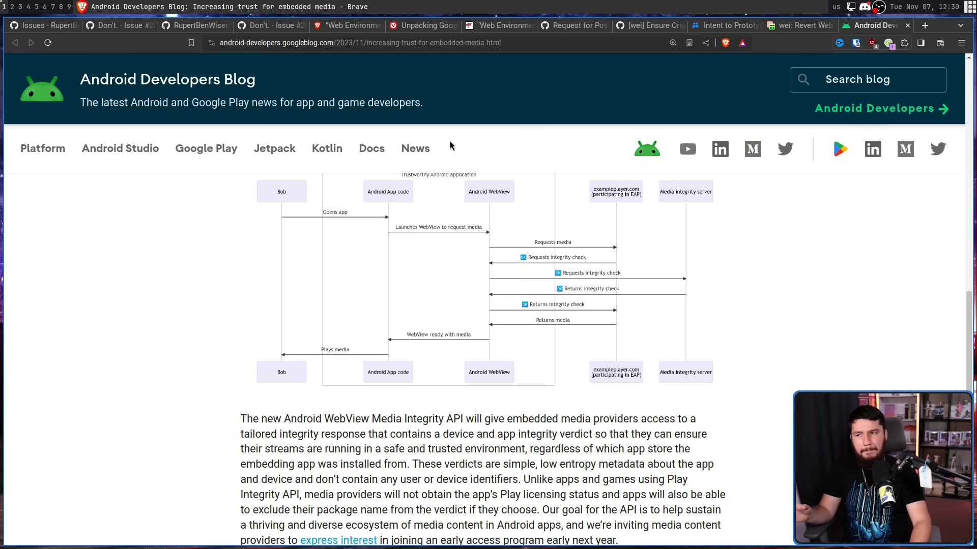
mouse_move(41, 26)
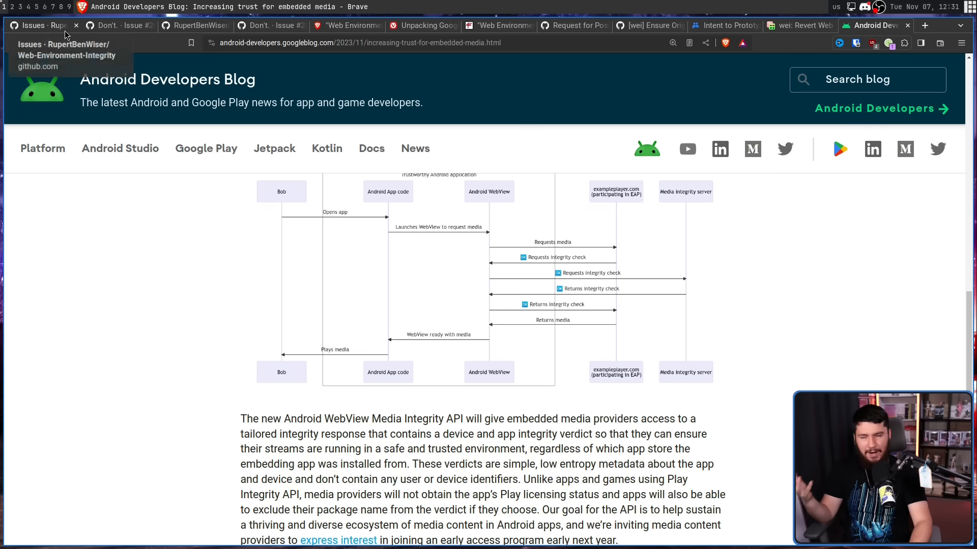
mouse_move(486, 334)
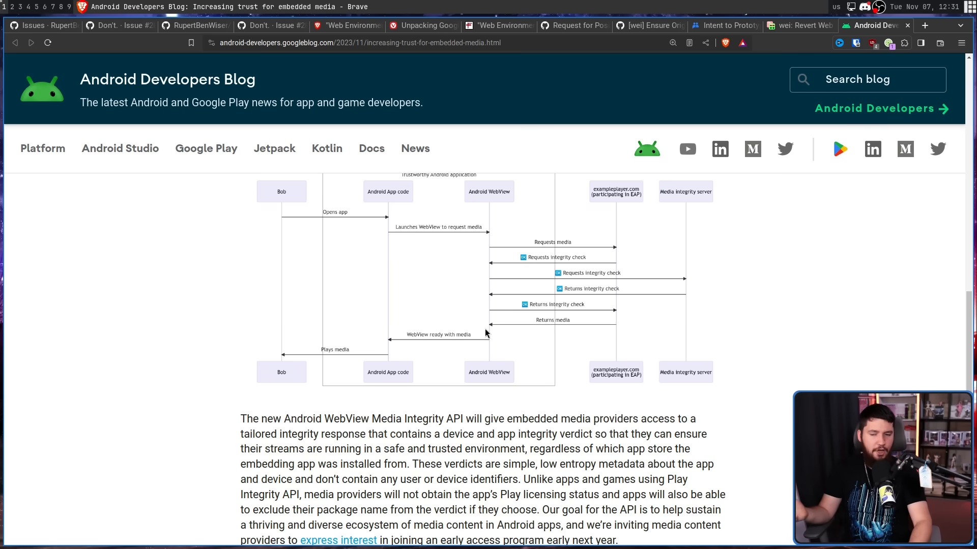